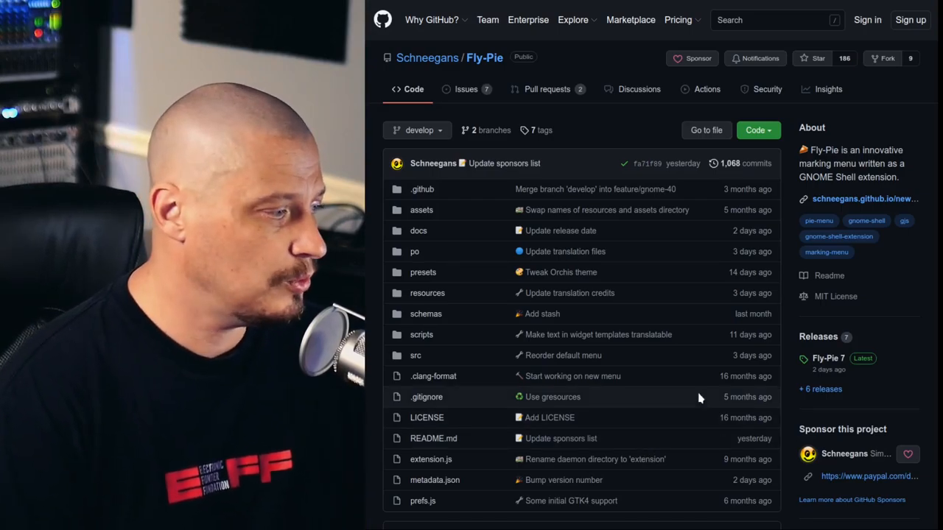
- Scroll through the page before switching to the browser
scroll(down, 3)
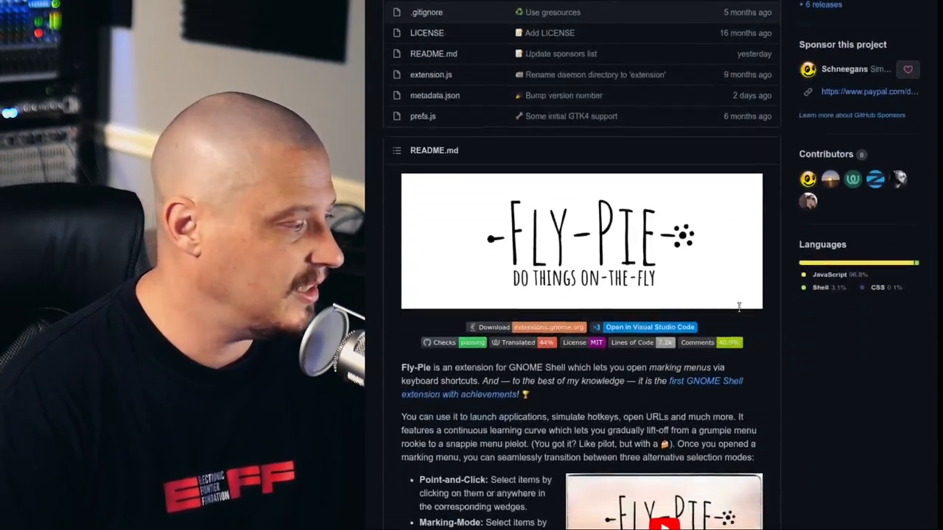
scroll(down, 3)
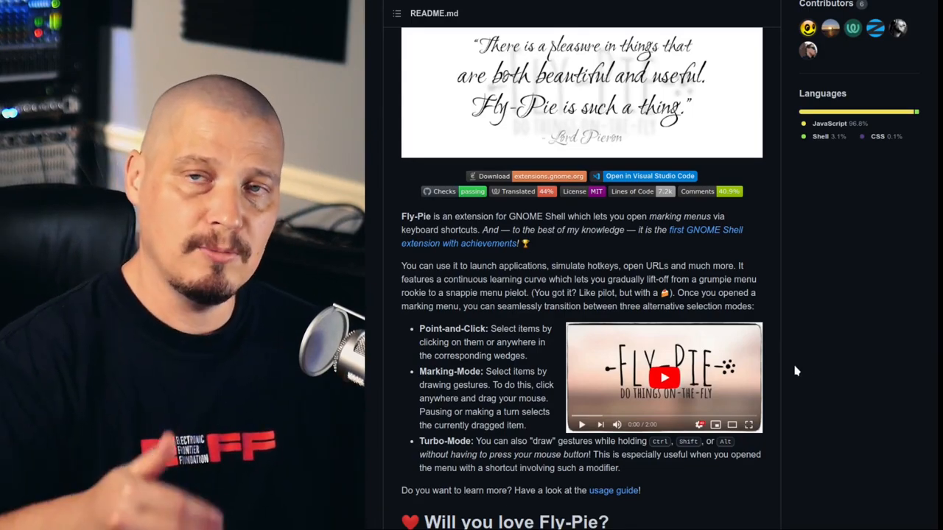
mouse_move(867, 363)
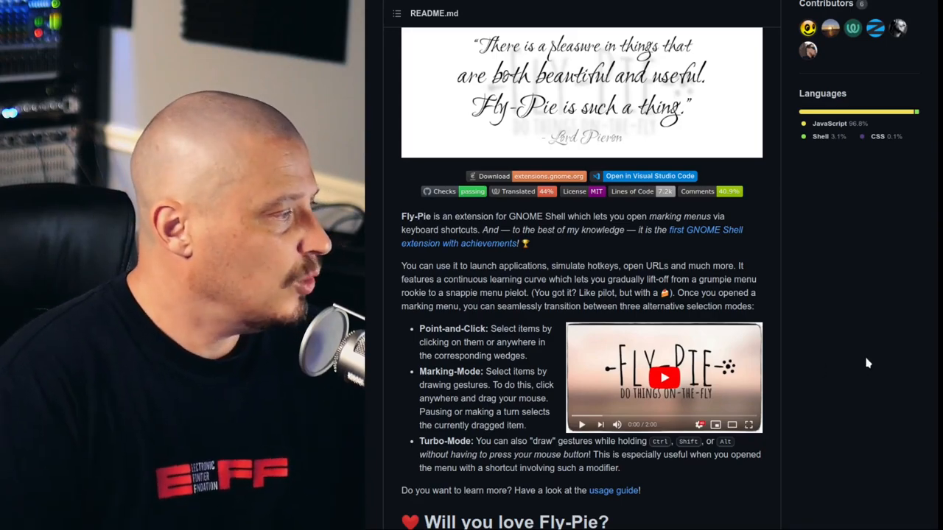
scroll(down, 3)
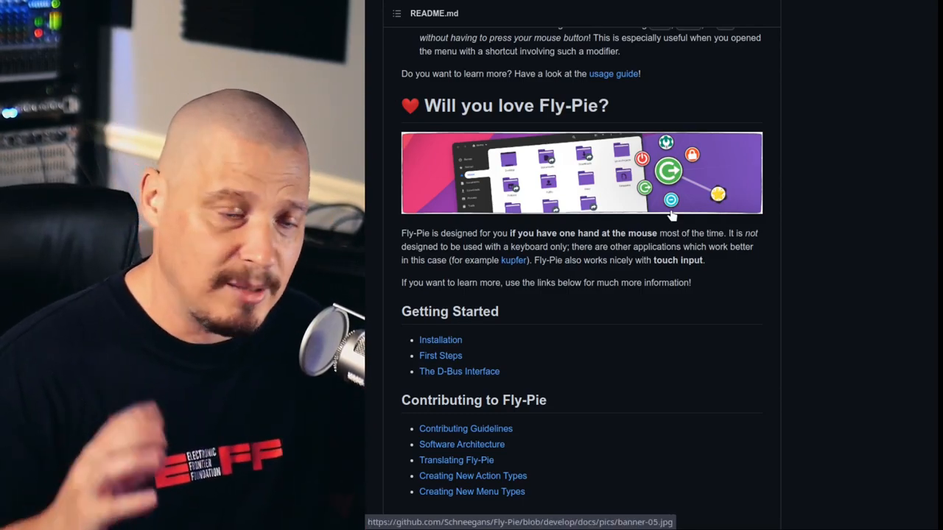
scroll(down, 3)
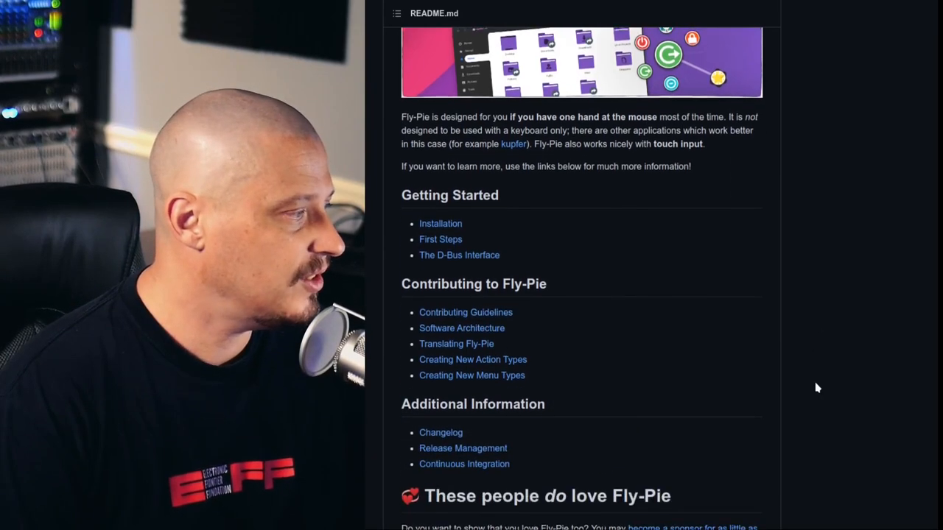
scroll(up, 3)
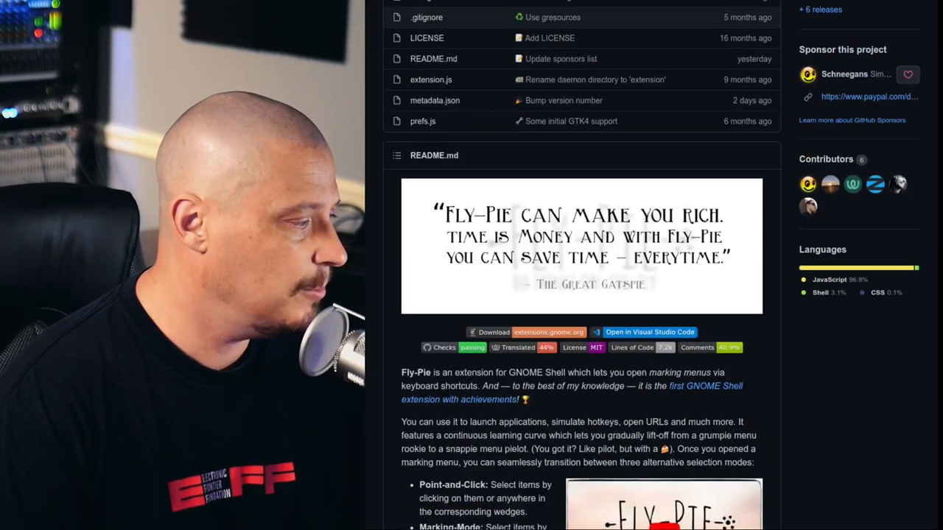
scroll(down, 3)
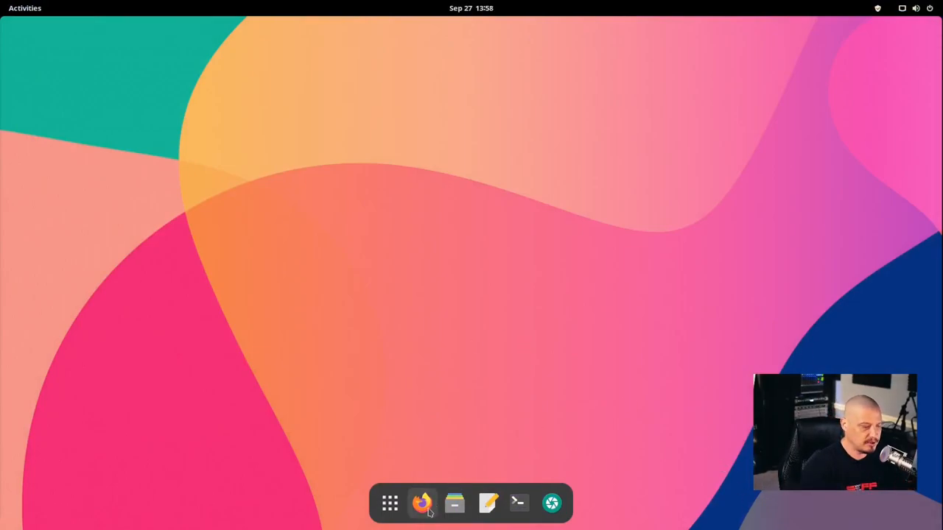
- Launch Firefox, go to extensions.gnome.org and search 'fly-pie' to reach the Fly-Pie page
click(422, 504)
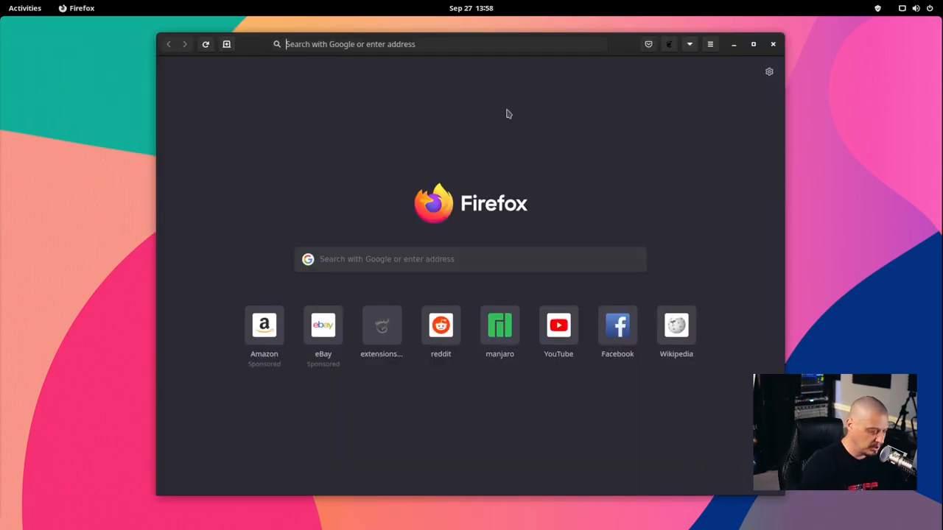
text(extensions.gnome.org/)
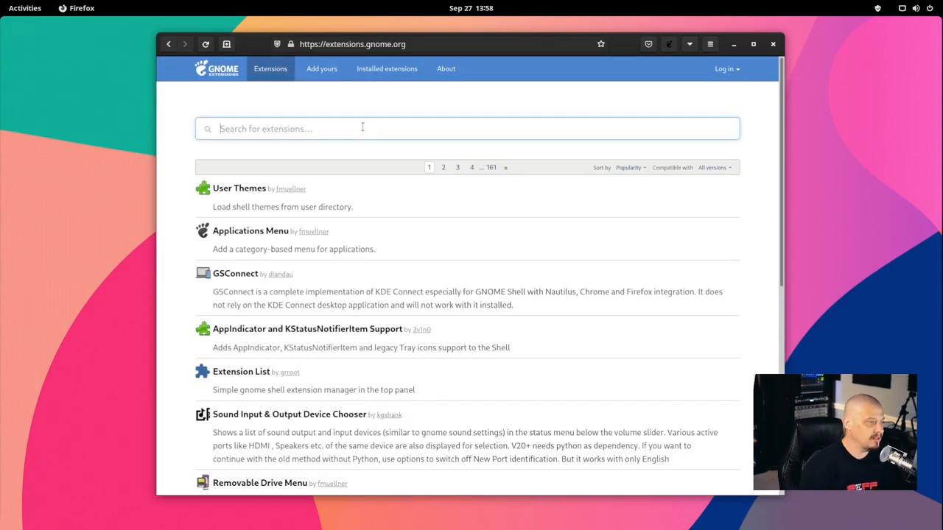
text(fly-pie)
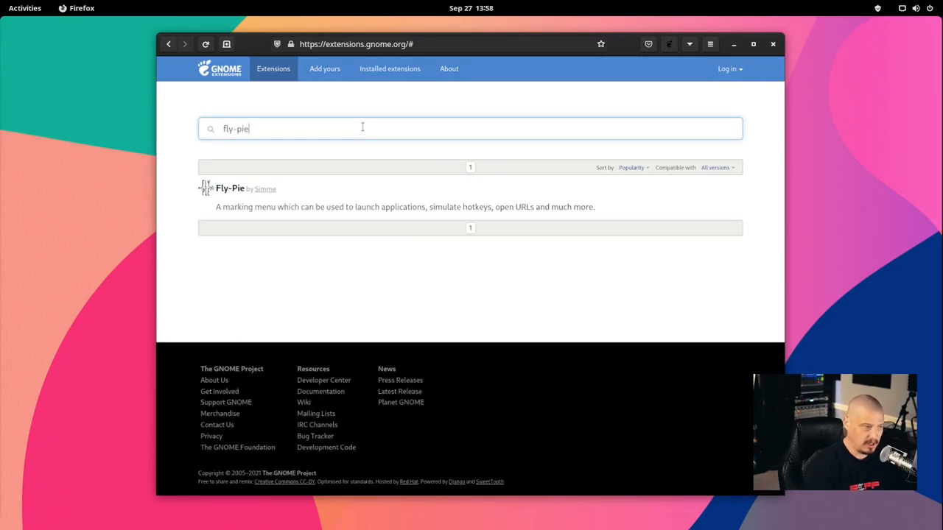
click(230, 188)
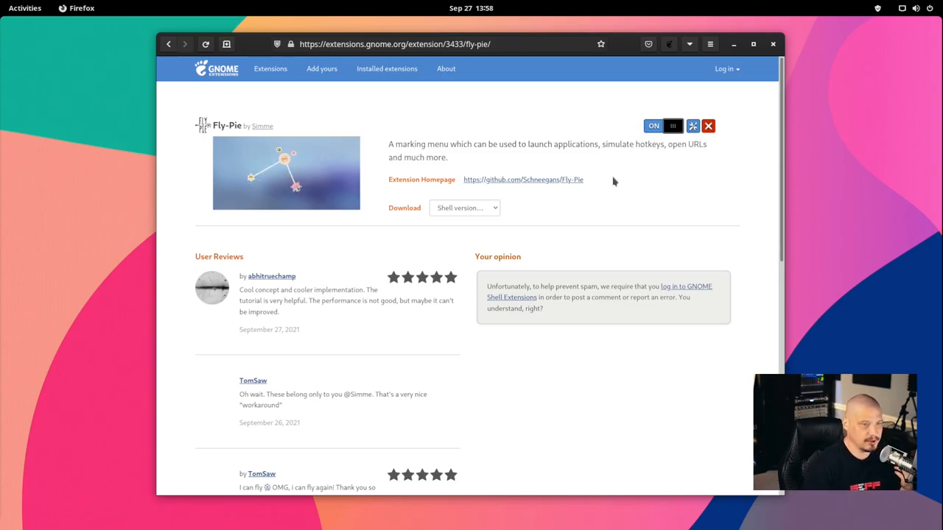
mouse_move(589, 208)
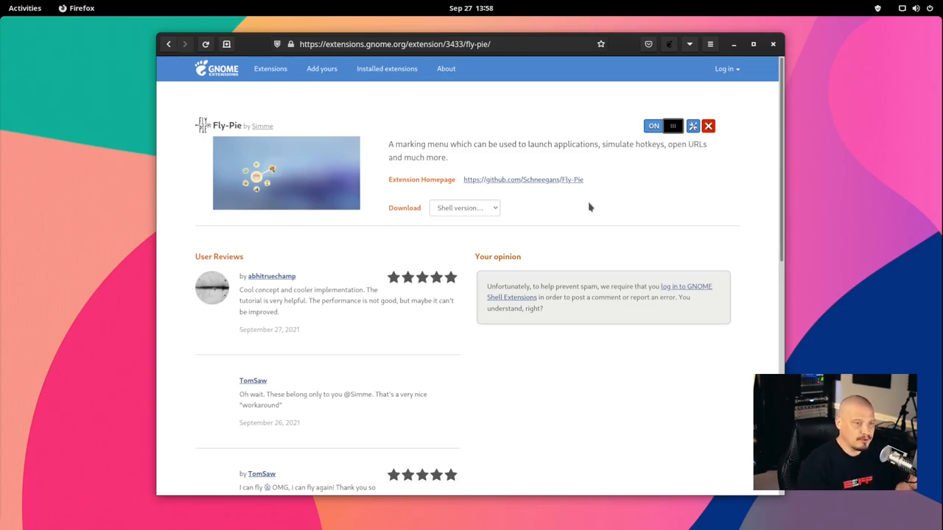
mouse_move(430, 114)
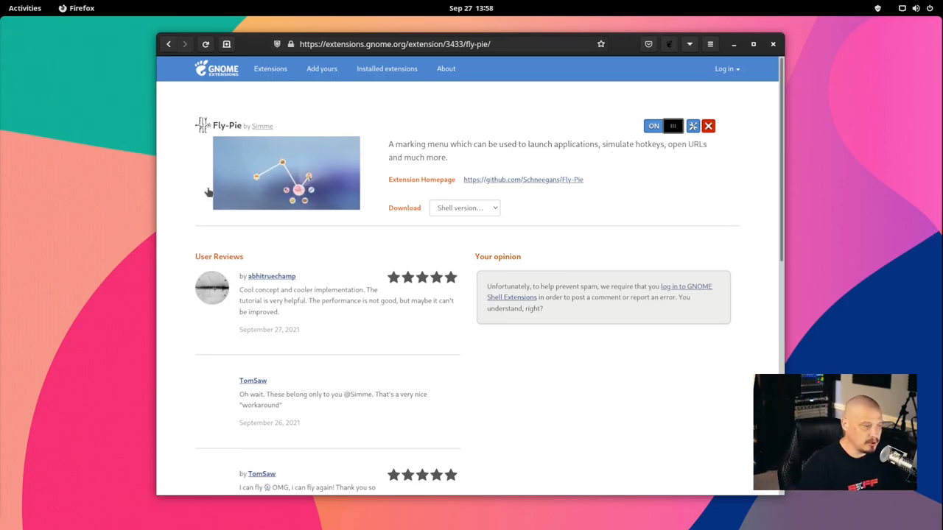
click(772, 44)
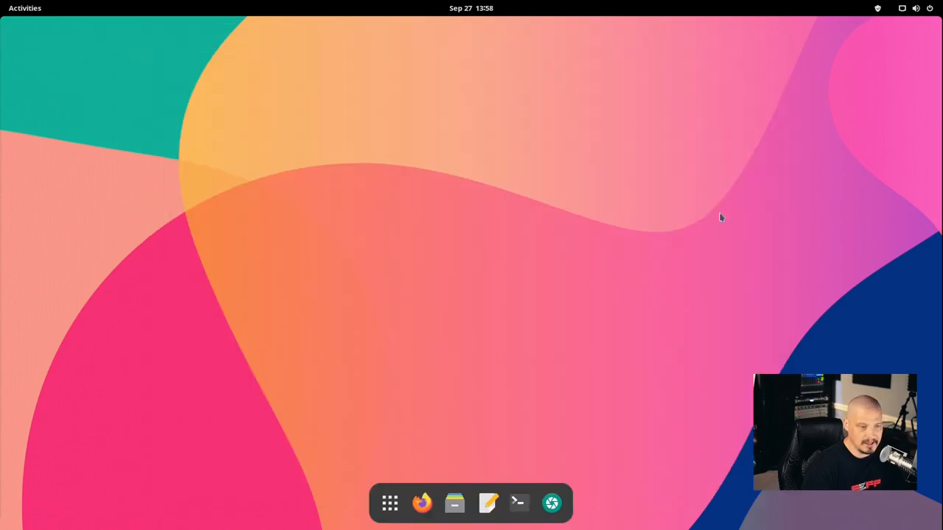
mouse_move(508, 235)
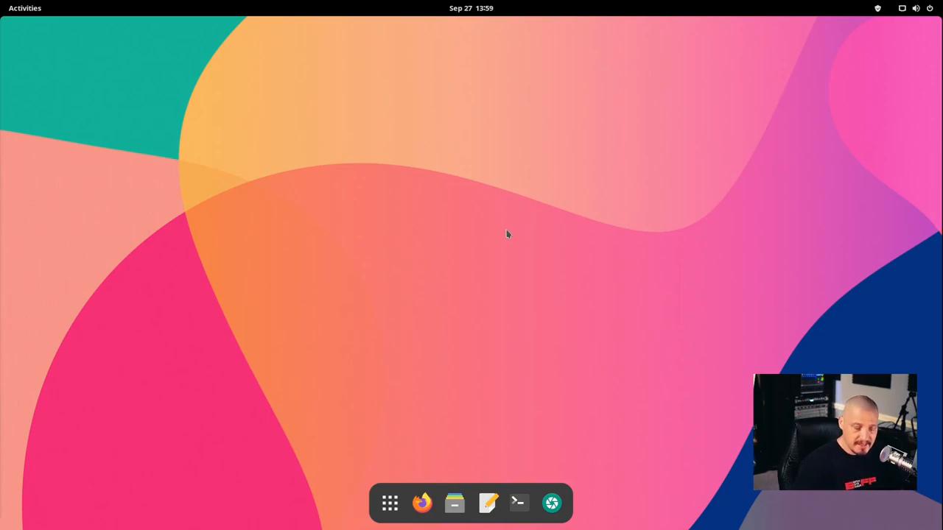
right_click(507, 234)
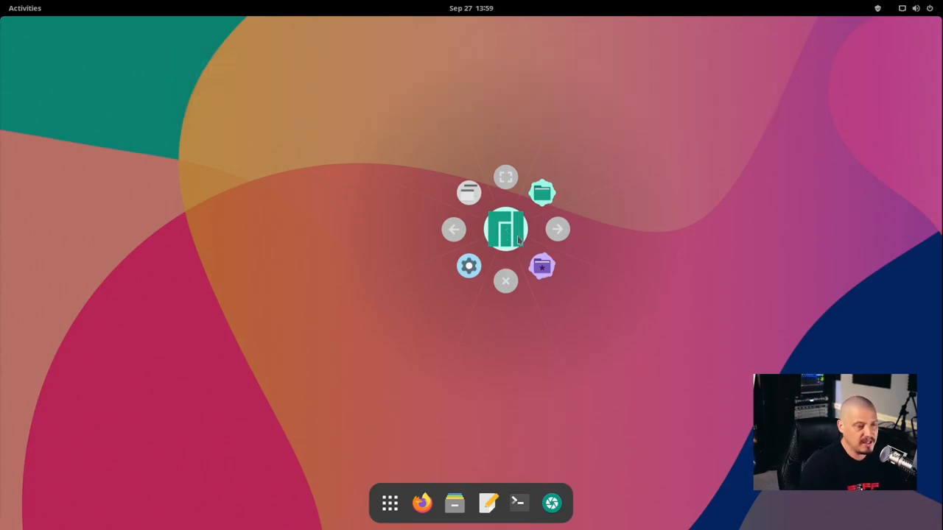
mouse_move(501, 243)
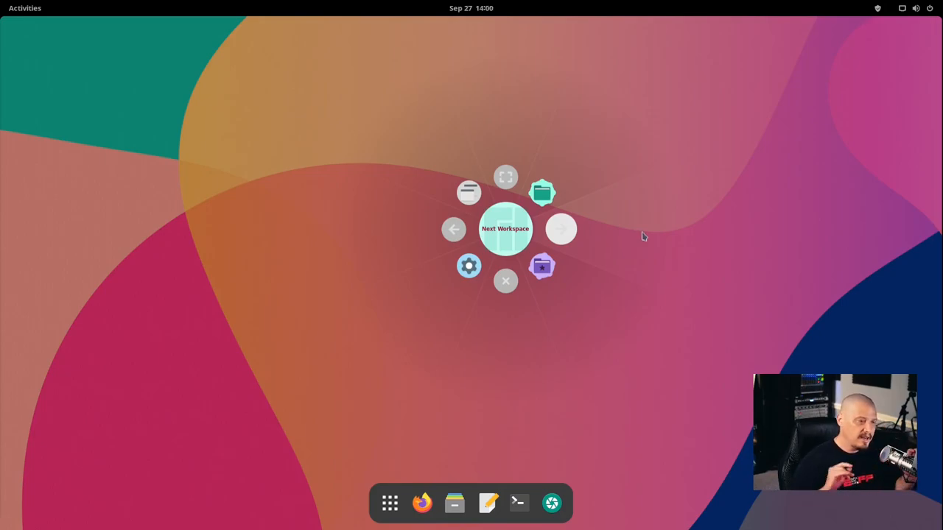
mouse_move(607, 228)
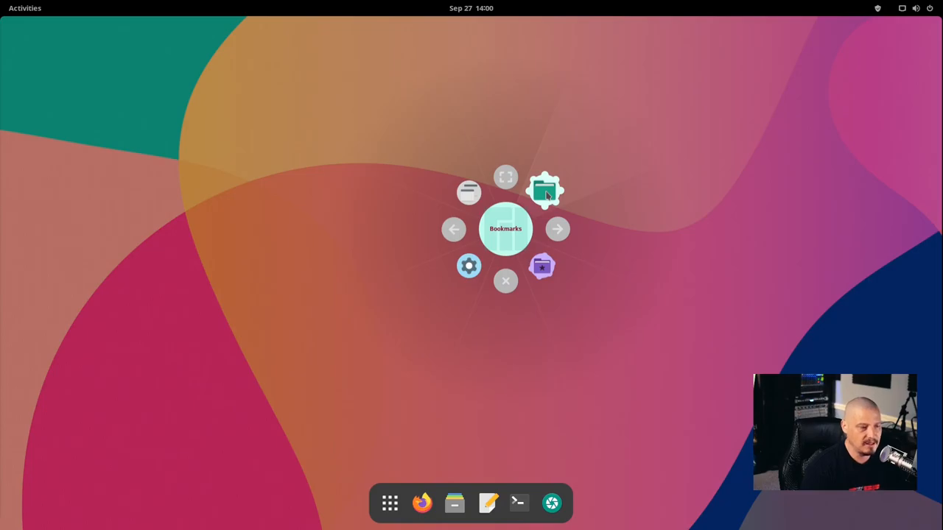
click(545, 192)
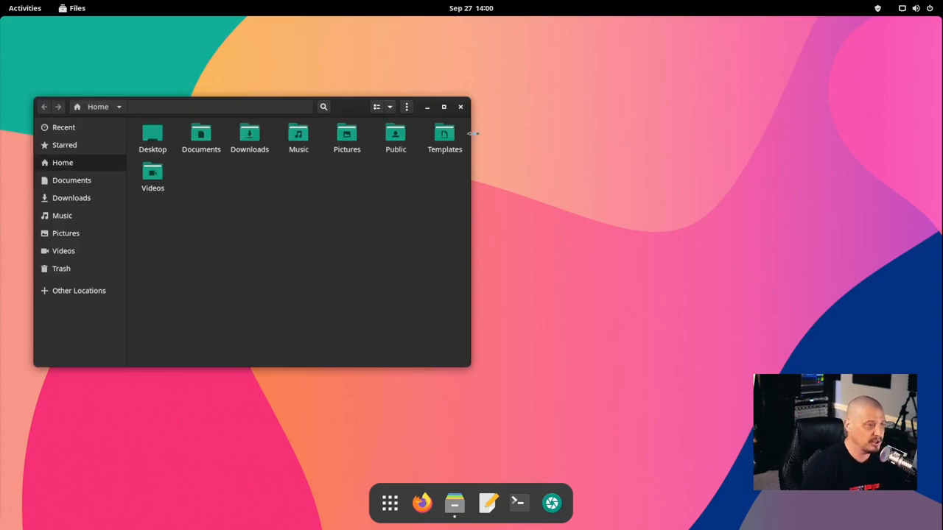
click(460, 106)
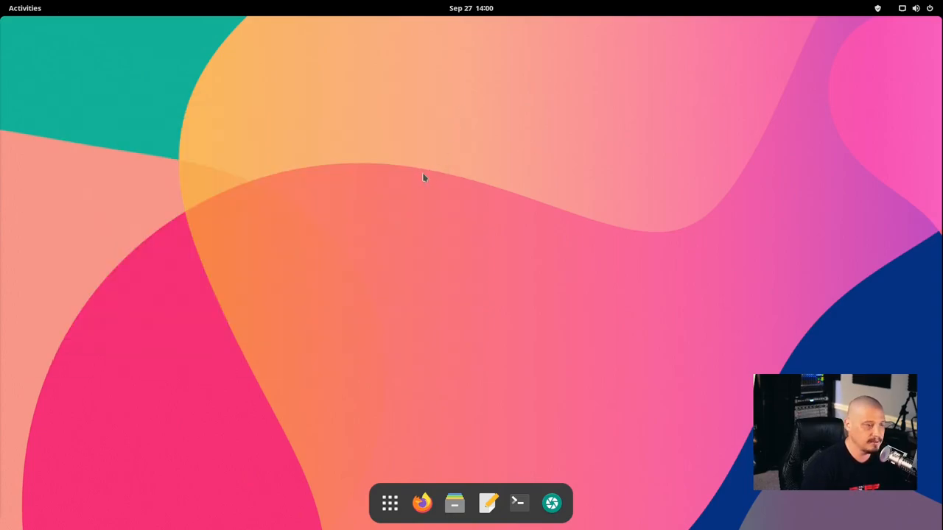
- Bring up the Fly-Pie pie menu on the desktop a couple more times
right_click(424, 177)
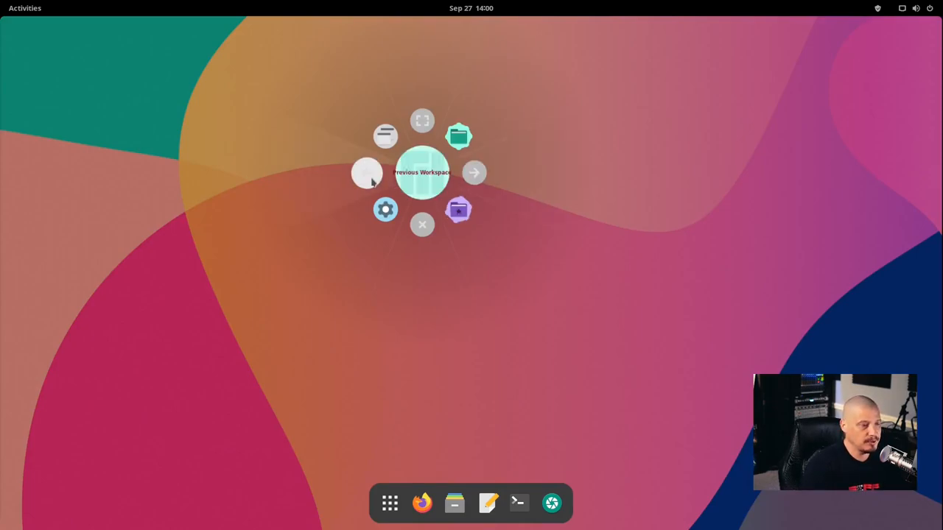
mouse_move(477, 172)
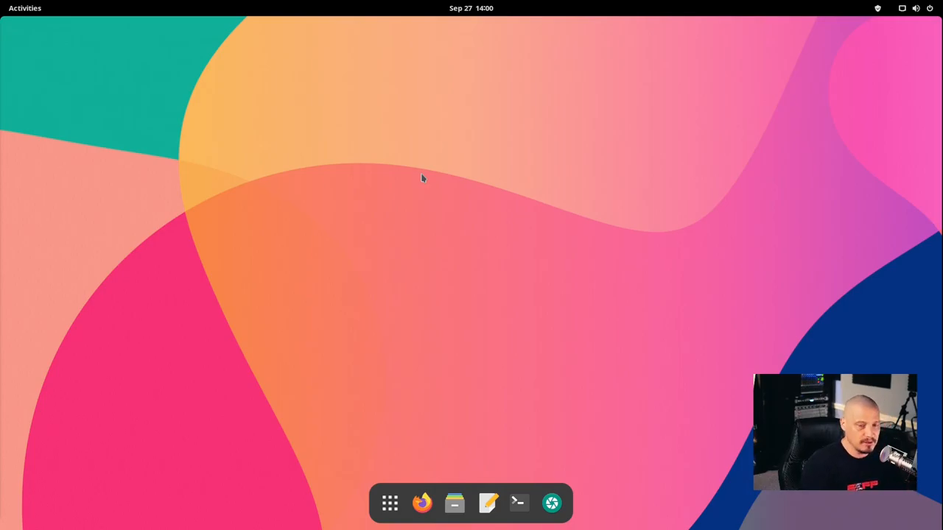
right_click(424, 177)
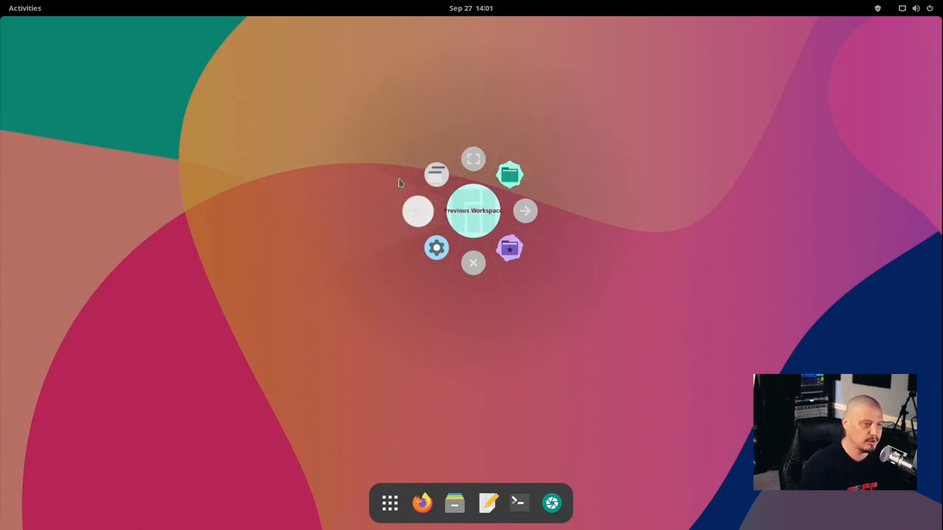
mouse_move(419, 212)
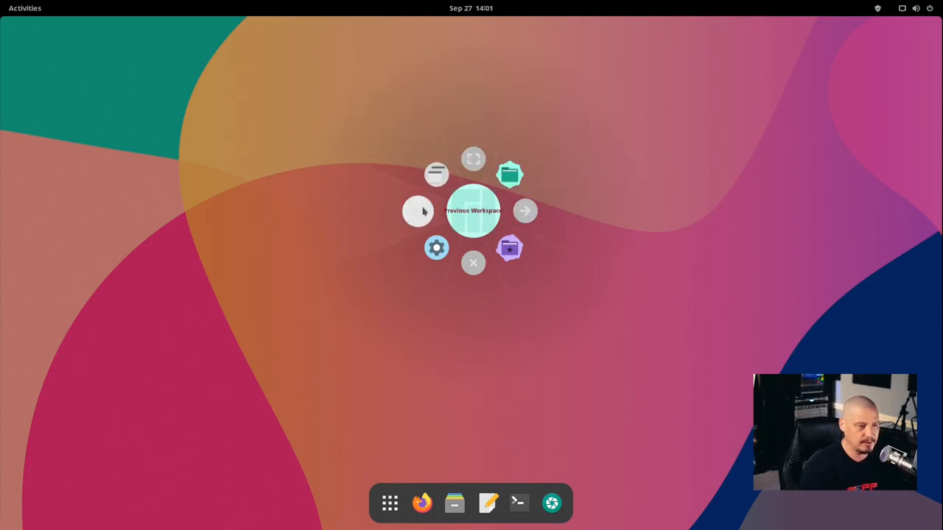
mouse_move(473, 156)
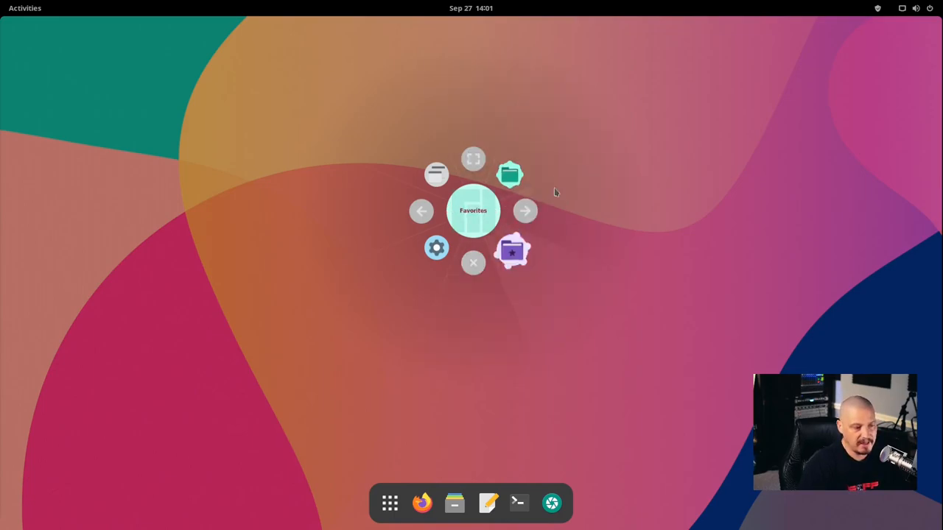
mouse_move(435, 251)
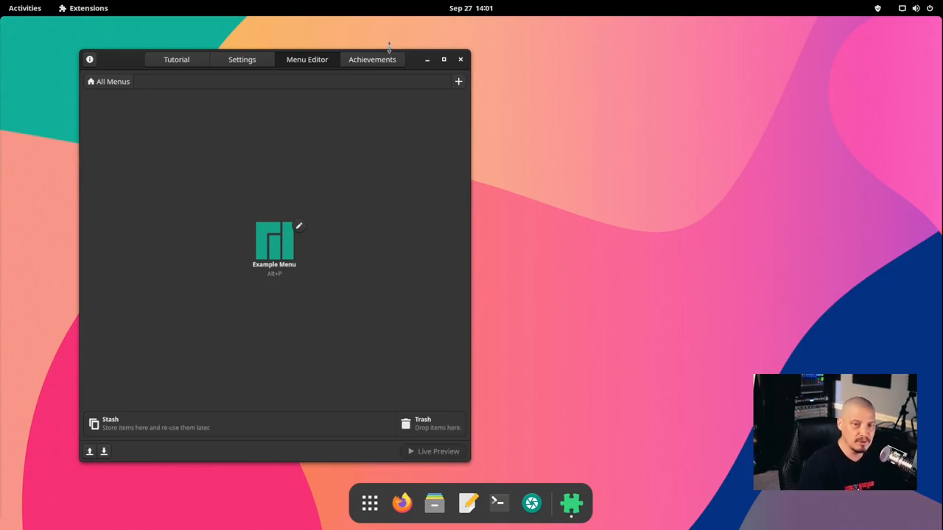
- Look at the Wedge Appearance page, then return to Global Appearance Settings
click(242, 59)
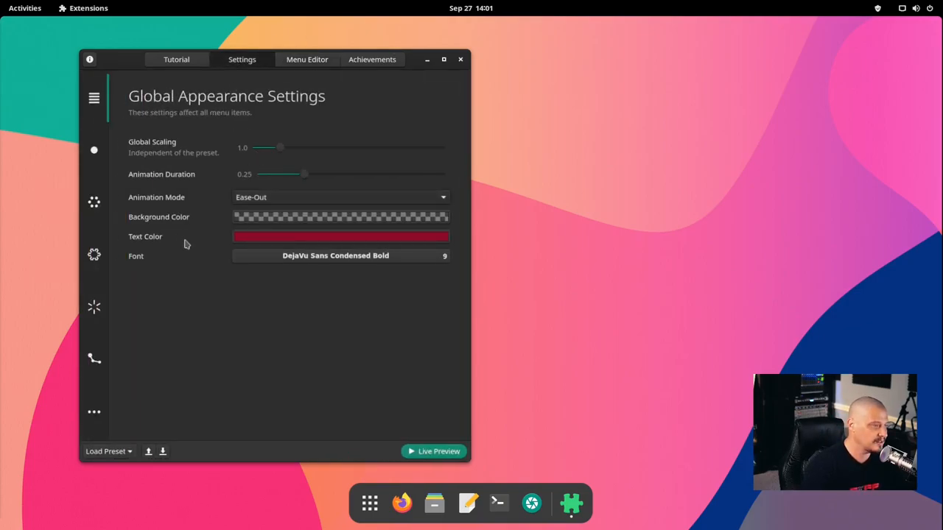
click(94, 203)
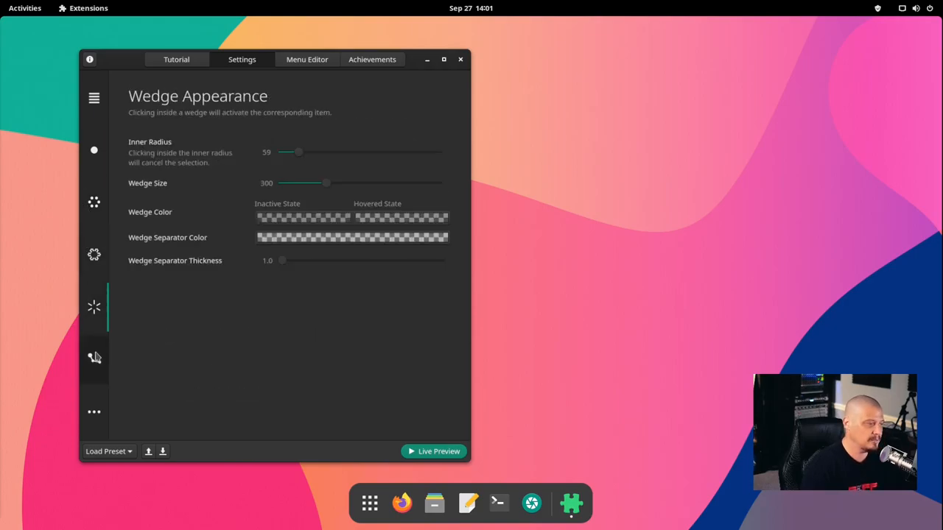
click(94, 97)
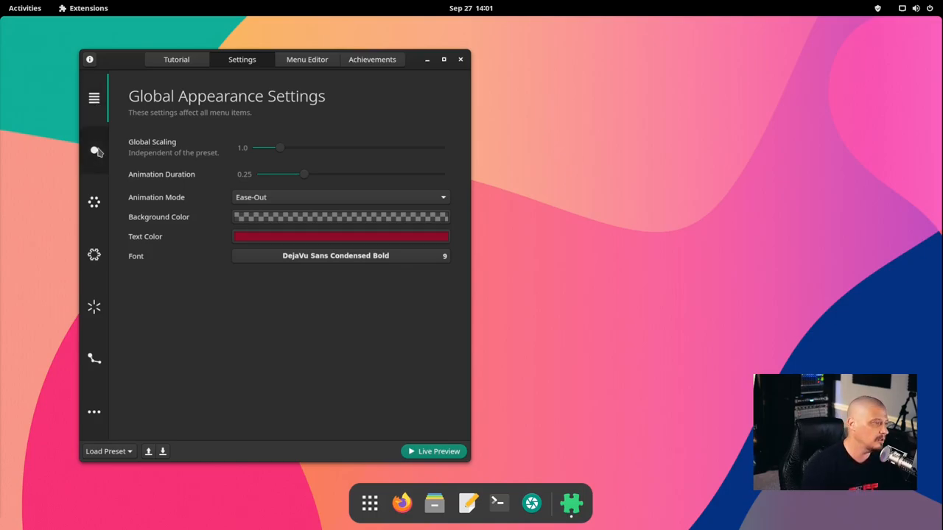
mouse_move(94, 150)
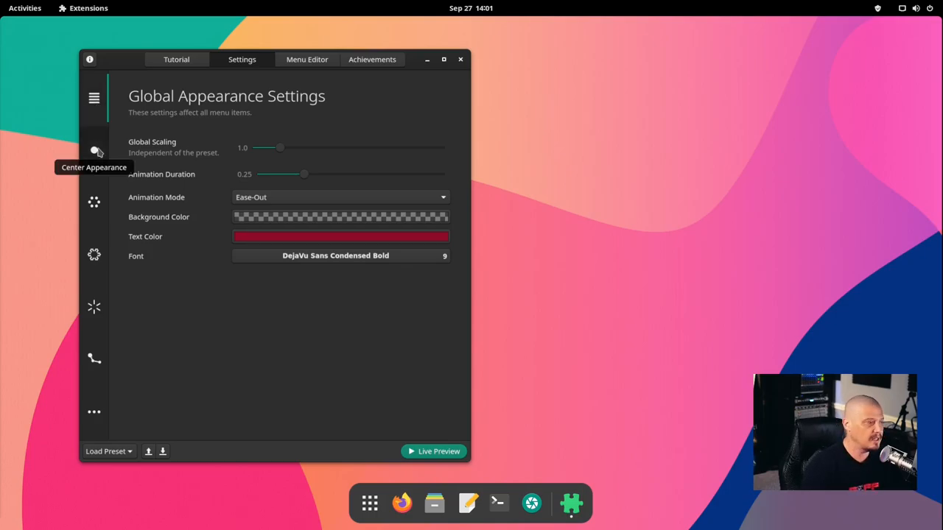
mouse_move(566, 215)
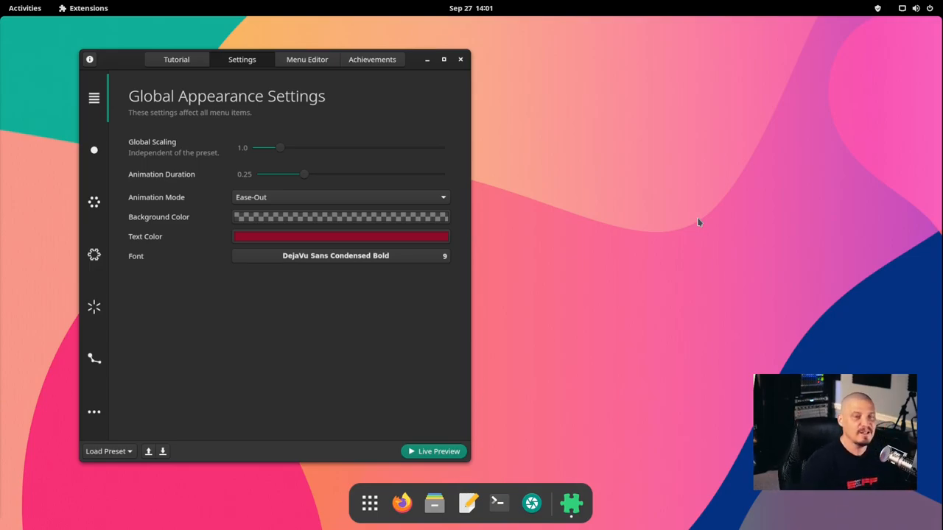
mouse_move(704, 230)
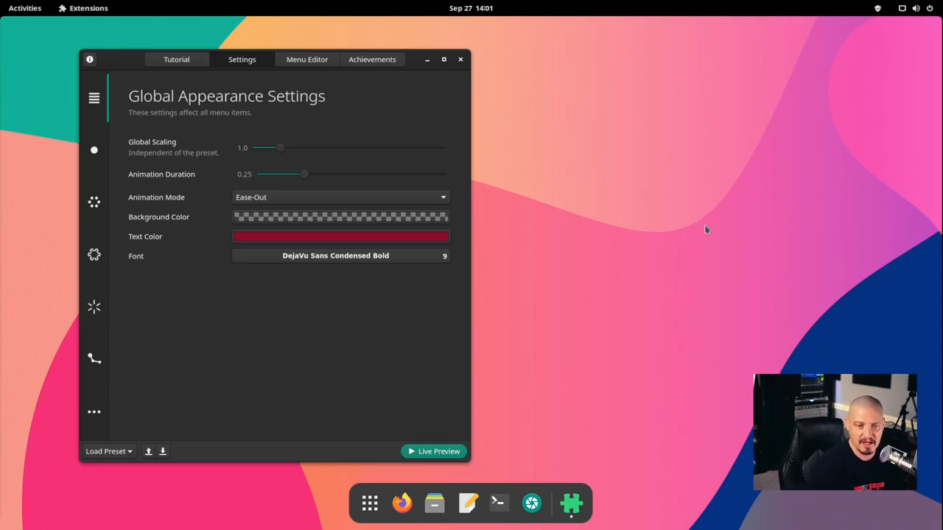
mouse_move(713, 319)
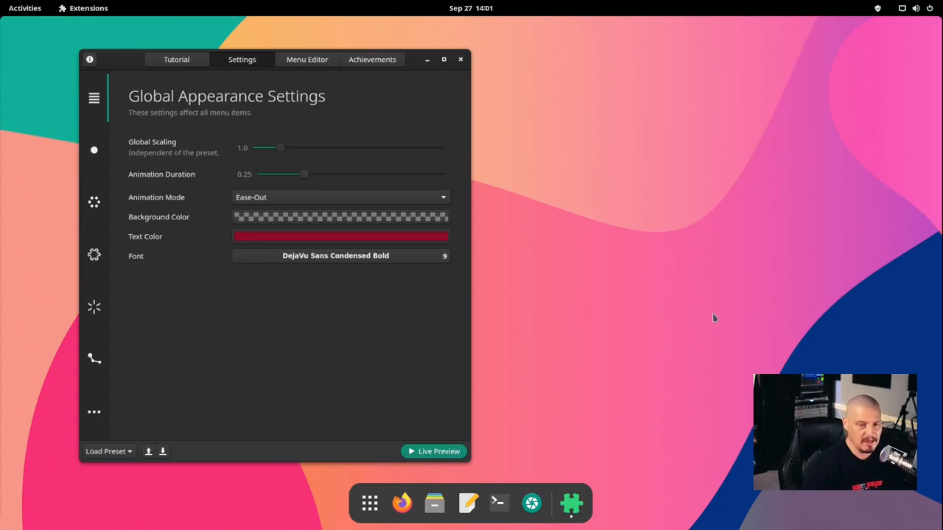
mouse_move(701, 272)
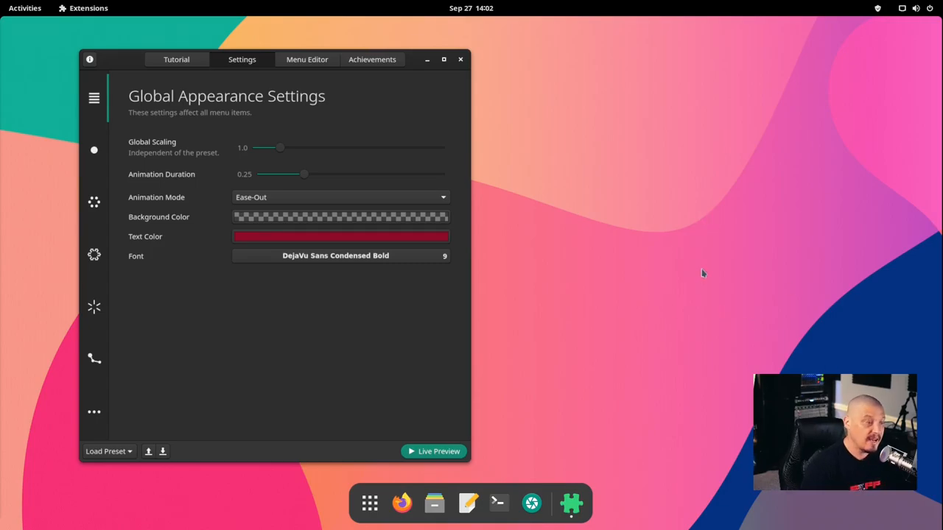
mouse_move(280, 292)
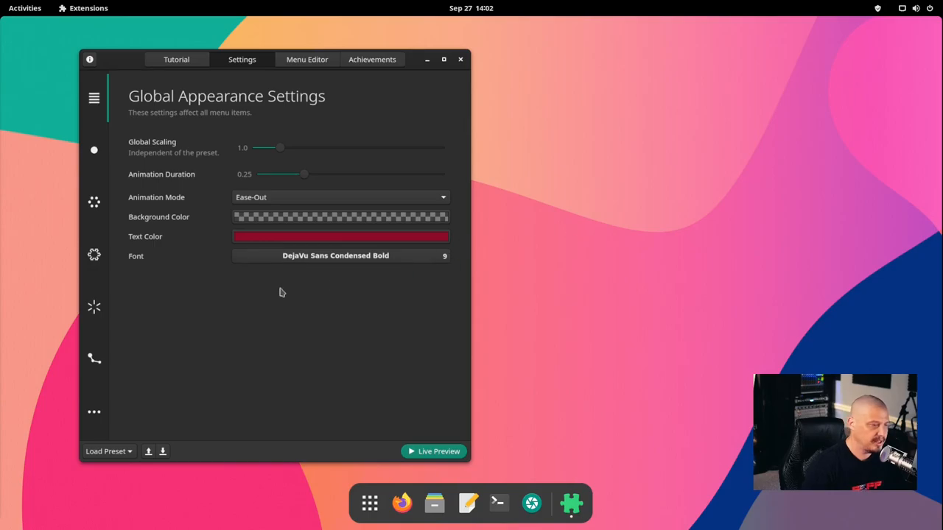
mouse_move(557, 251)
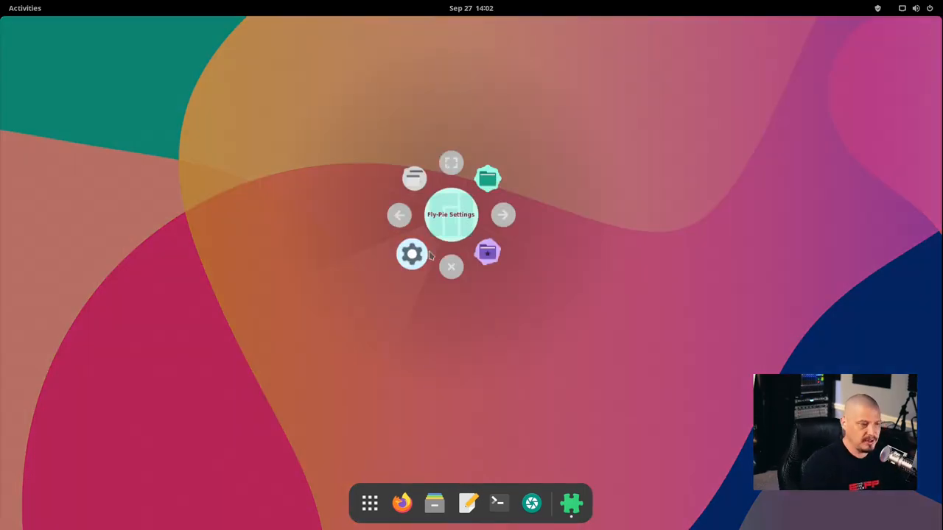
- Enter Fly-Pie Settings from the pie and load the Example Menu in the Menu Editor
click(413, 254)
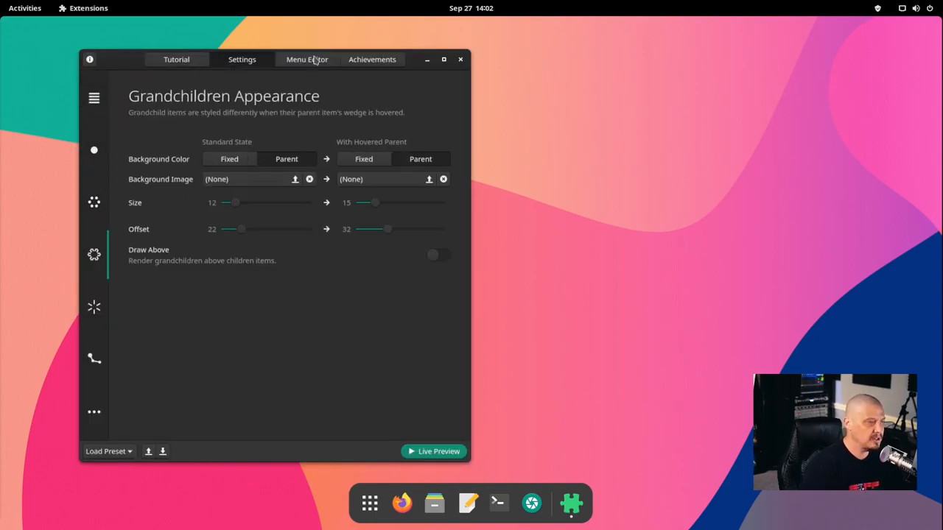
click(307, 59)
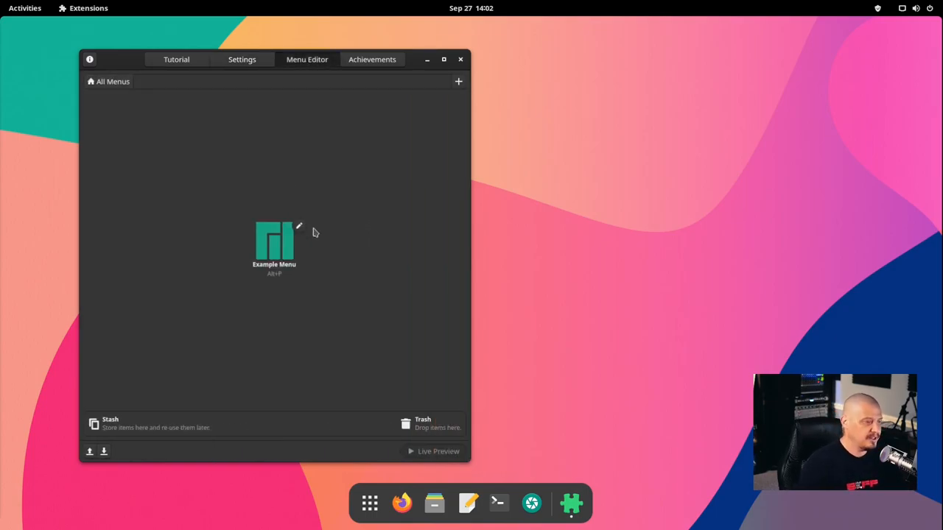
mouse_move(302, 277)
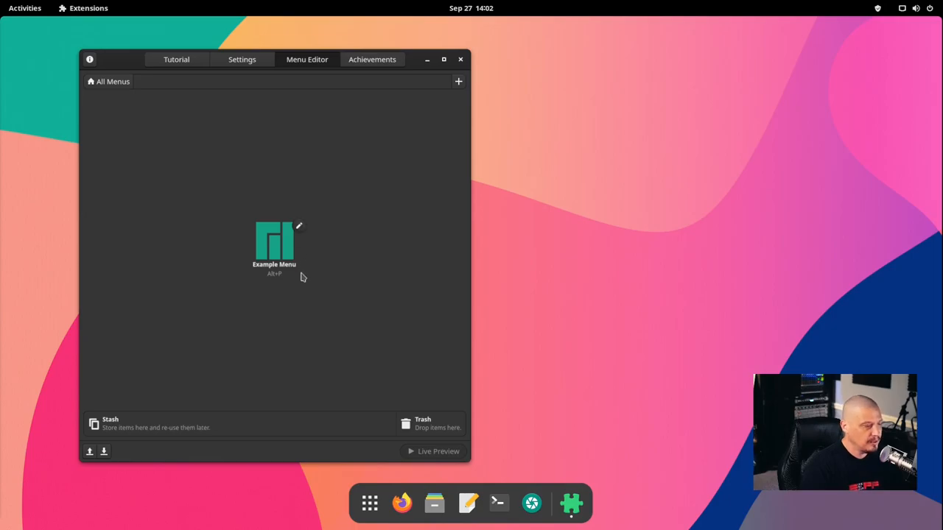
mouse_move(269, 264)
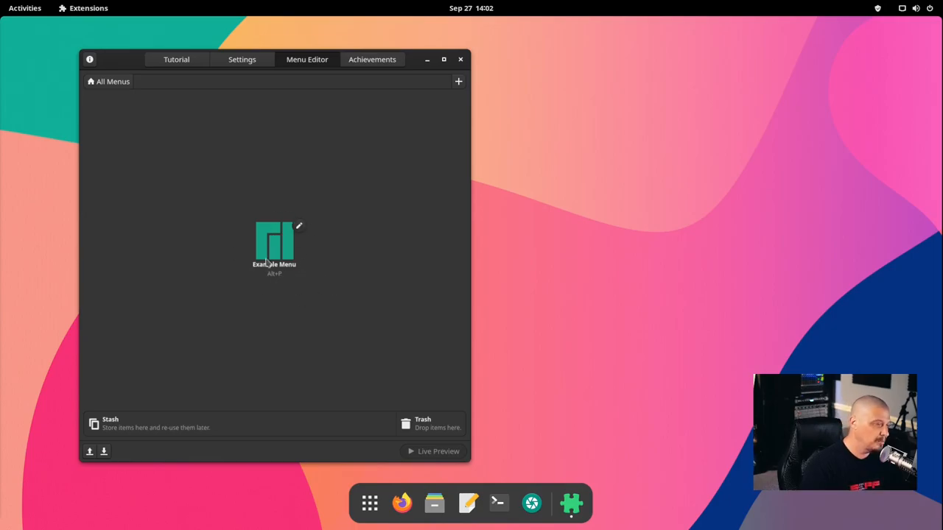
mouse_move(274, 243)
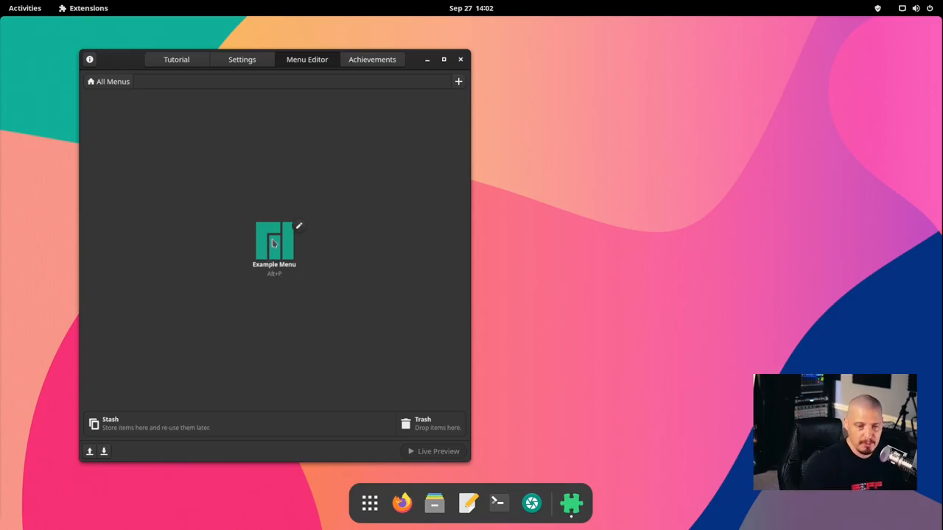
double_click(274, 243)
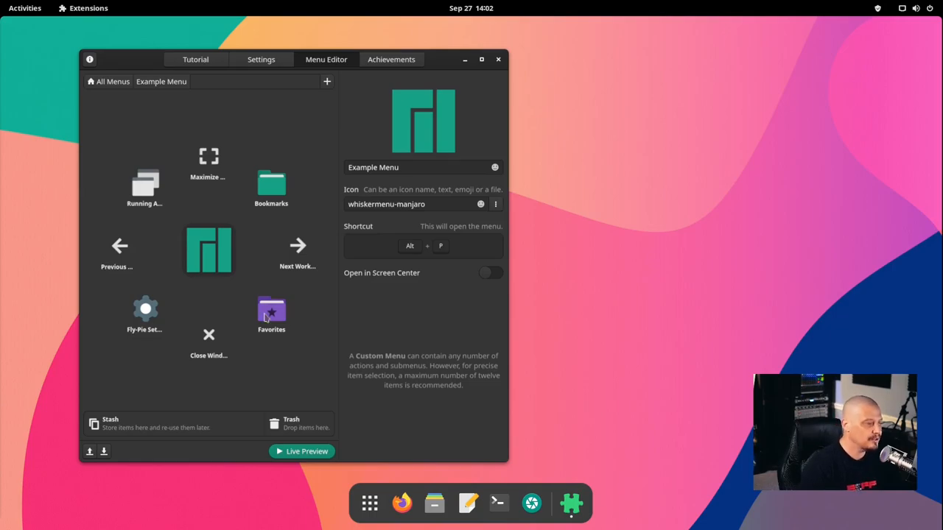
- Review the Next Workspace and Close Window shortcut items' icon and simulated shortcut
click(301, 451)
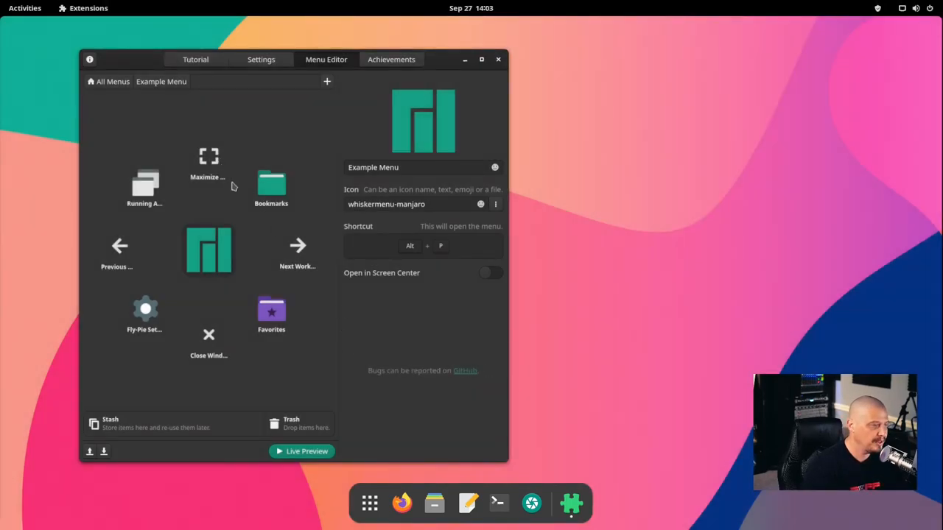
click(297, 250)
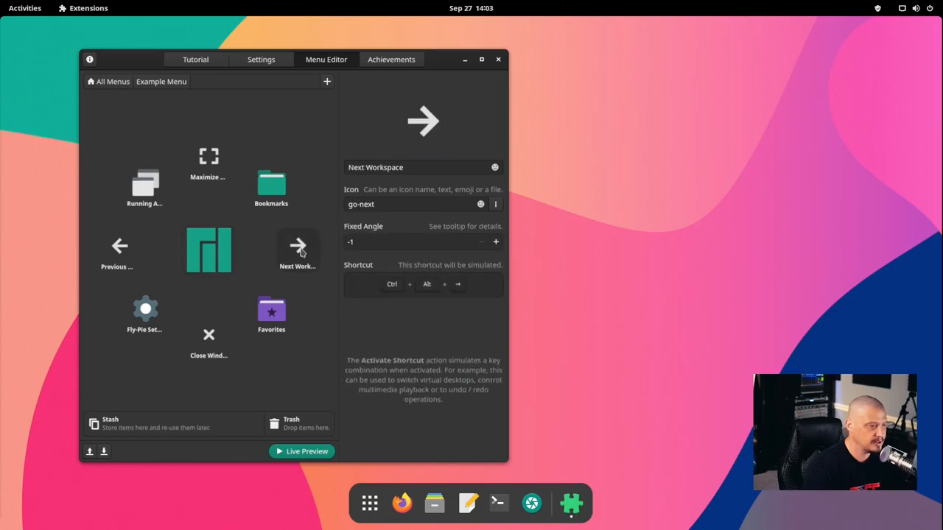
mouse_move(327, 261)
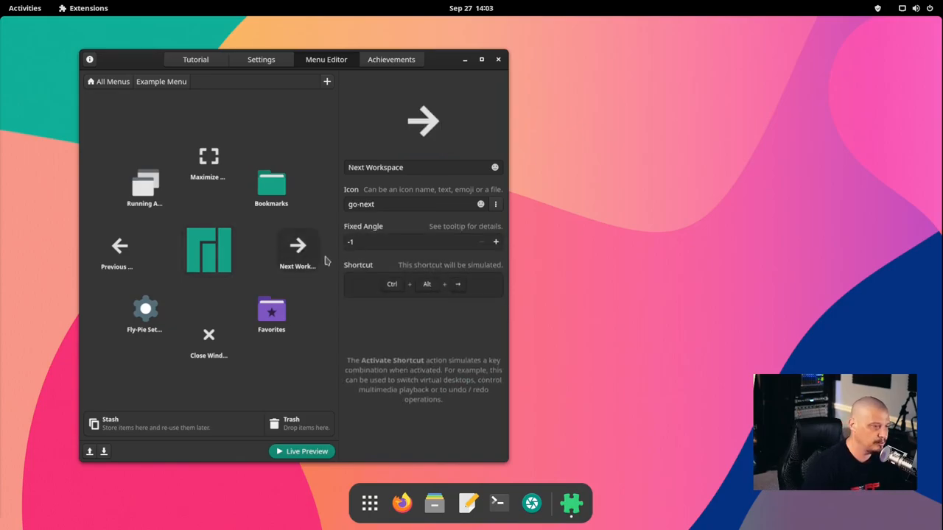
mouse_move(300, 256)
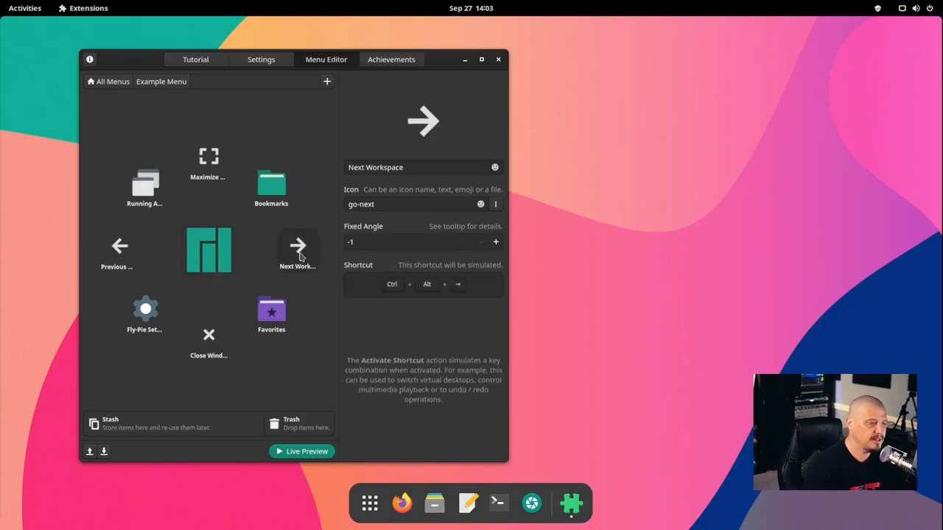
mouse_move(298, 253)
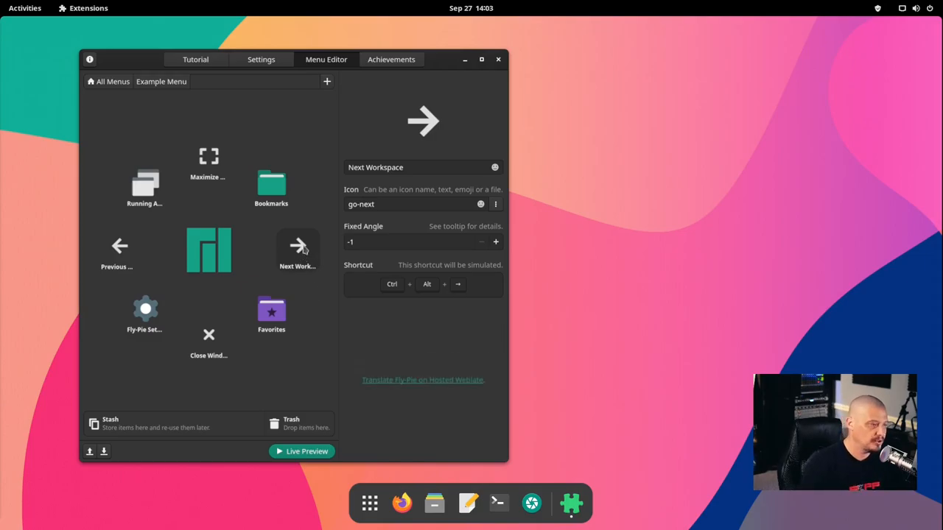
mouse_move(266, 256)
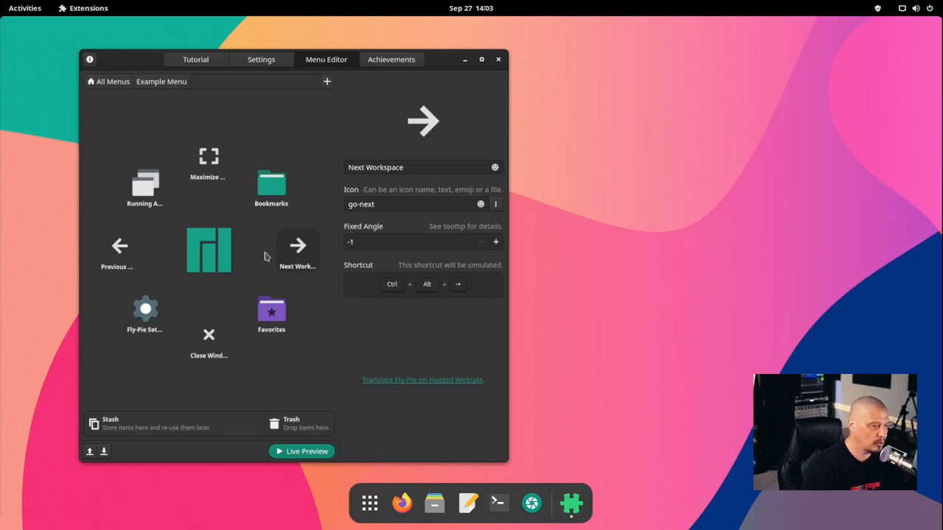
mouse_move(287, 252)
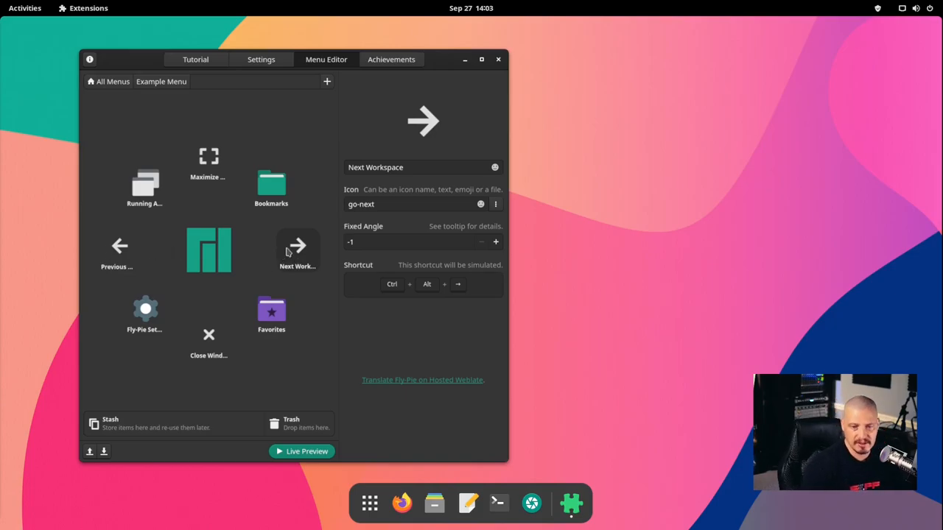
mouse_move(300, 292)
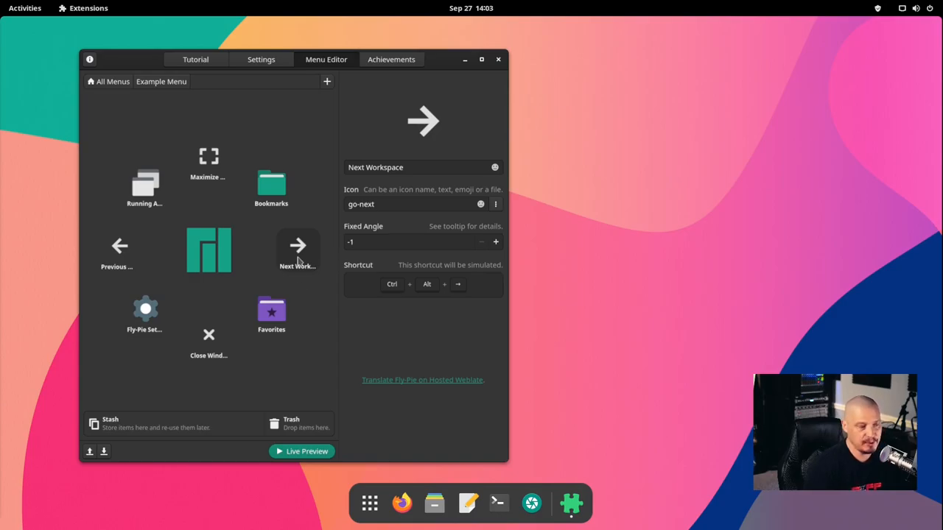
mouse_move(433, 292)
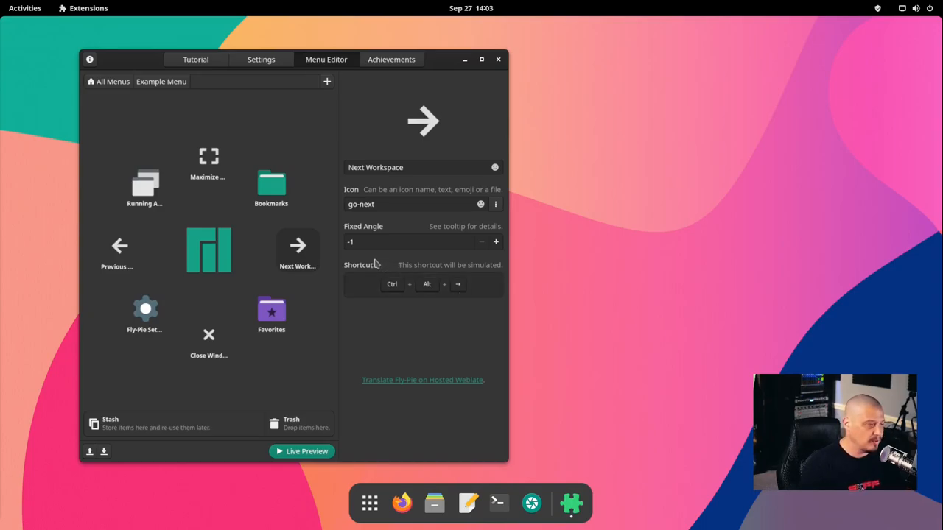
mouse_move(302, 274)
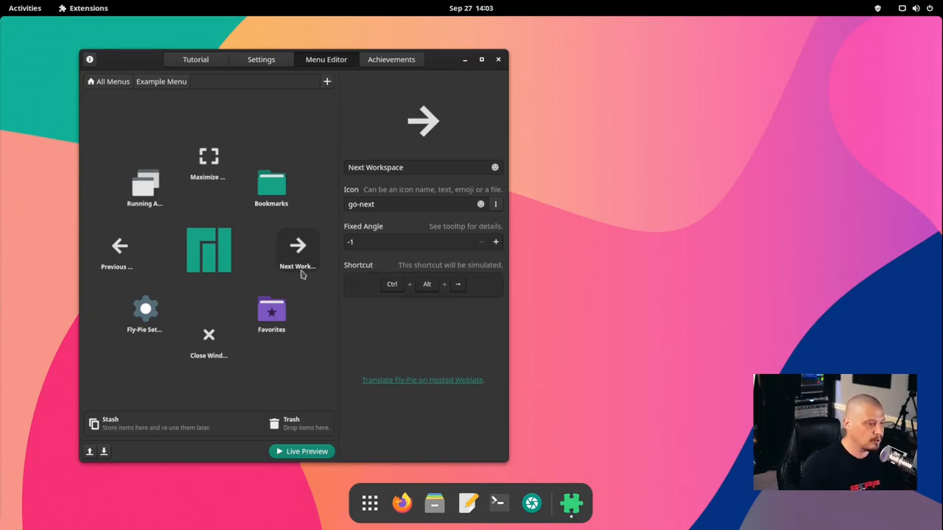
click(209, 339)
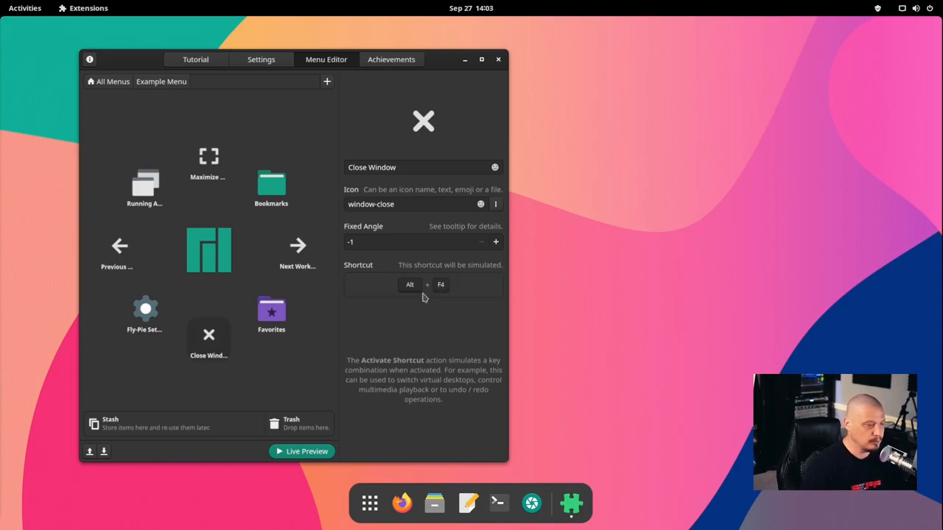
mouse_move(440, 355)
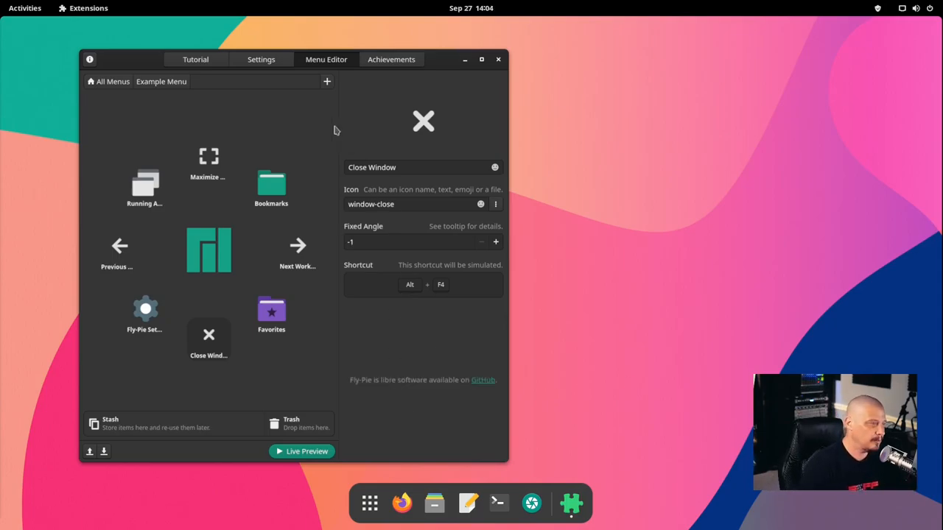
mouse_move(327, 81)
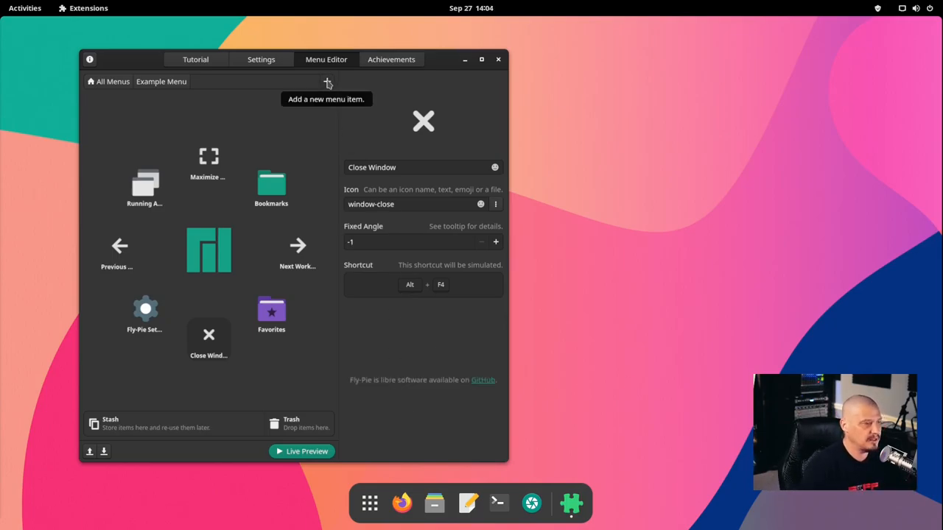
- Bring up the list of menu and action item types to add to the Example Menu
click(328, 81)
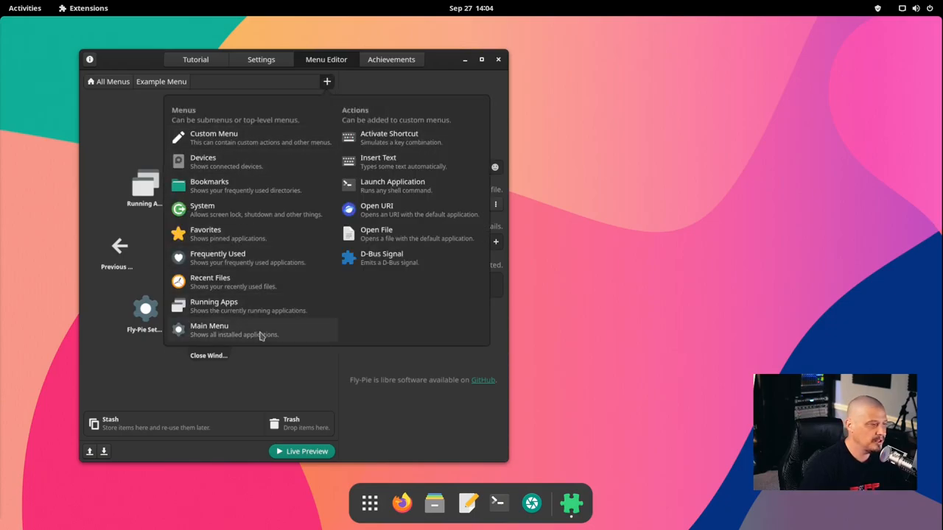
mouse_move(231, 334)
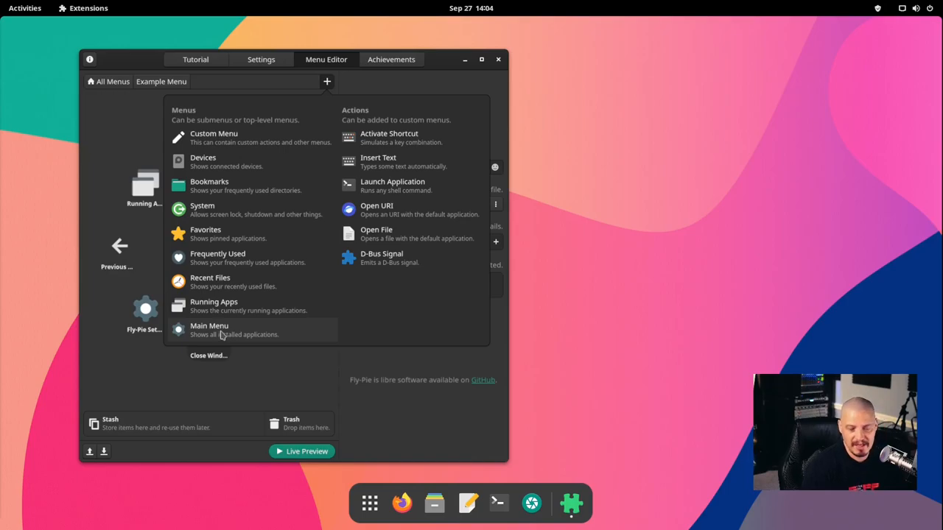
mouse_move(368, 504)
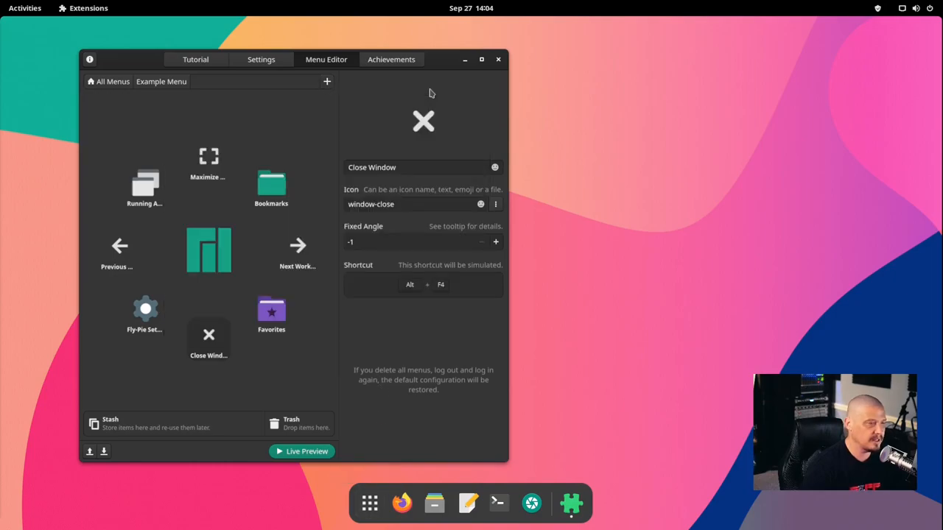
click(369, 503)
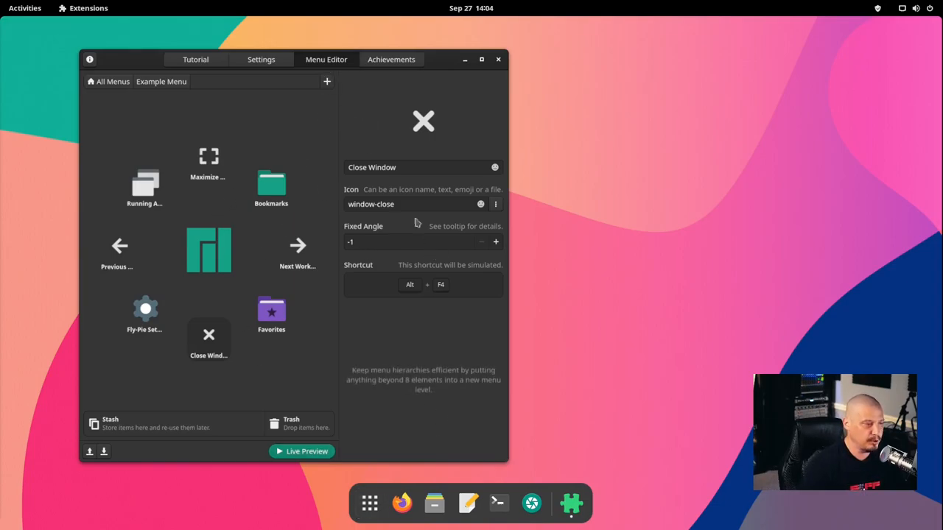
mouse_move(327, 81)
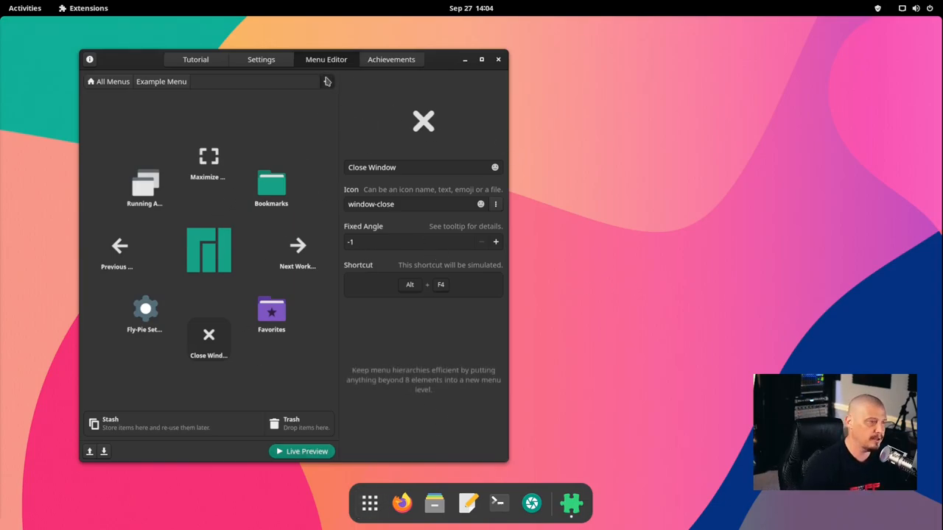
click(327, 81)
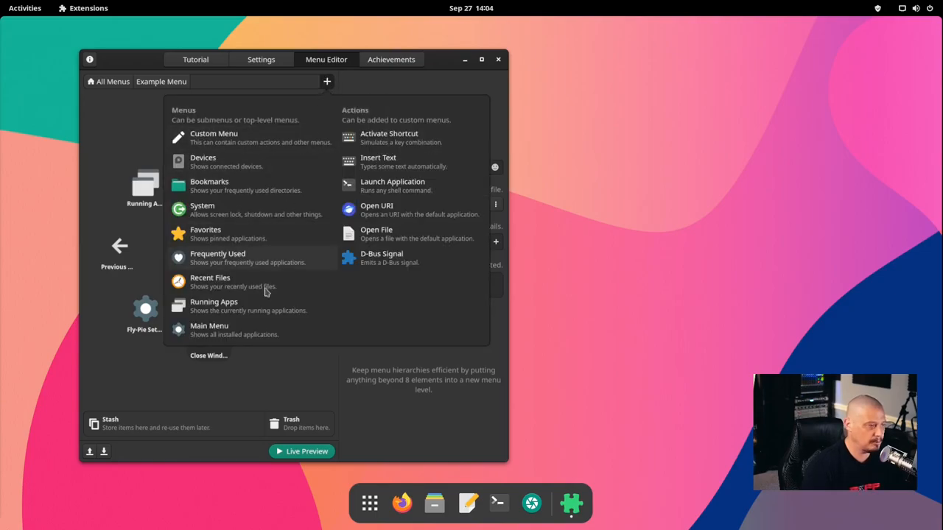
mouse_move(236, 202)
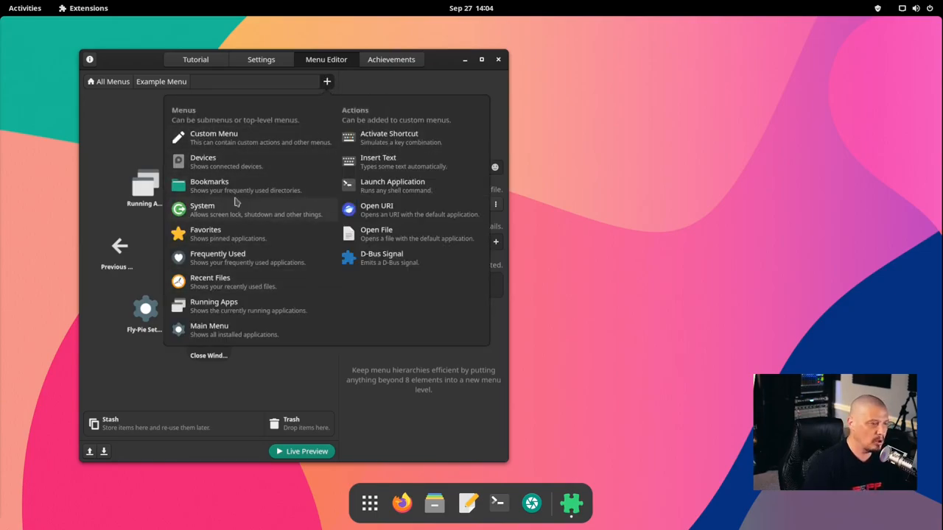
mouse_move(228, 234)
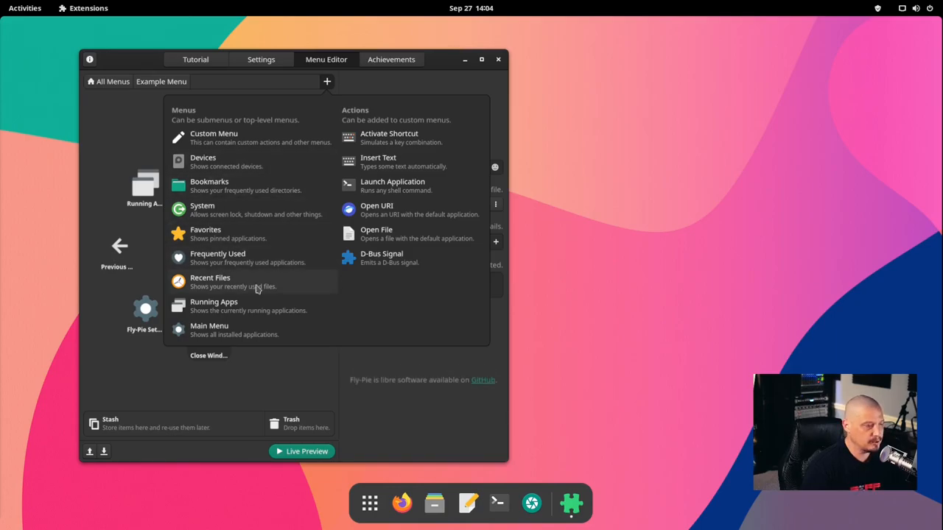
mouse_move(244, 149)
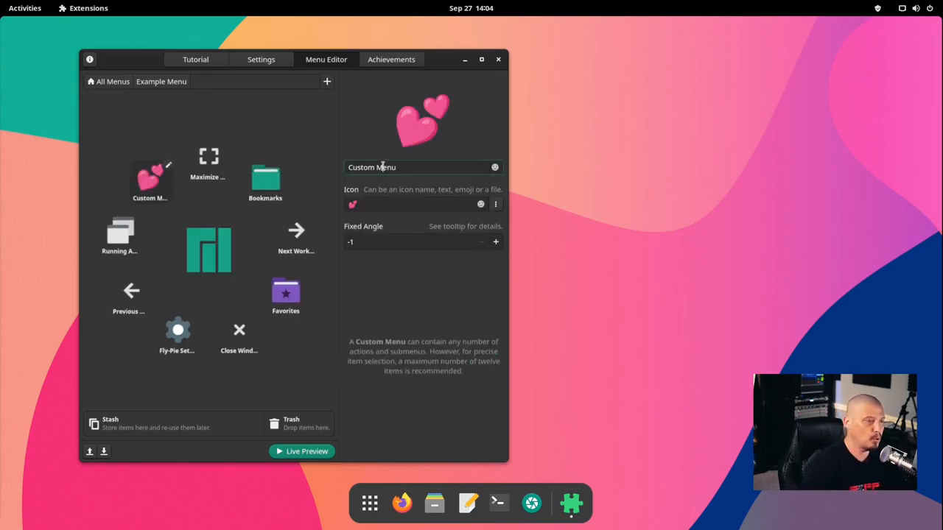
- Name the new custom submenu 'Internet' and go to its icon chooser
triple_click(398, 168)
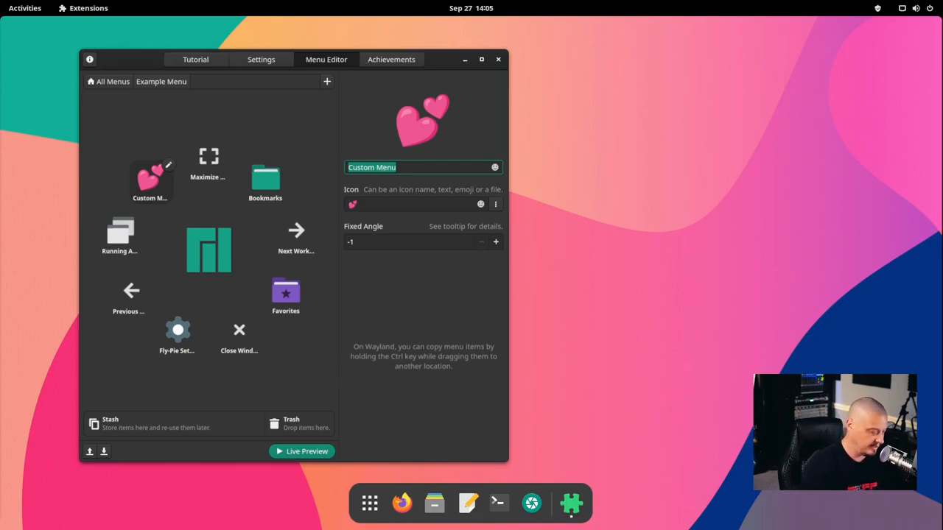
text(Internet)
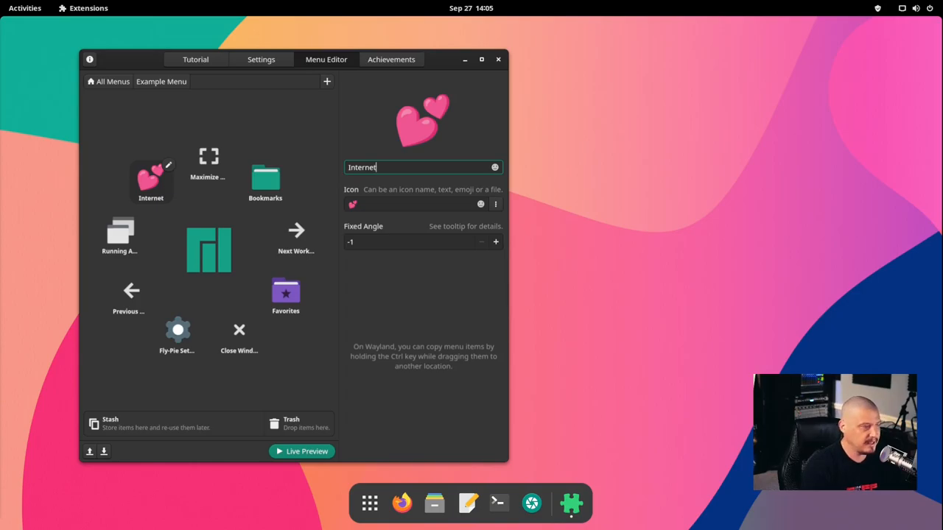
mouse_move(492, 209)
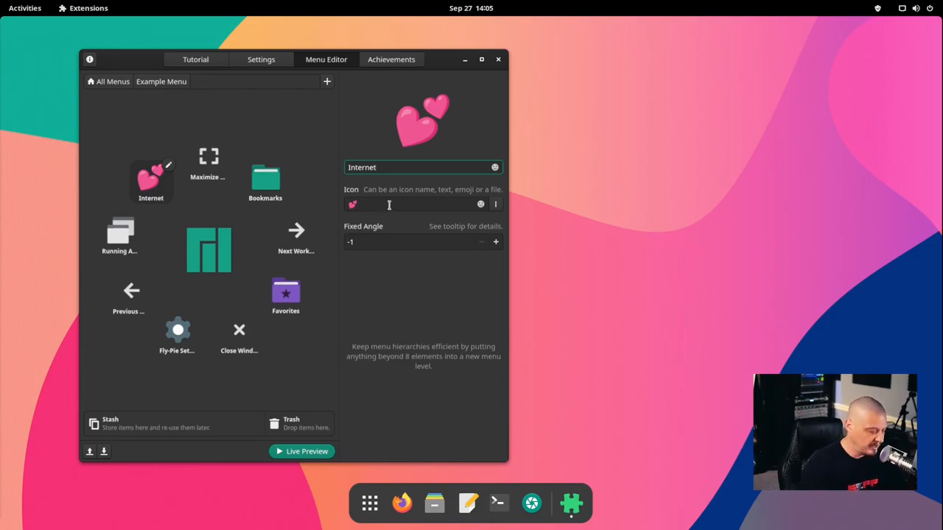
mouse_move(480, 203)
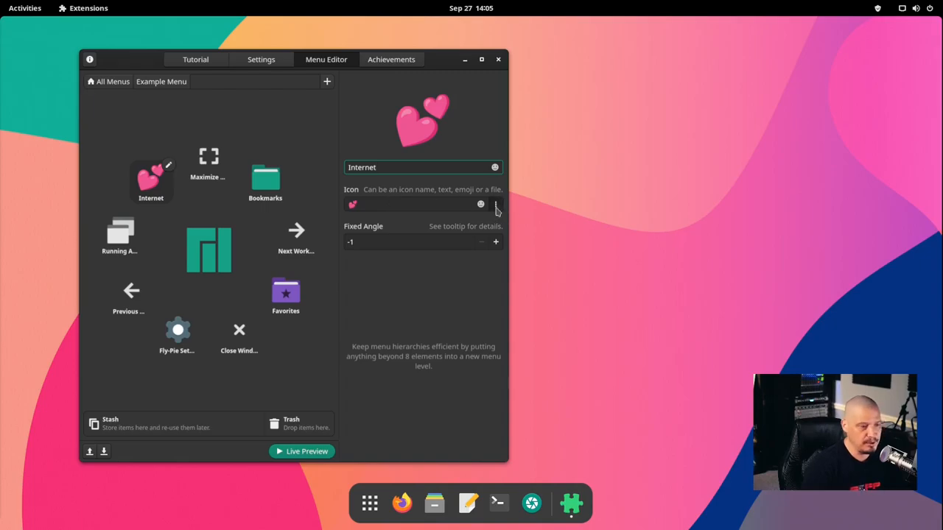
click(480, 203)
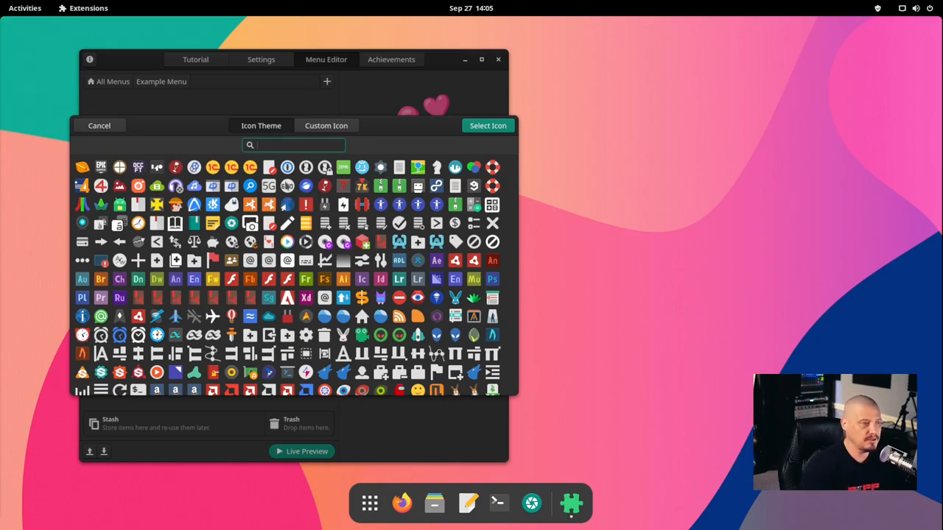
- Search 'internet' in the icon chooser and select the internet-archive globe icon
text(internet)
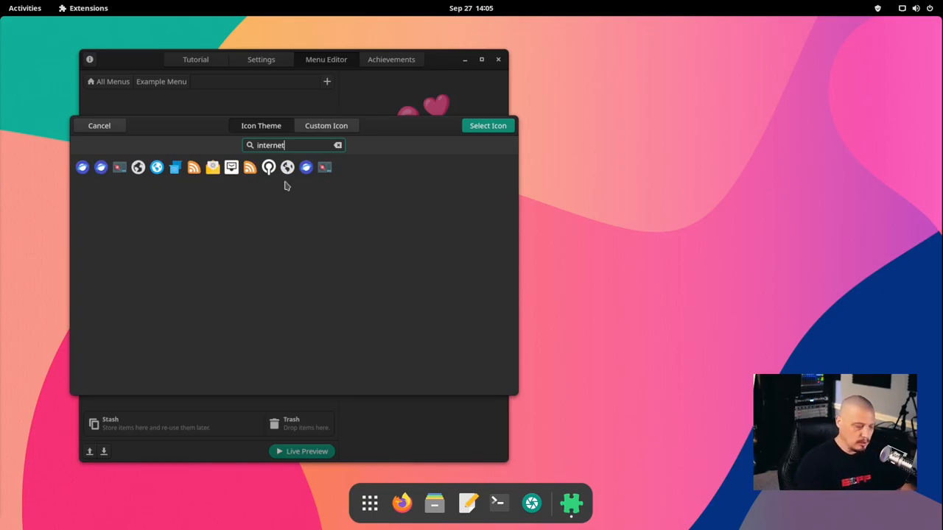
mouse_move(273, 232)
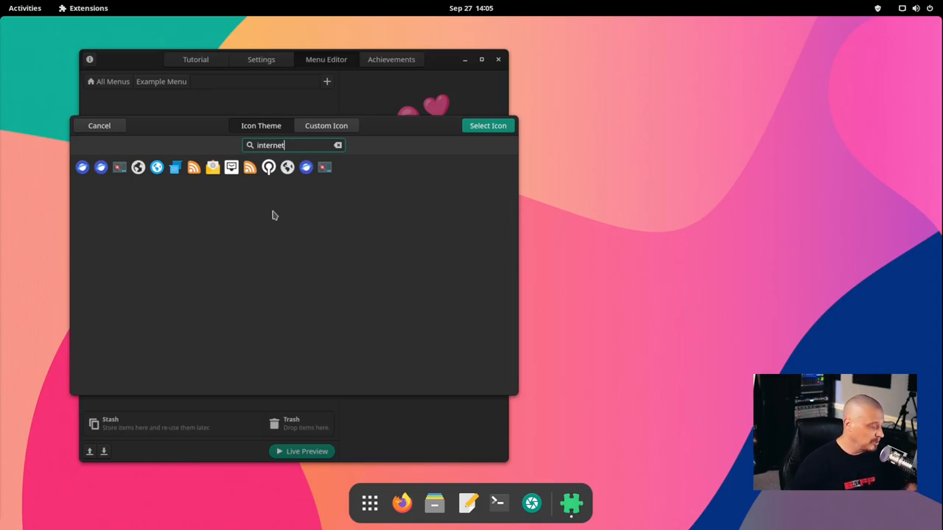
mouse_move(298, 241)
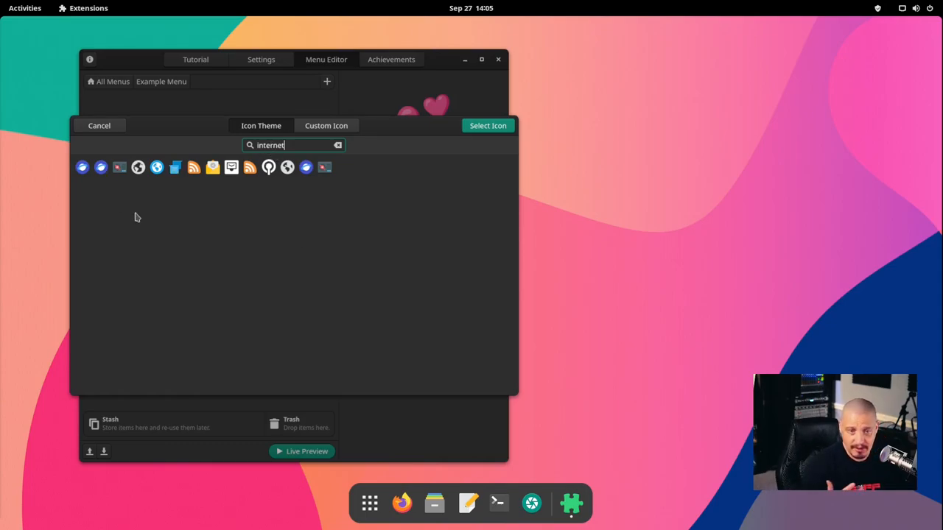
mouse_move(172, 198)
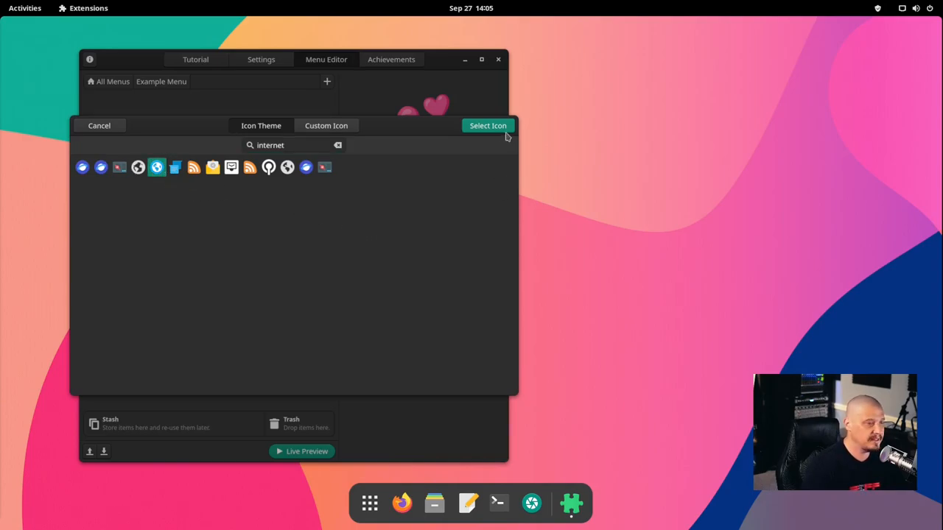
click(488, 126)
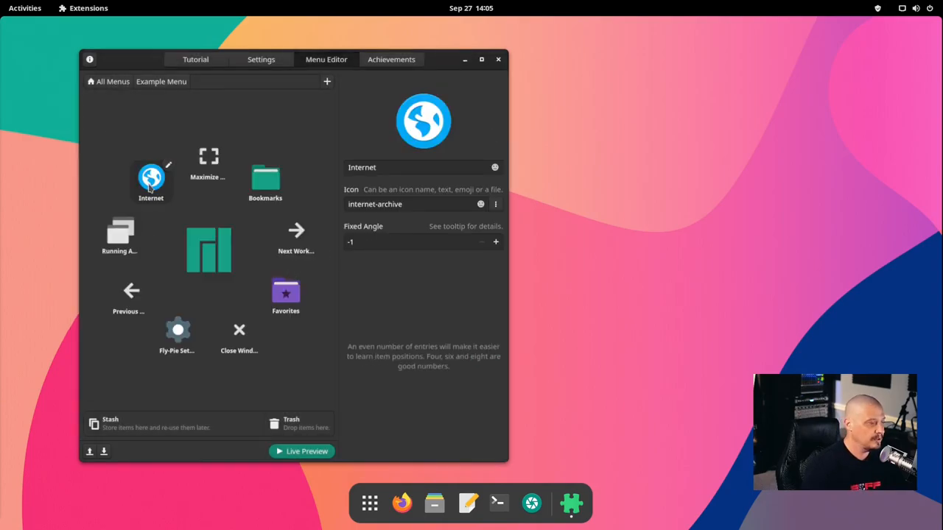
mouse_move(177, 190)
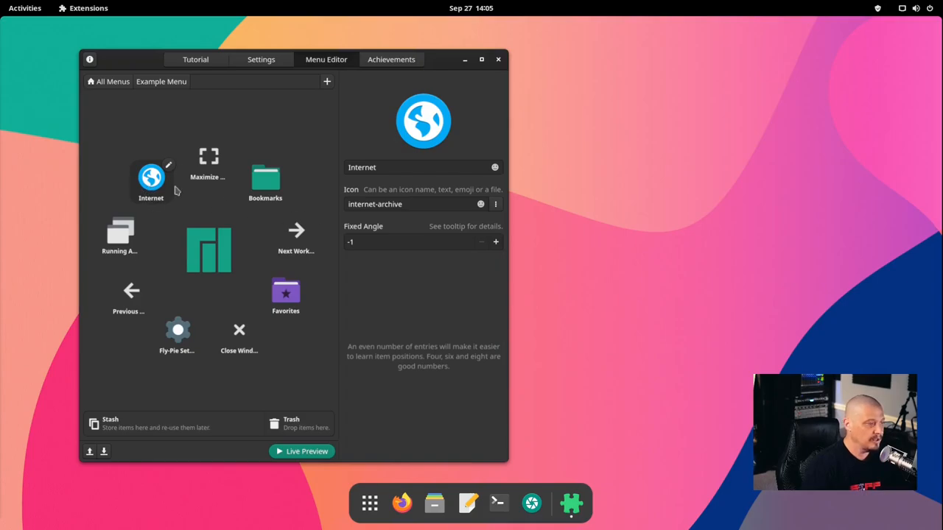
mouse_move(371, 277)
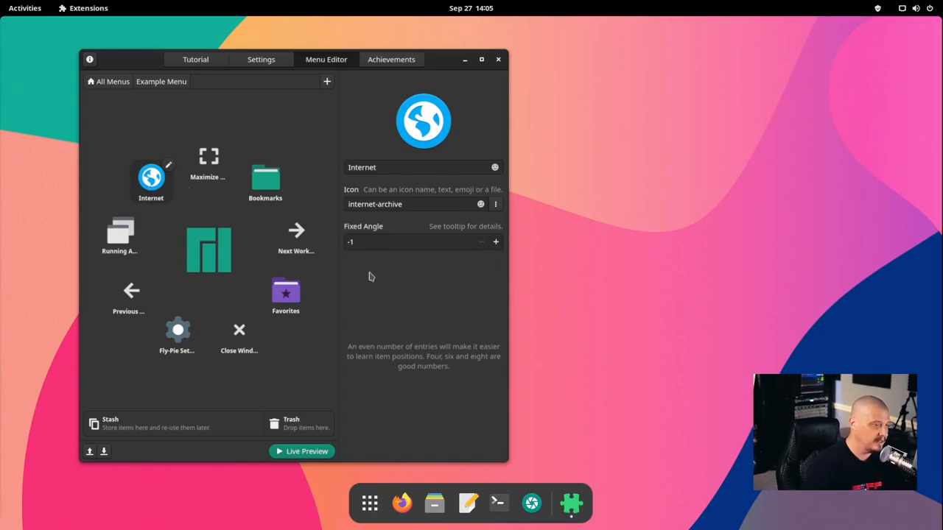
mouse_move(170, 169)
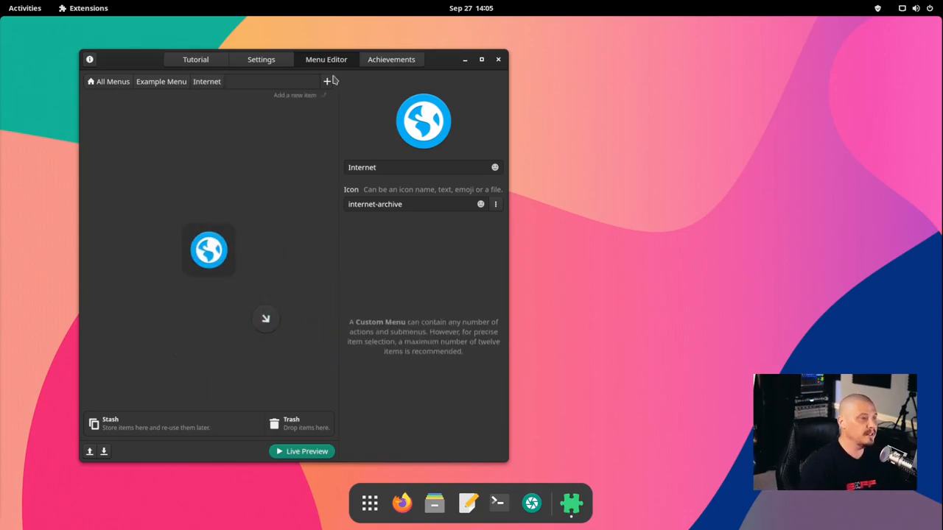
- Add a Launch Application item to Internet named Firefox with the firefox icon
click(327, 81)
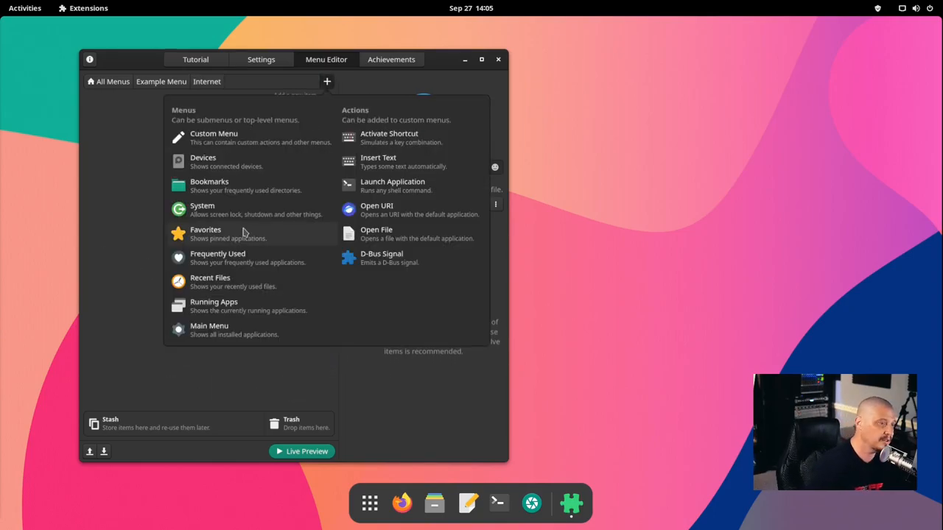
mouse_move(405, 186)
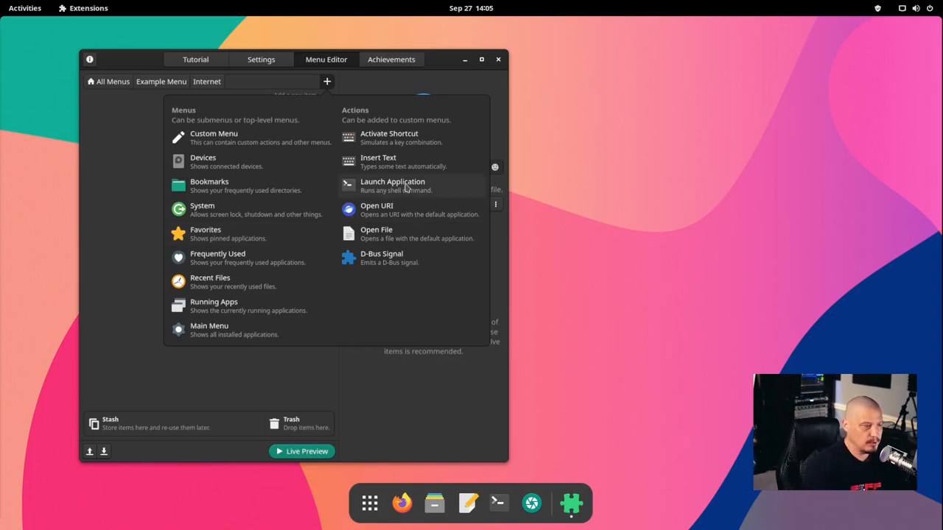
click(392, 183)
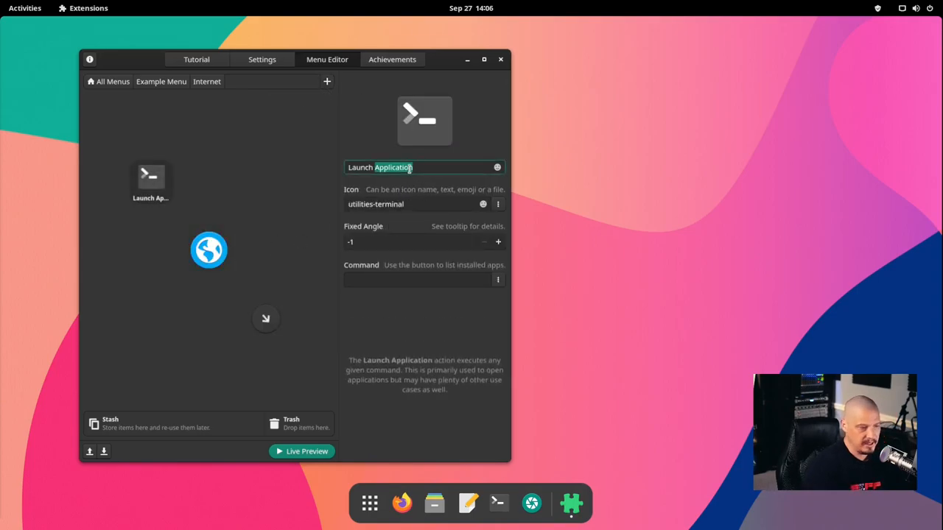
text(F)
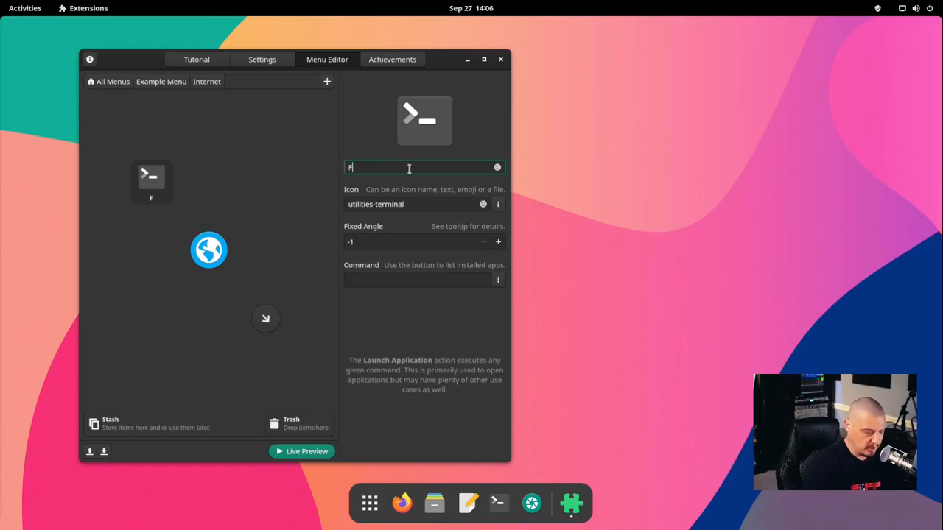
text(irefox)
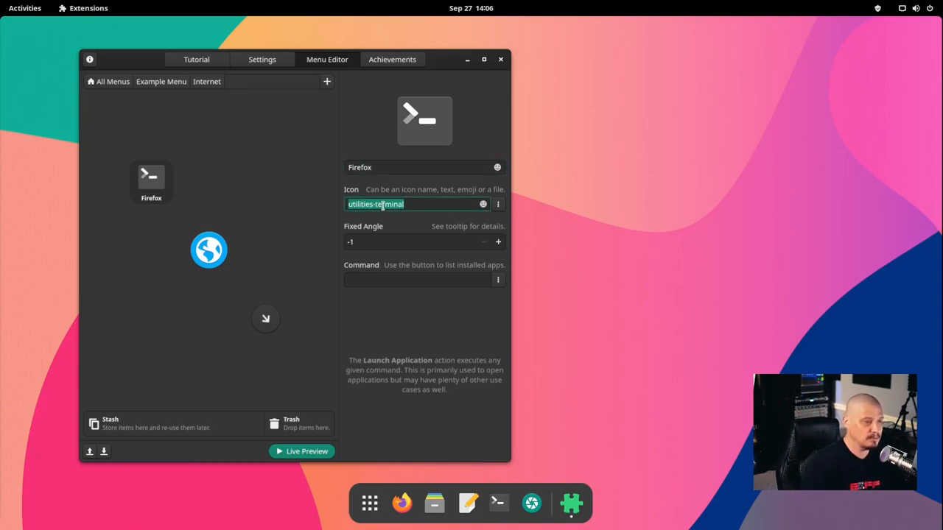
text(firefox)
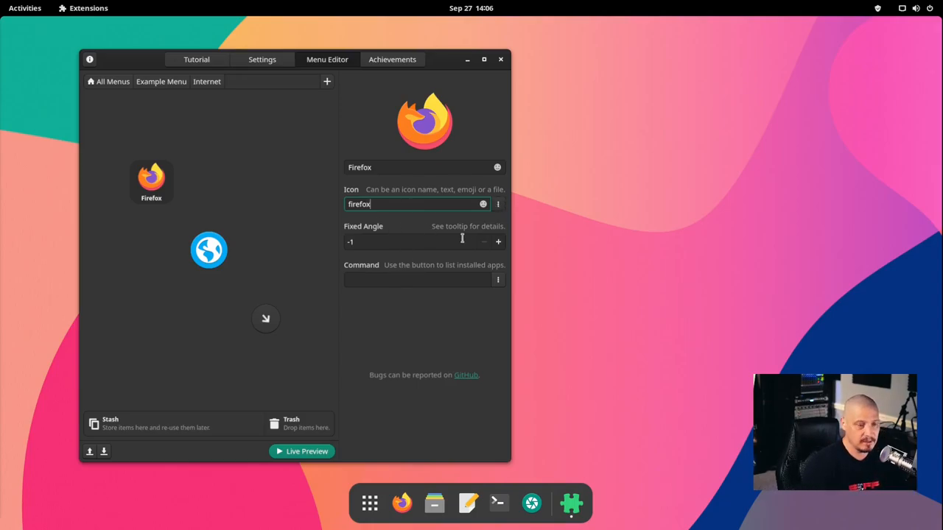
- Set the Firefox item's command to firefox and close the live menu preview
click(415, 280)
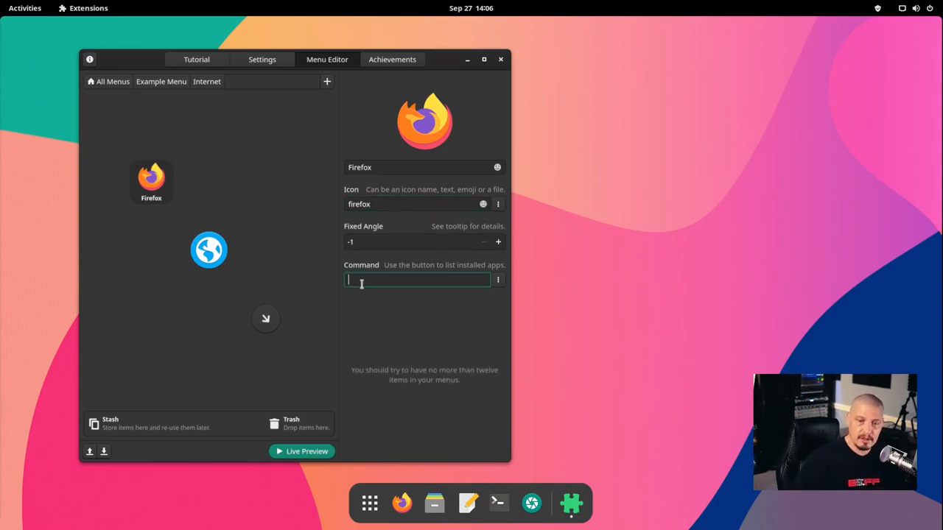
text(firefox)
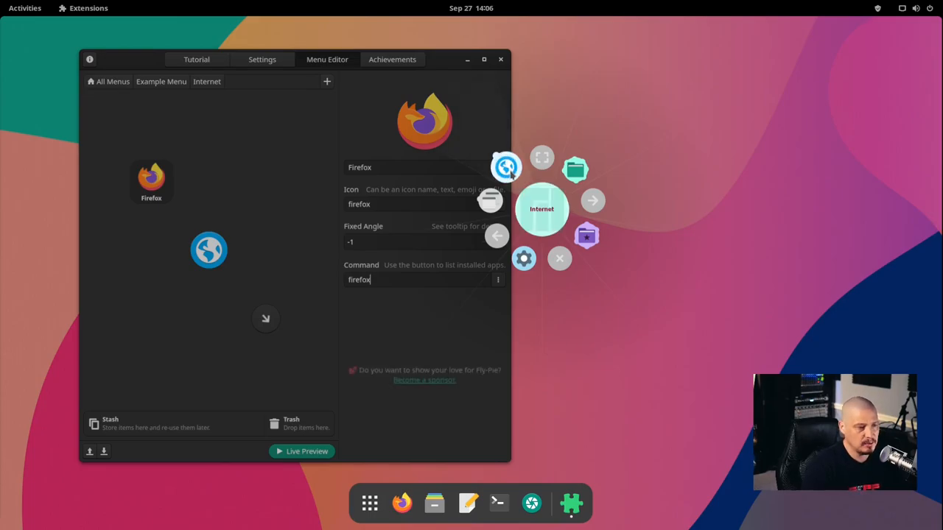
click(507, 168)
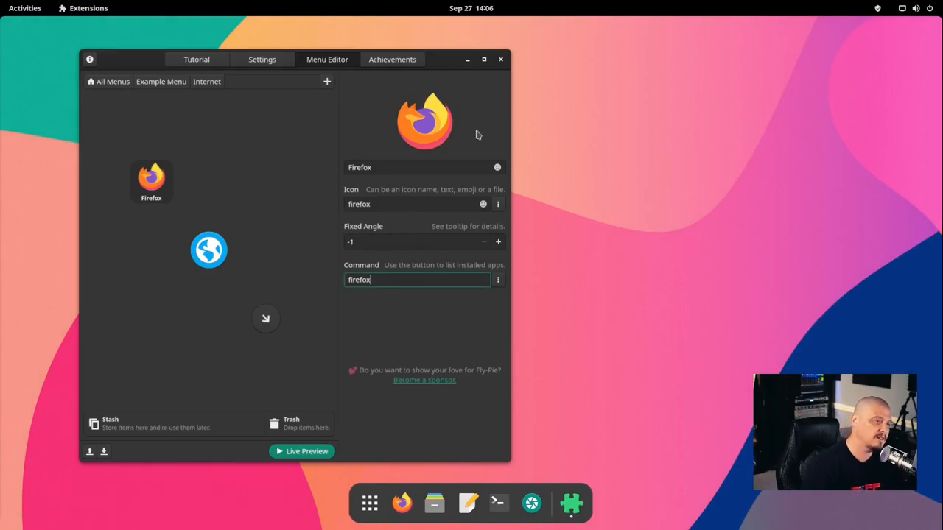
click(401, 504)
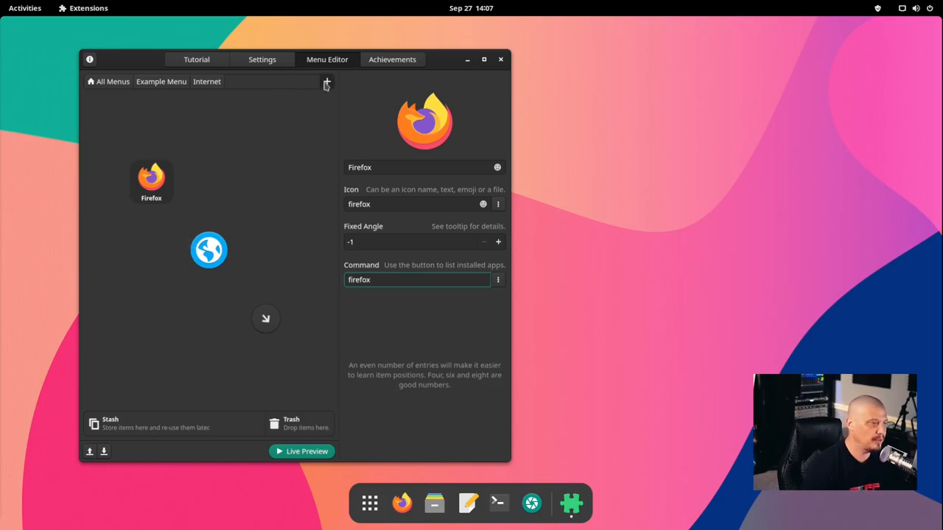
- Add a Launch Application item named Geary with icon and command geary
click(328, 81)
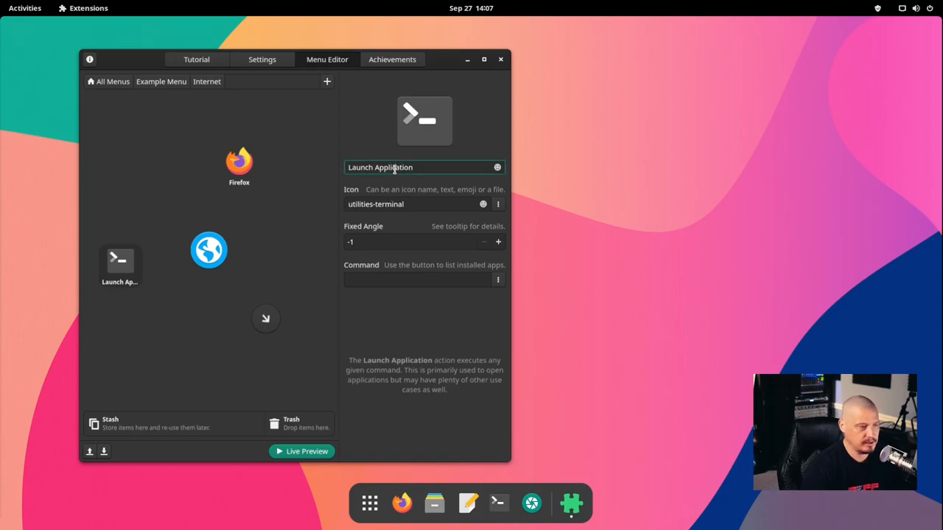
text(Gear6)
click(417, 205)
text(geary)
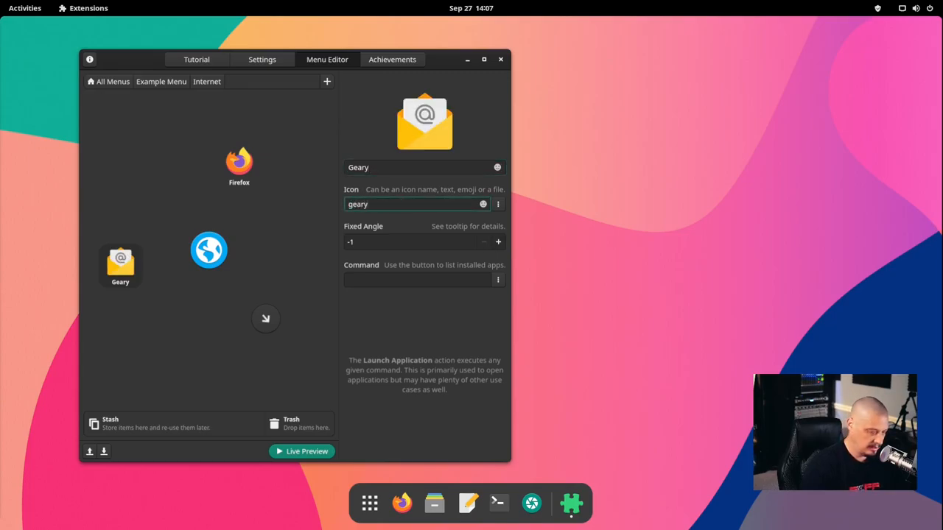
click(389, 203)
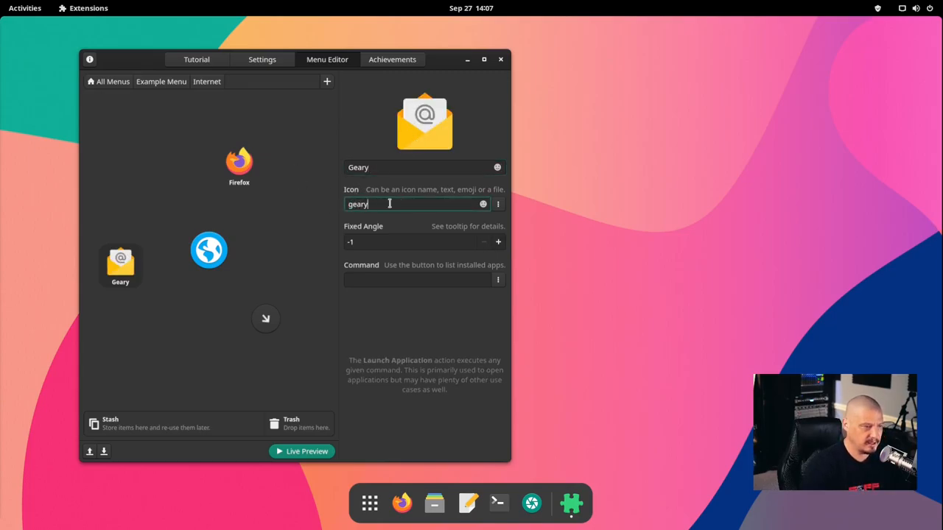
click(415, 280)
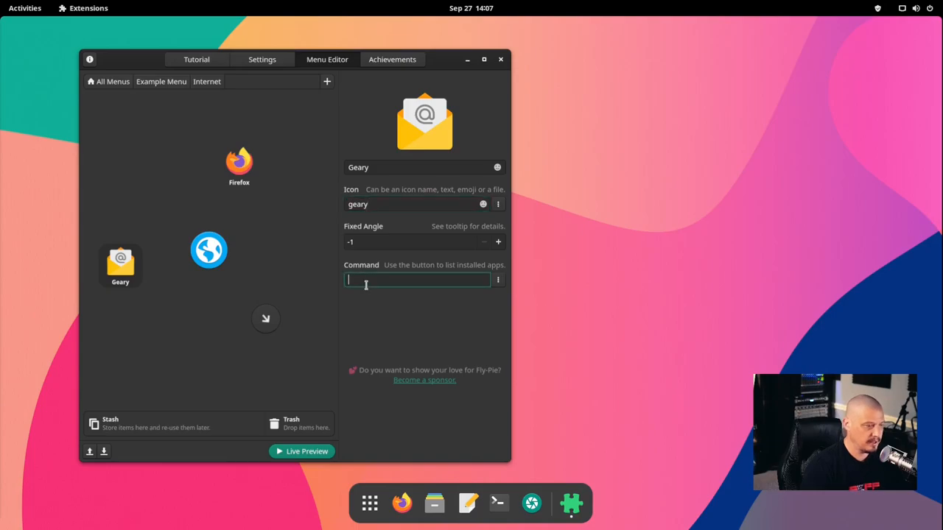
text(geary)
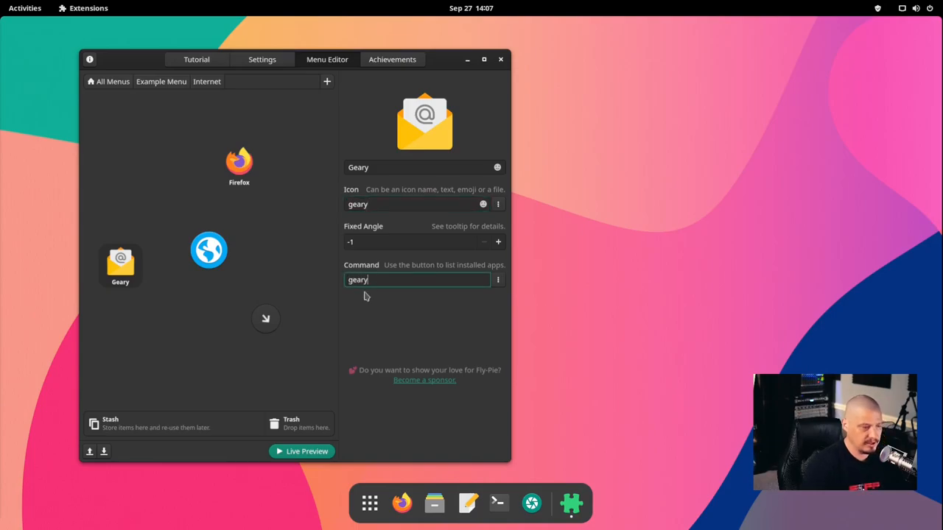
mouse_move(577, 297)
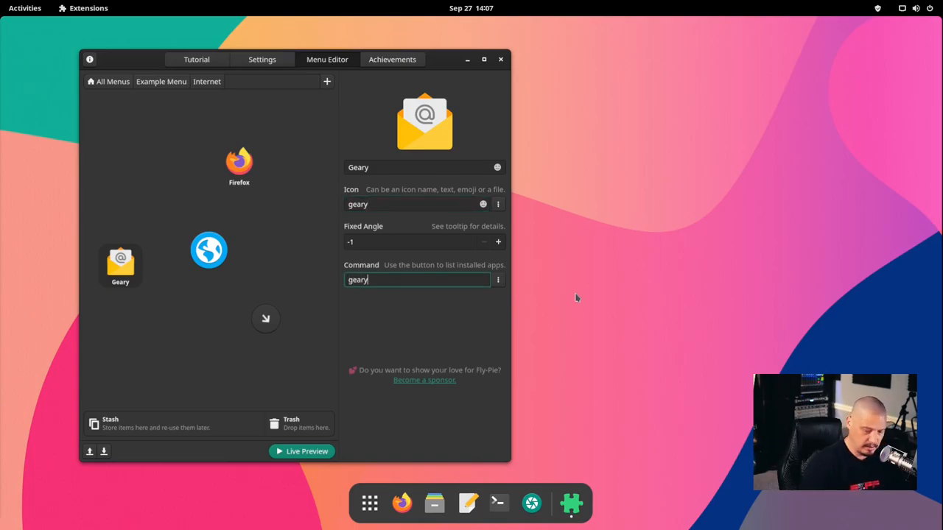
- Test-launch the Geary mail app from the item and close its window
click(301, 451)
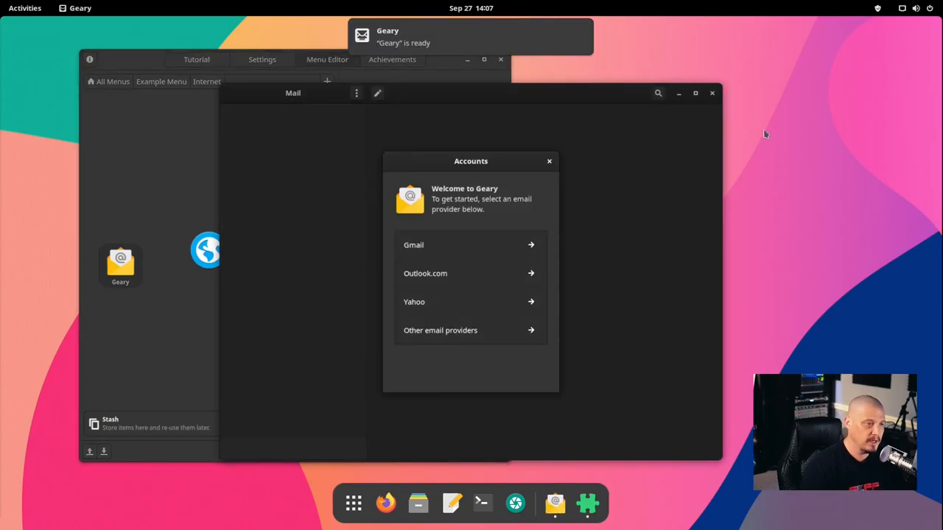
click(711, 93)
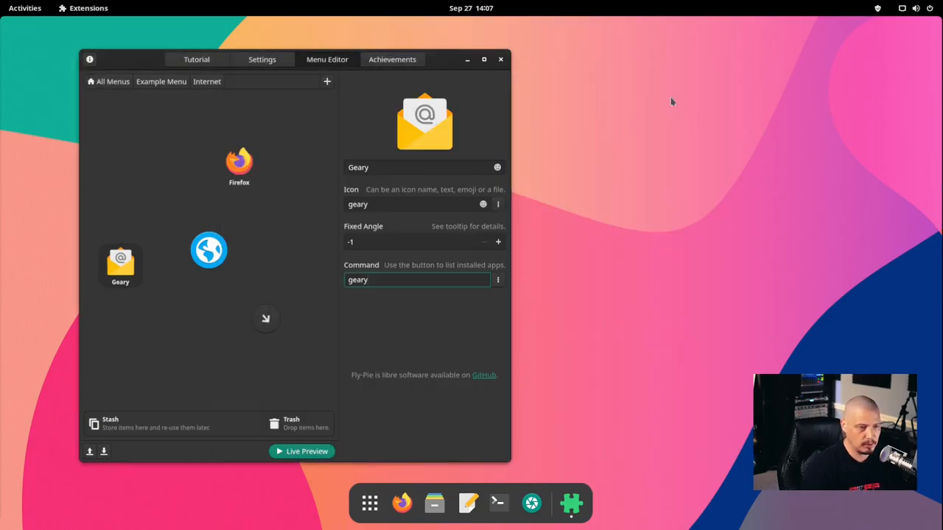
click(417, 280)
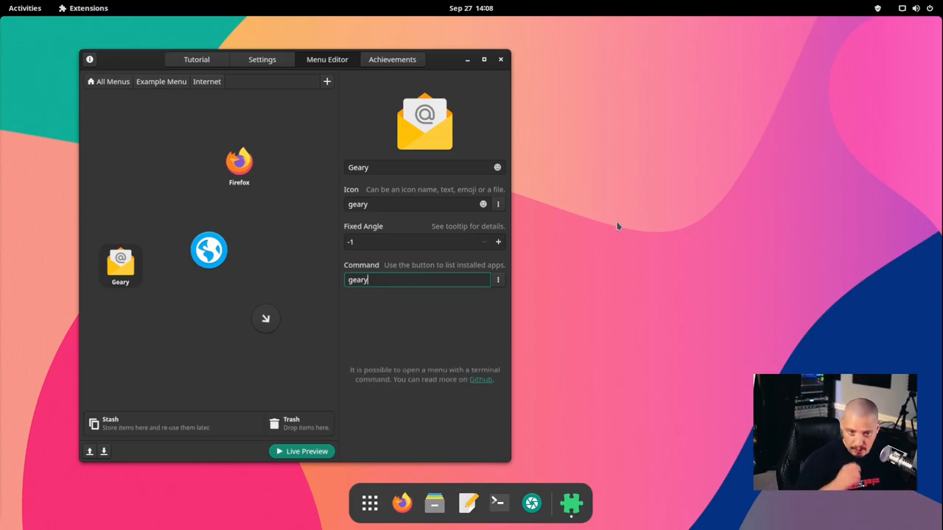
mouse_move(592, 263)
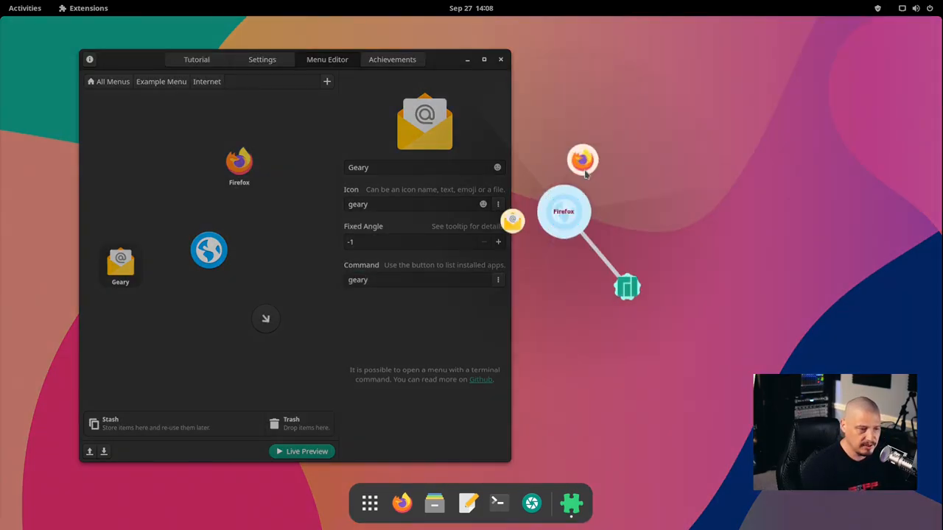
click(415, 280)
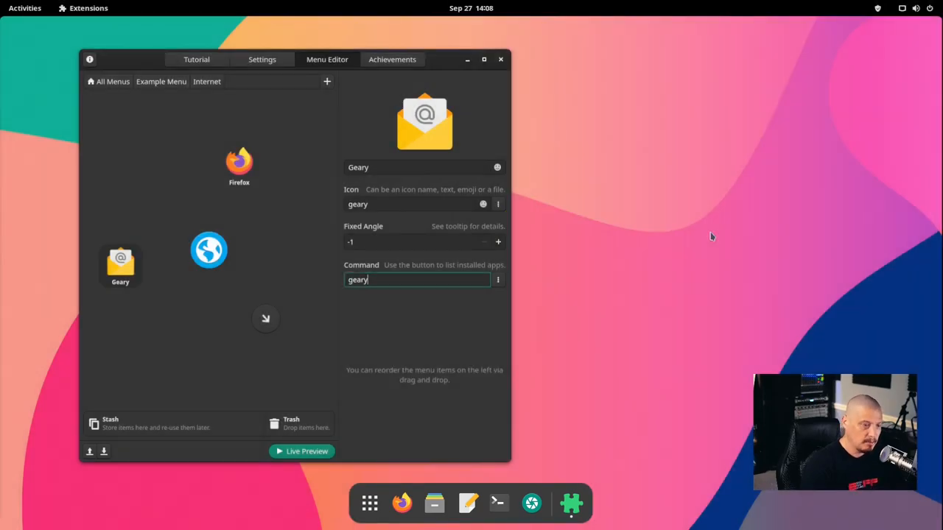
mouse_move(699, 259)
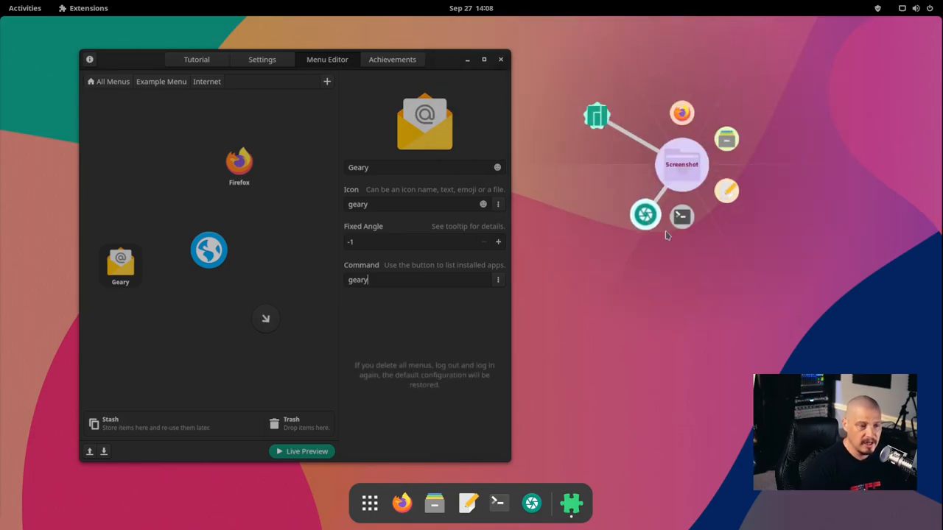
click(468, 504)
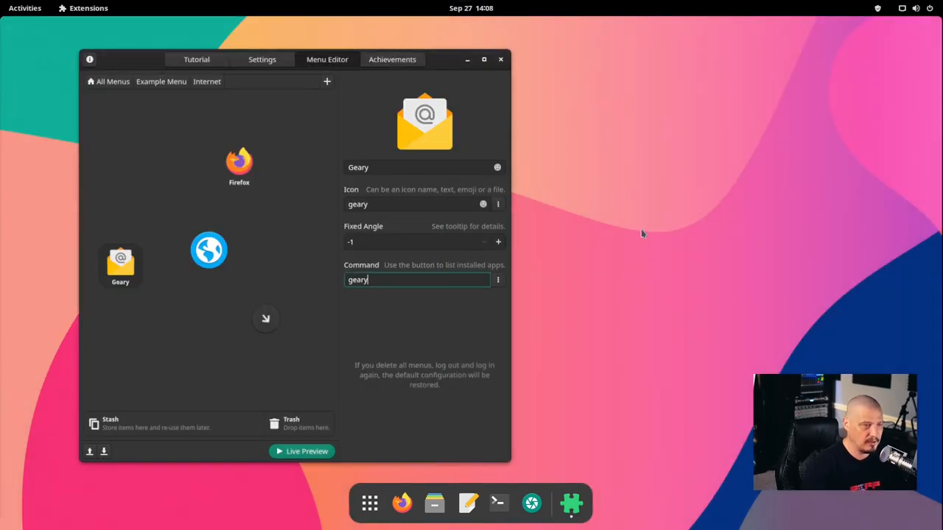
mouse_move(679, 342)
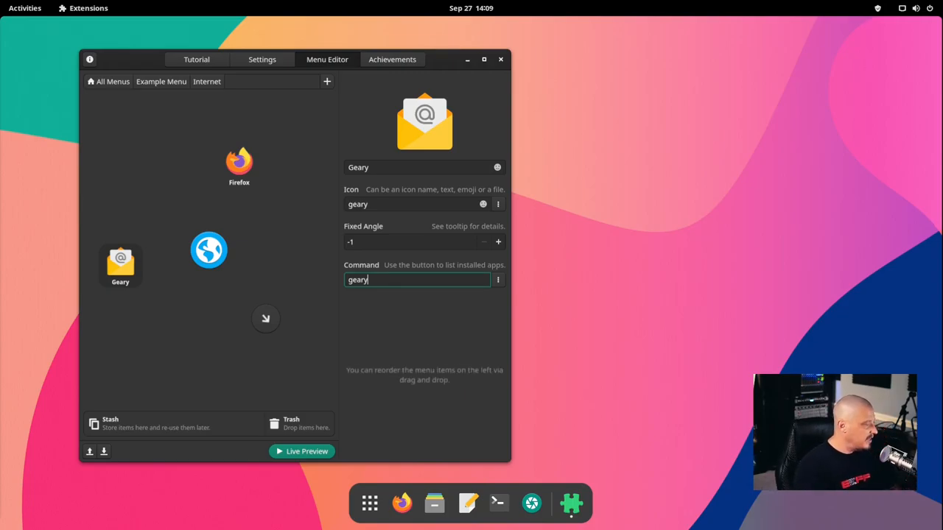
mouse_move(740, 362)
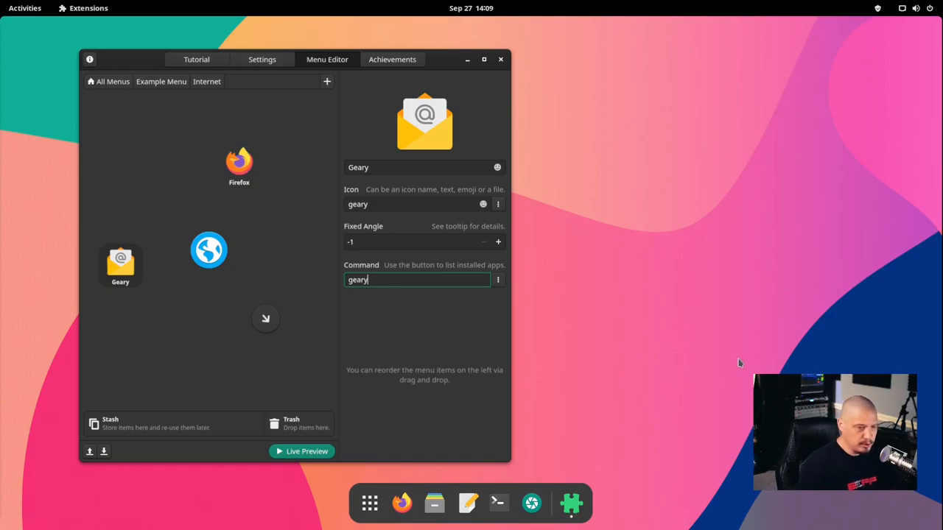
mouse_move(683, 268)
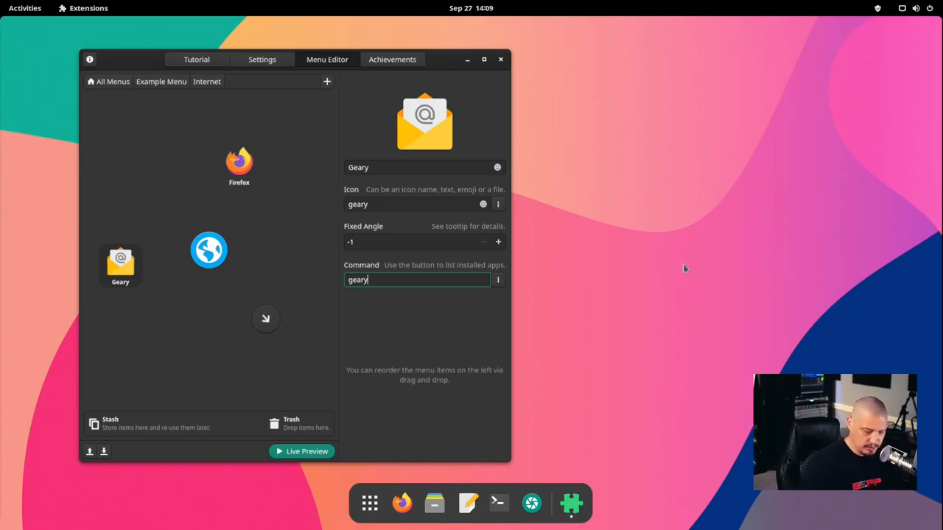
click(685, 268)
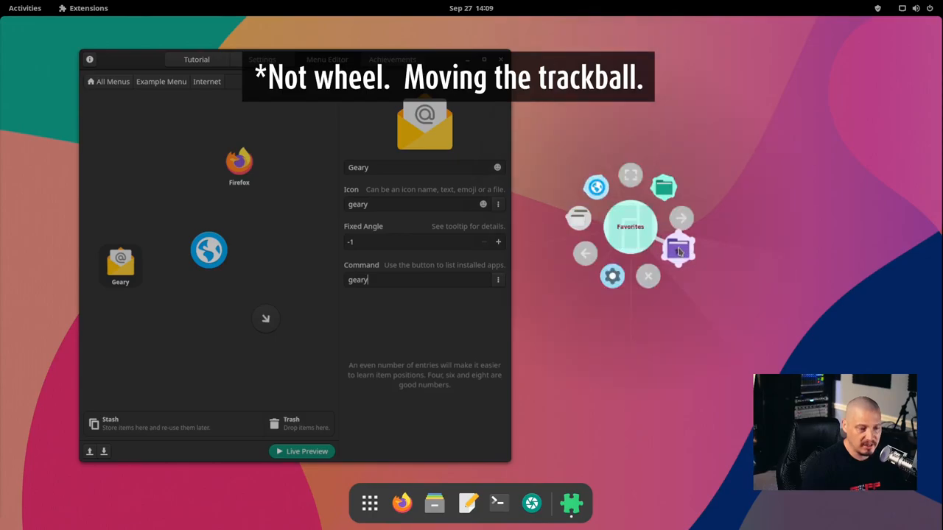
mouse_move(666, 191)
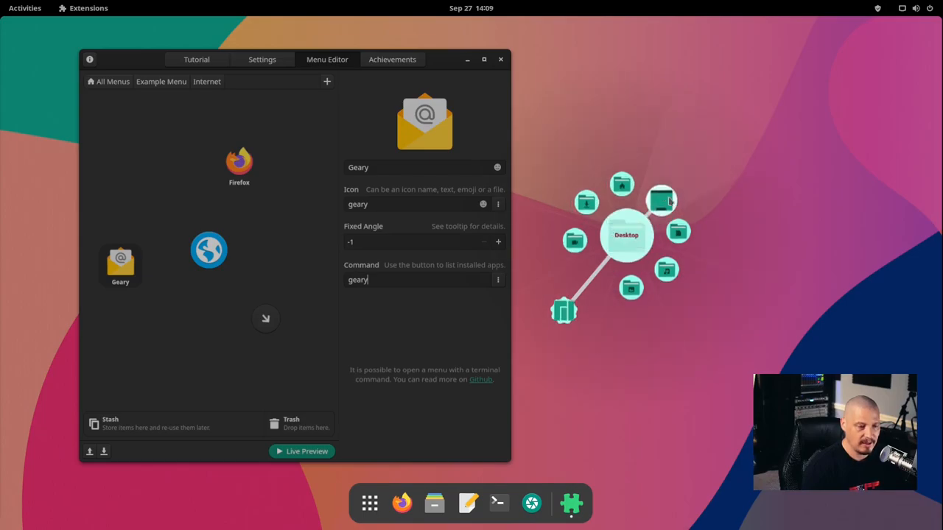
click(433, 504)
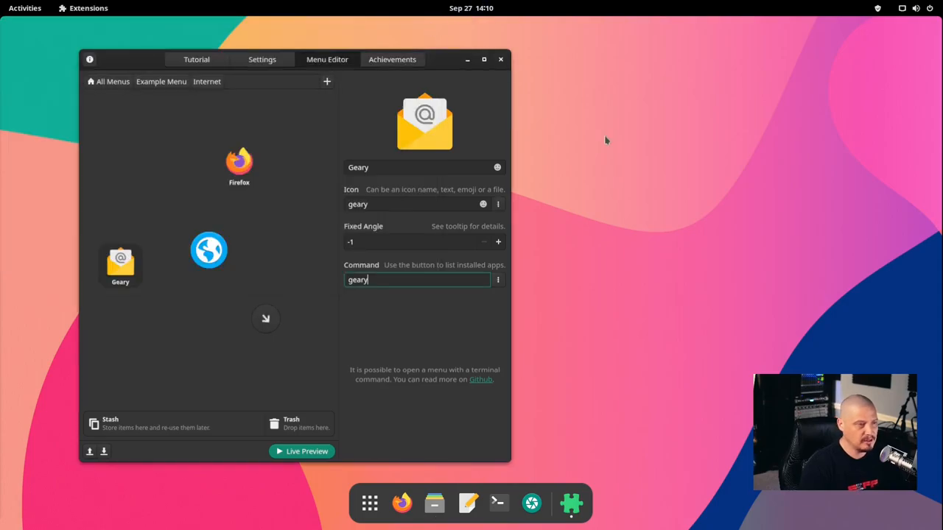
mouse_move(684, 254)
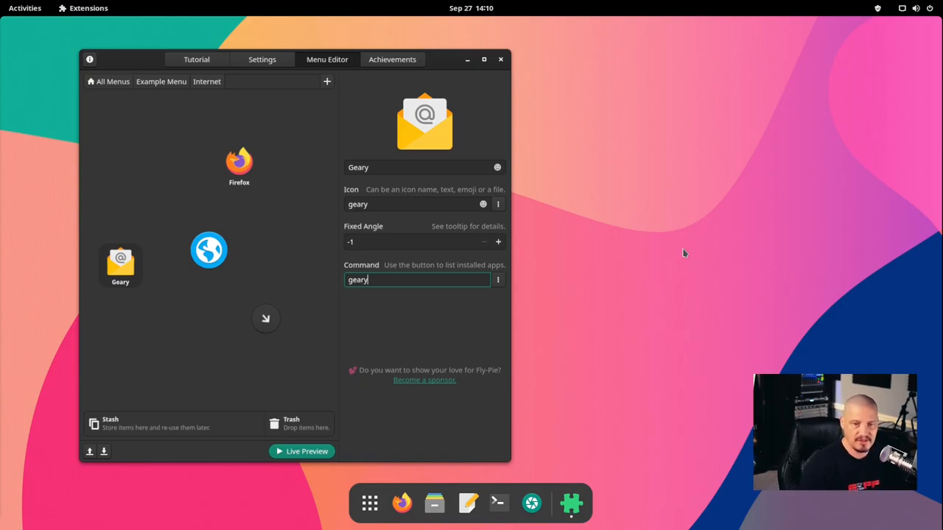
mouse_move(664, 265)
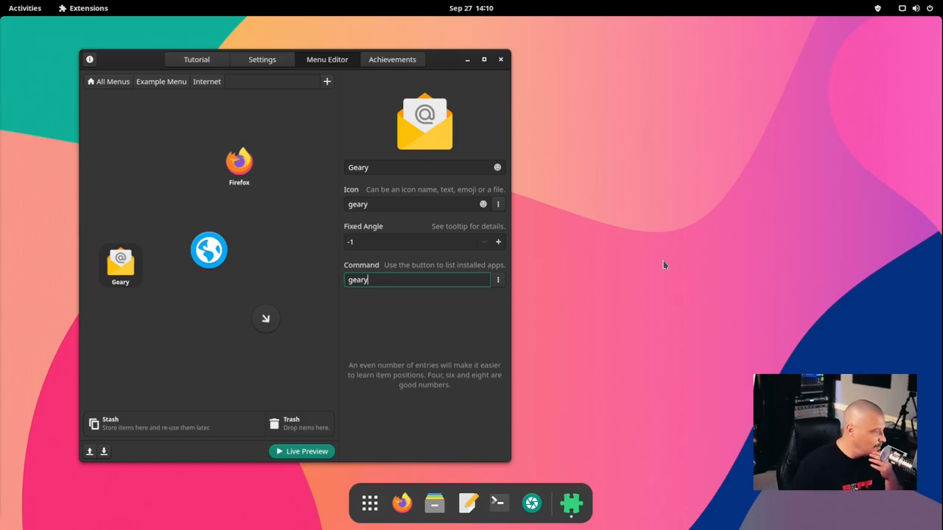
mouse_move(693, 280)
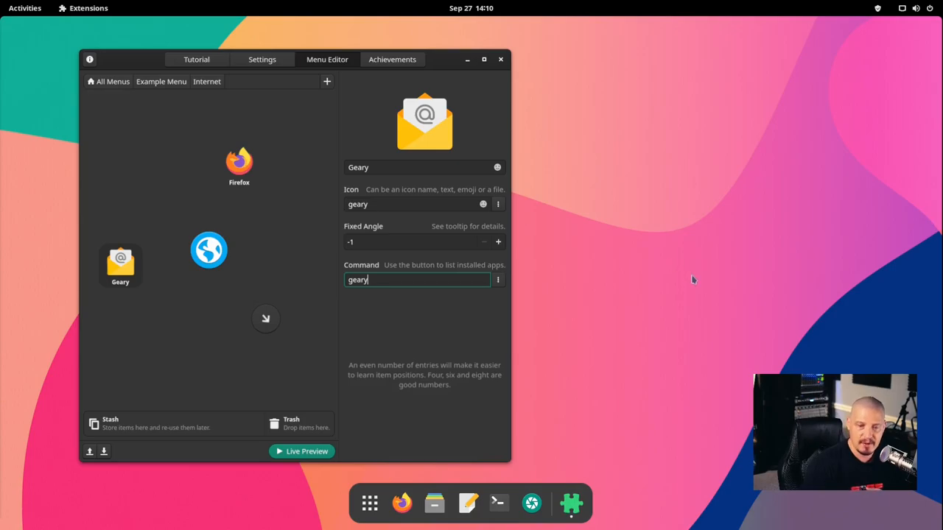
mouse_move(802, 354)
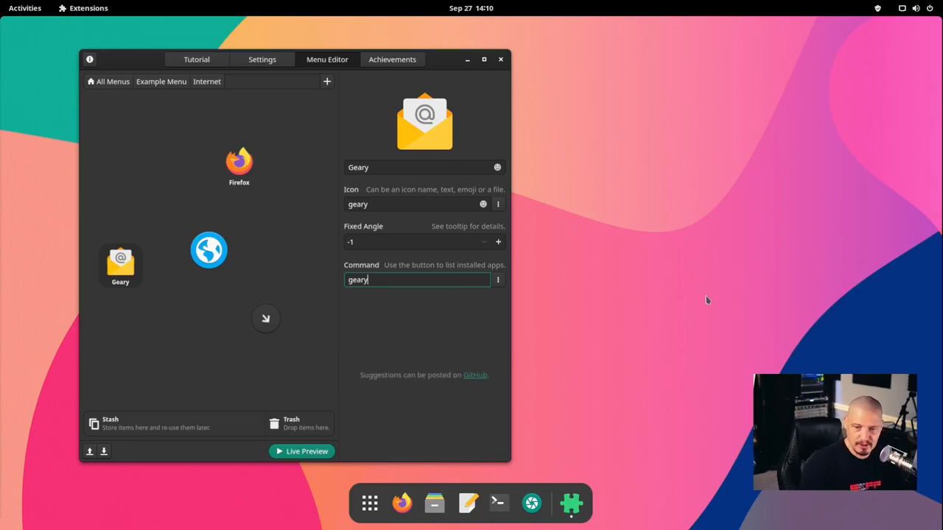
mouse_move(706, 300)
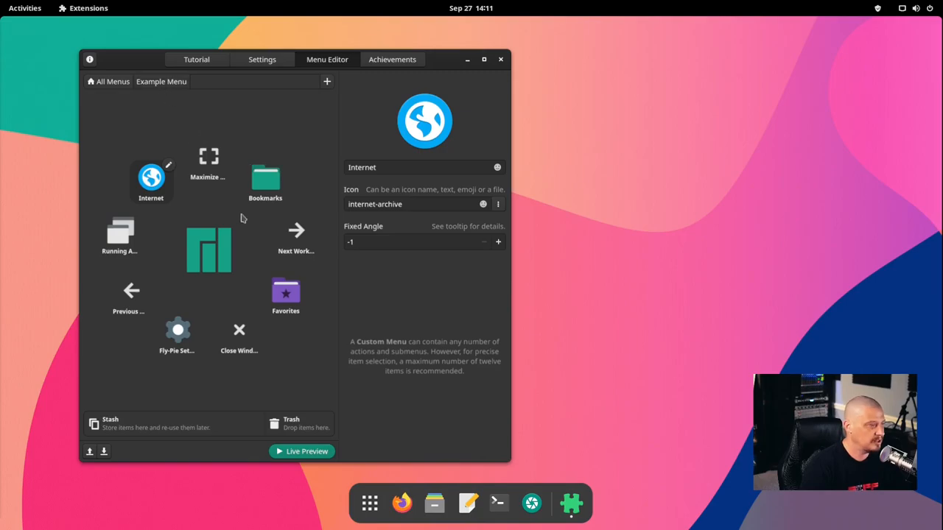
mouse_move(304, 212)
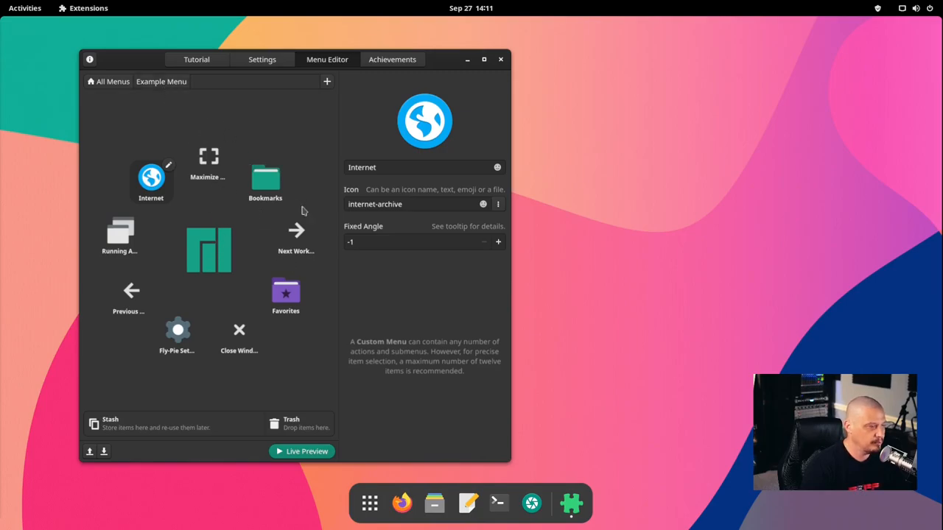
mouse_move(274, 247)
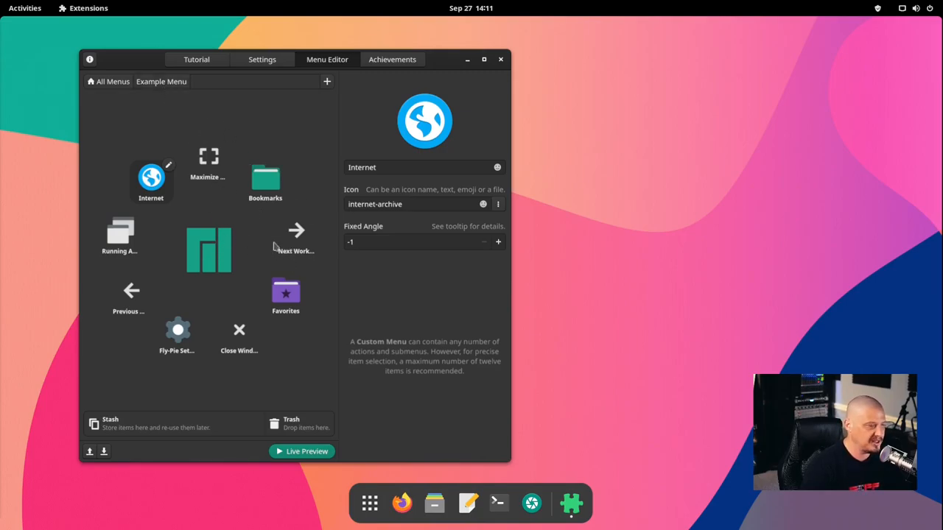
- Add another Custom Menu to the Example Menu and name it 'Accessories'
click(327, 81)
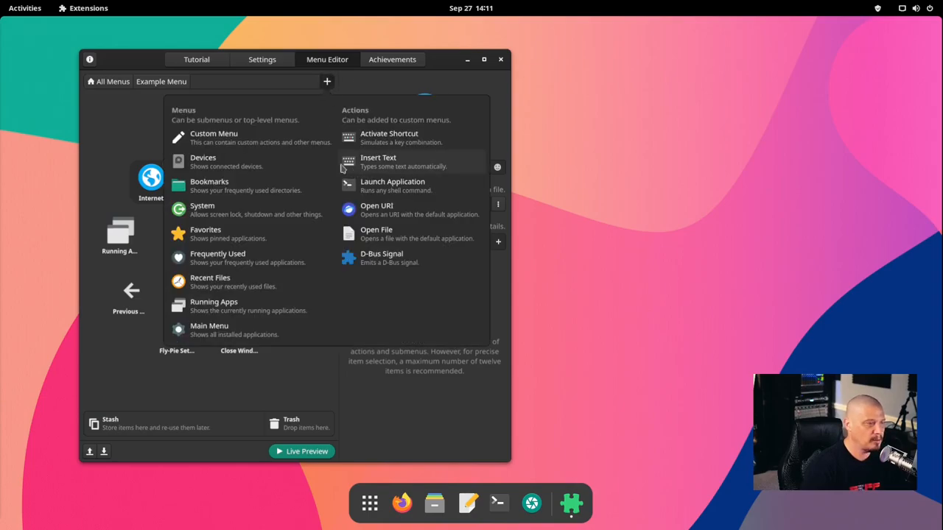
click(214, 137)
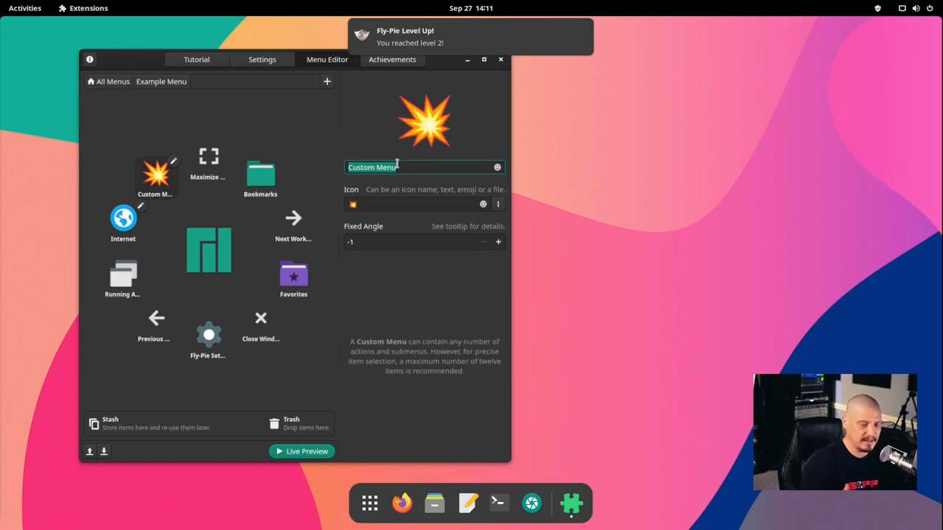
text(Acces)
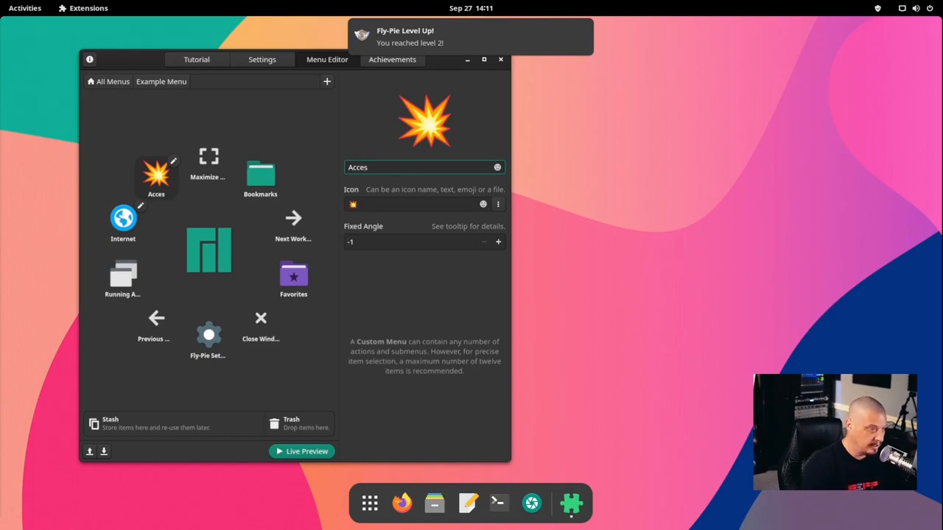
text(sories)
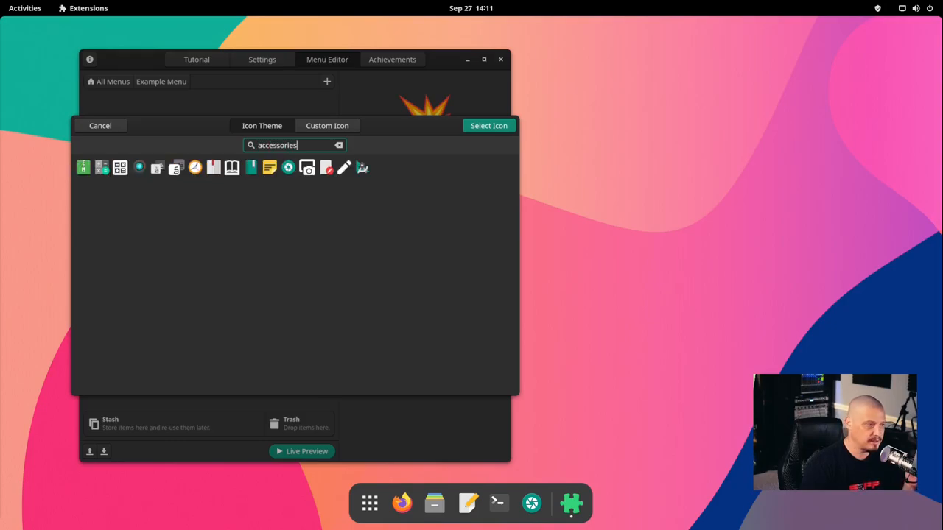
mouse_move(121, 195)
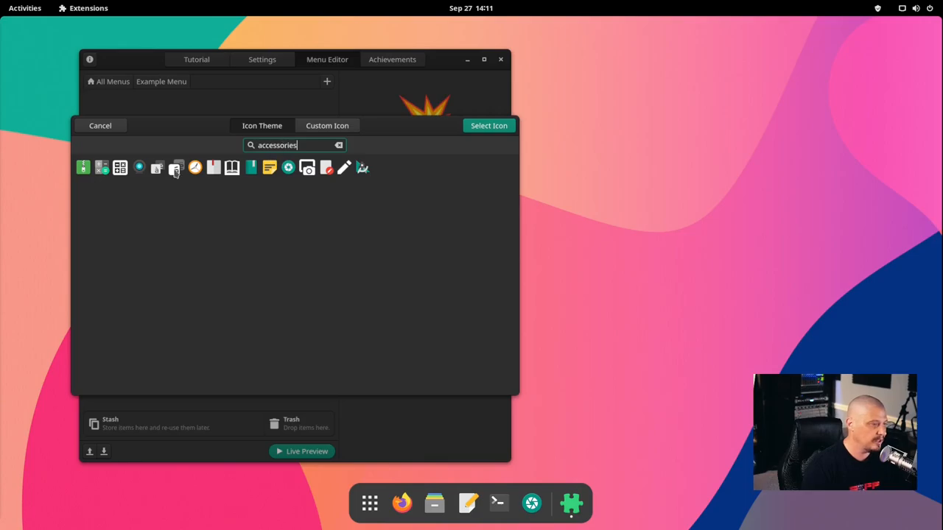
mouse_move(142, 193)
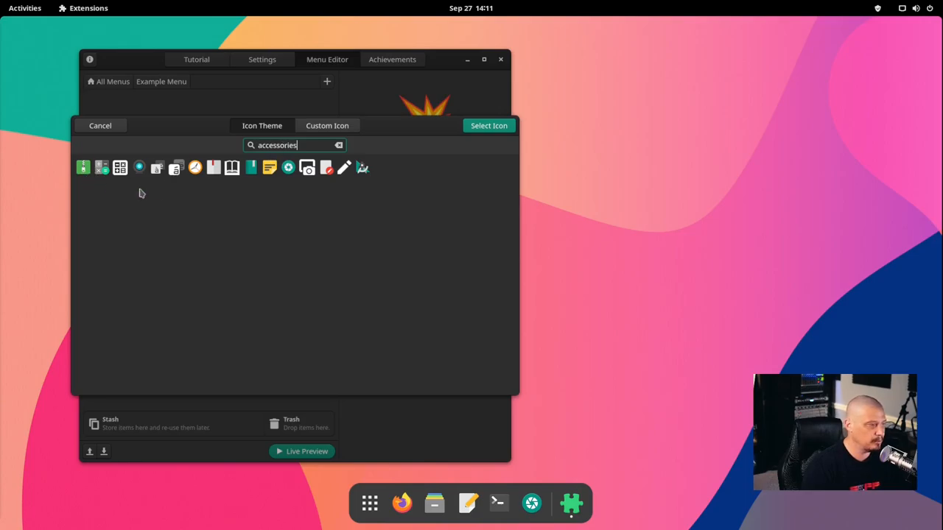
mouse_move(344, 183)
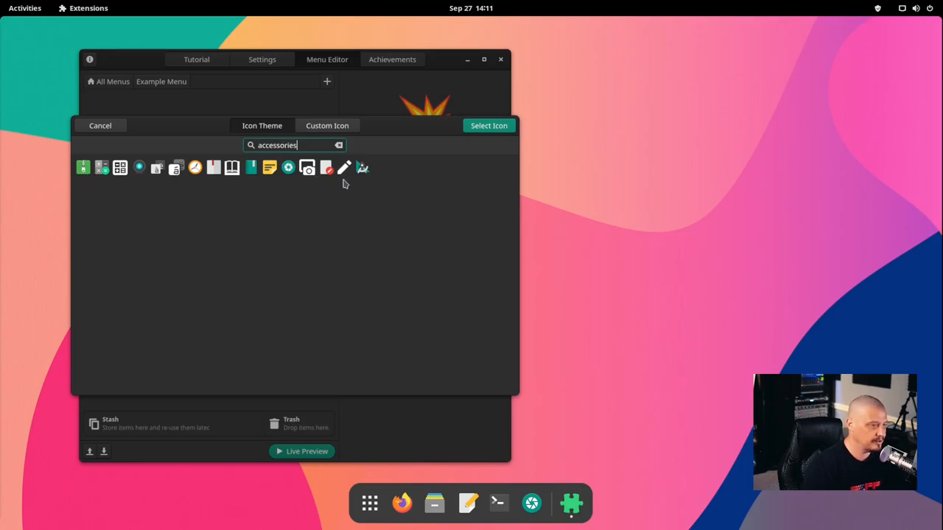
- Assign the applications-accessories icon to the Accessories submenu
click(489, 126)
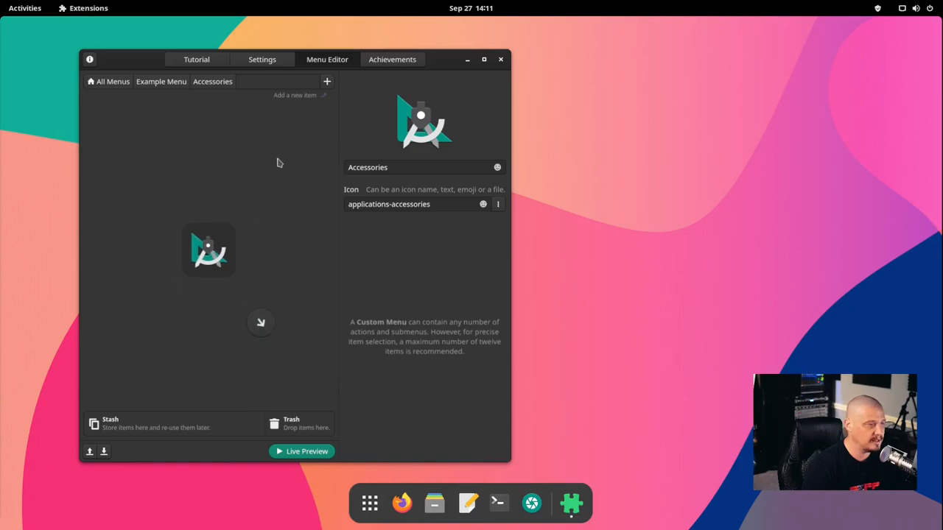
mouse_move(286, 183)
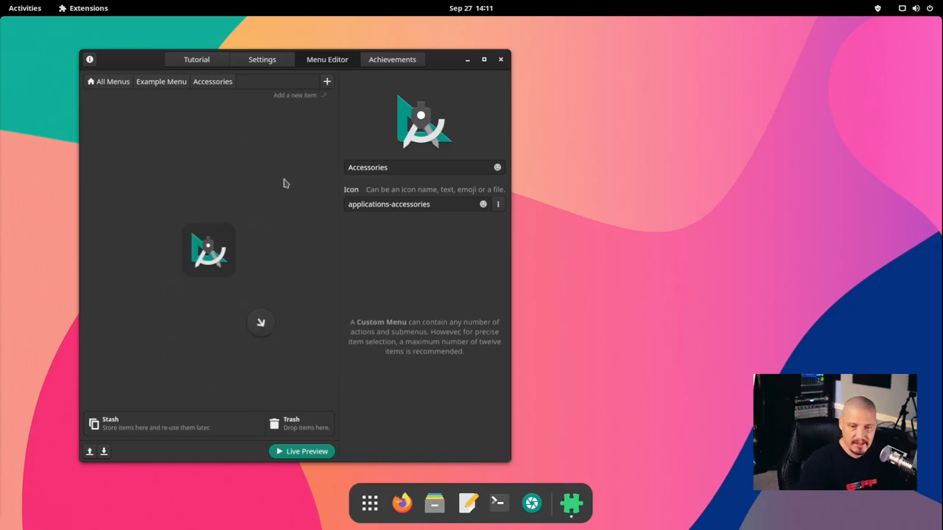
mouse_move(228, 98)
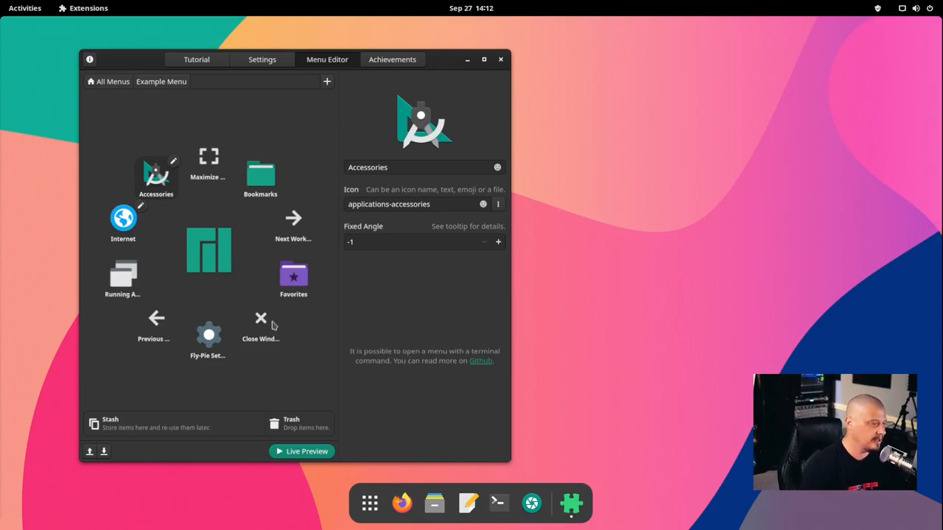
mouse_move(220, 178)
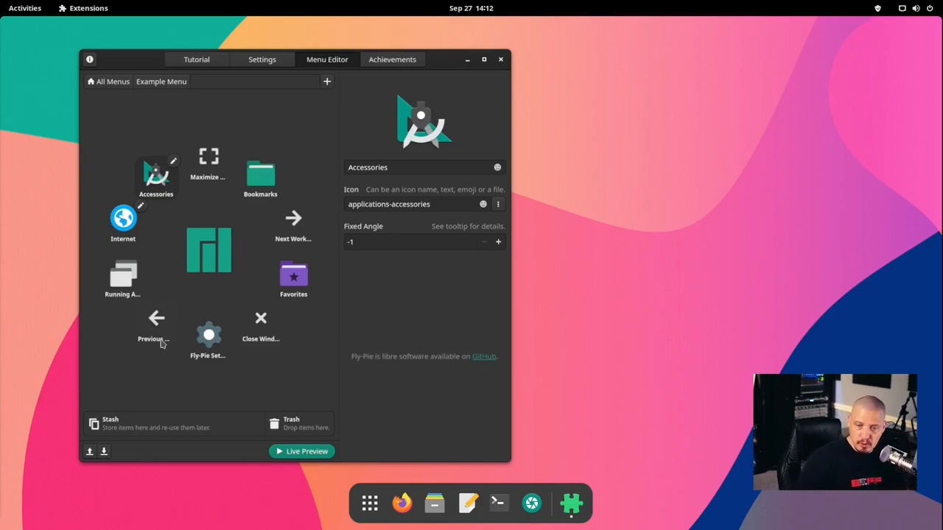
mouse_move(209, 171)
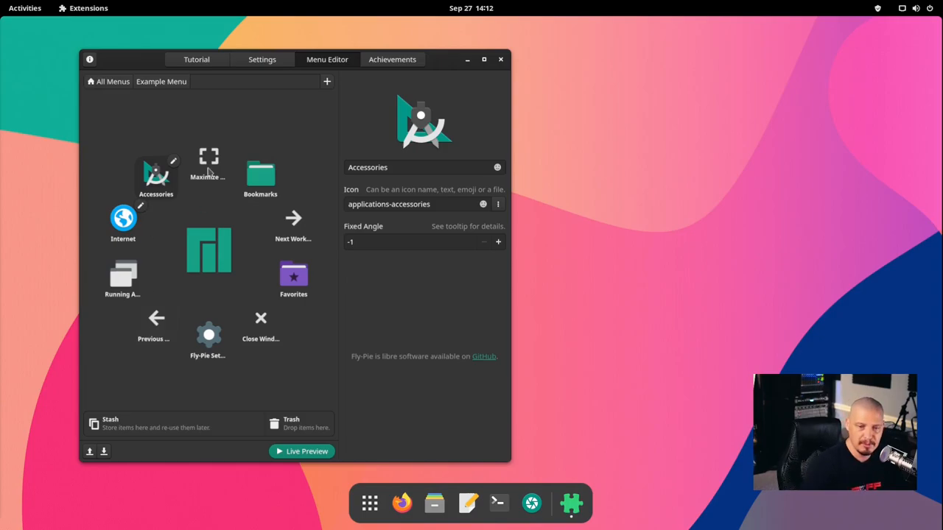
mouse_move(298, 228)
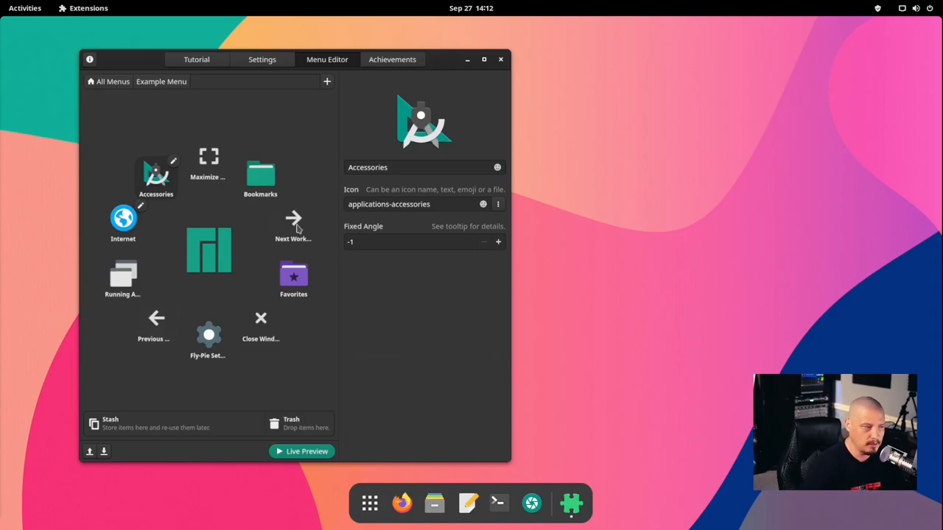
- Select the Next Workspace shortcut item to review its settings before removal
click(293, 218)
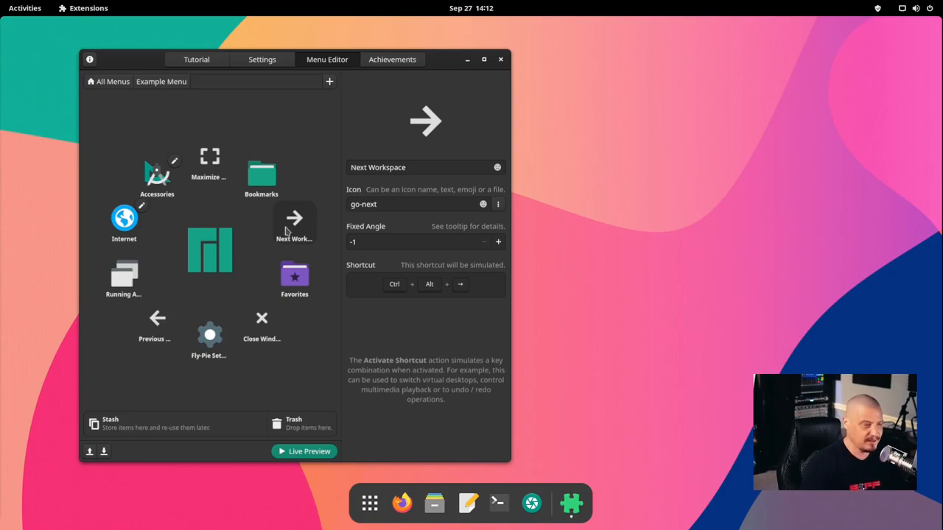
mouse_move(288, 228)
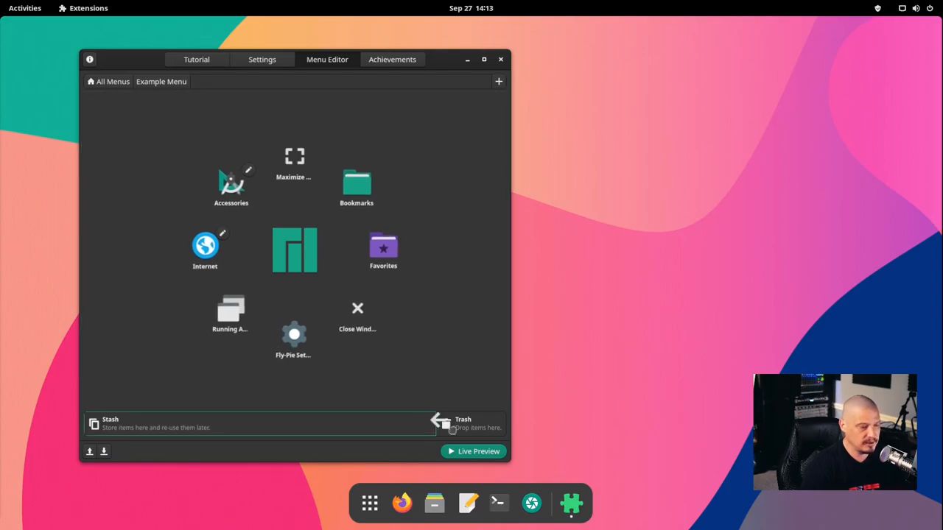
- Trash the Maximize and Close Window shortcut items and dismiss the Fly-Pie settings window
drag(357, 316, 458, 390)
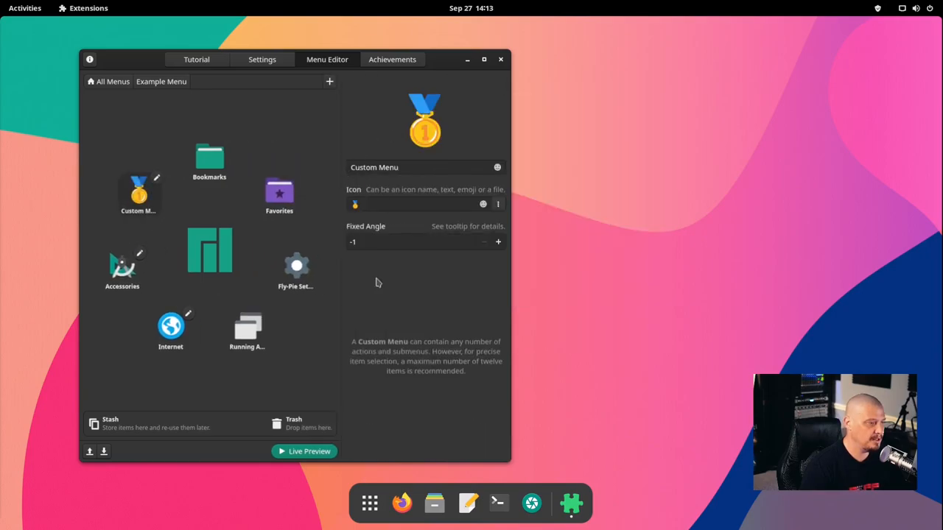
mouse_move(711, 361)
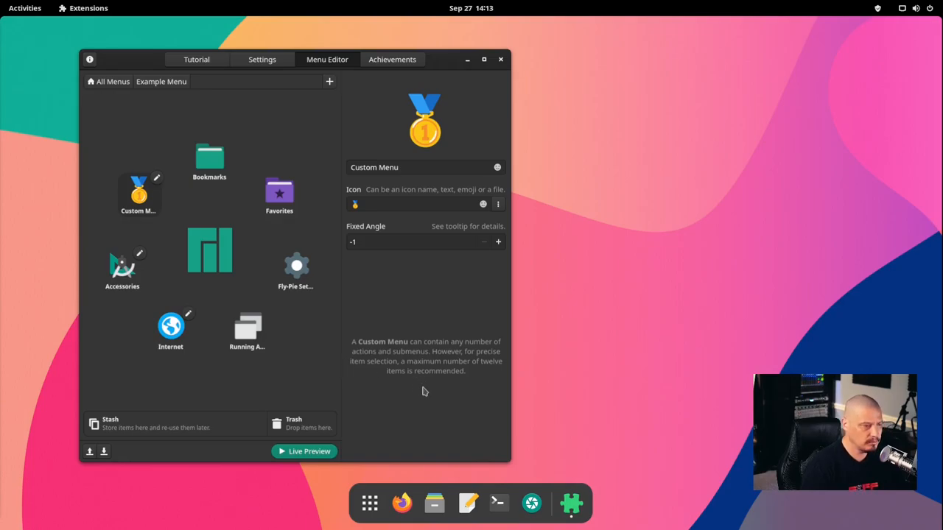
mouse_move(474, 407)
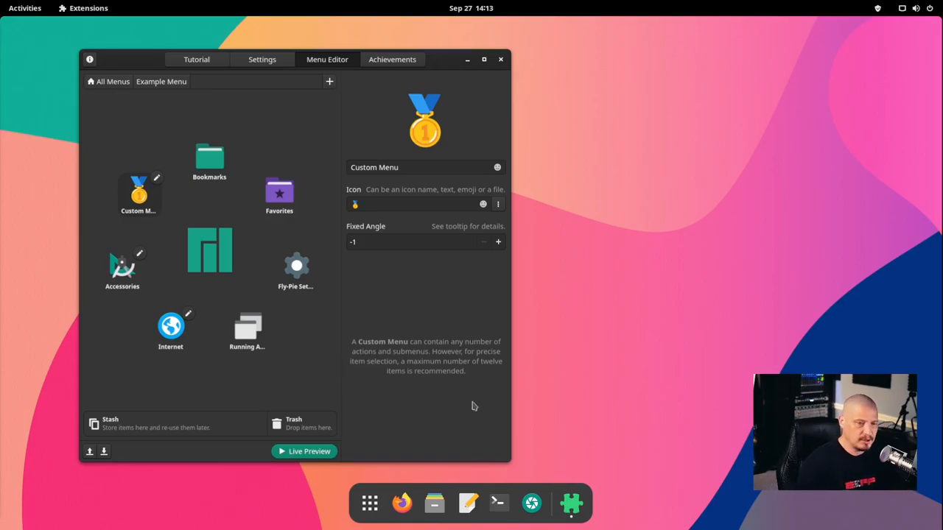
click(501, 59)
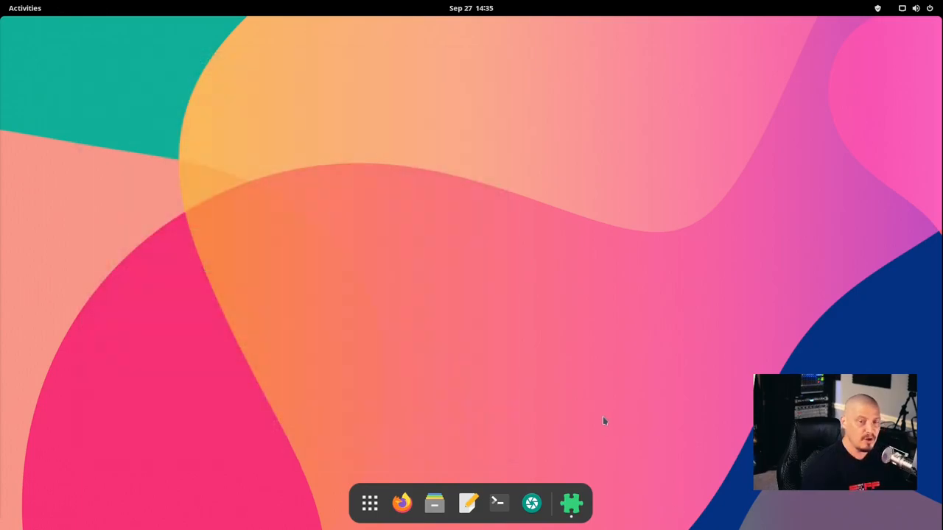
mouse_move(433, 221)
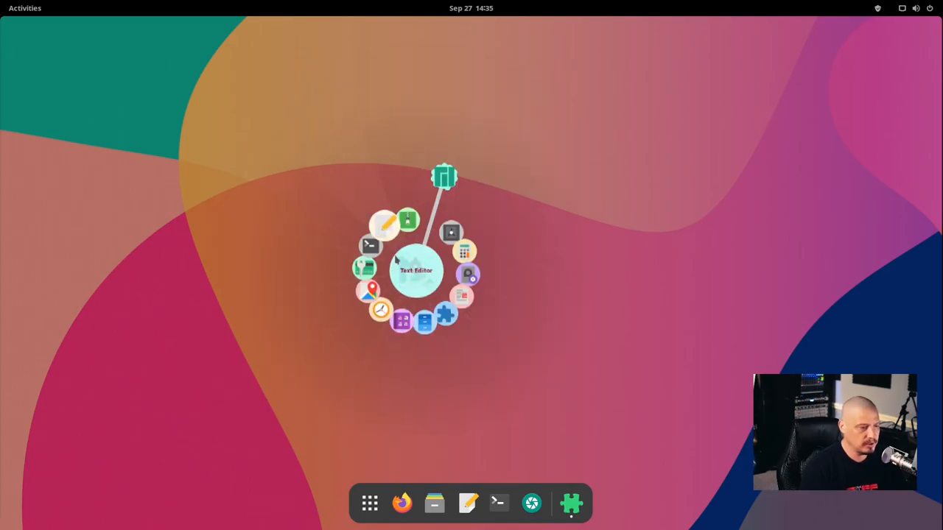
mouse_move(465, 254)
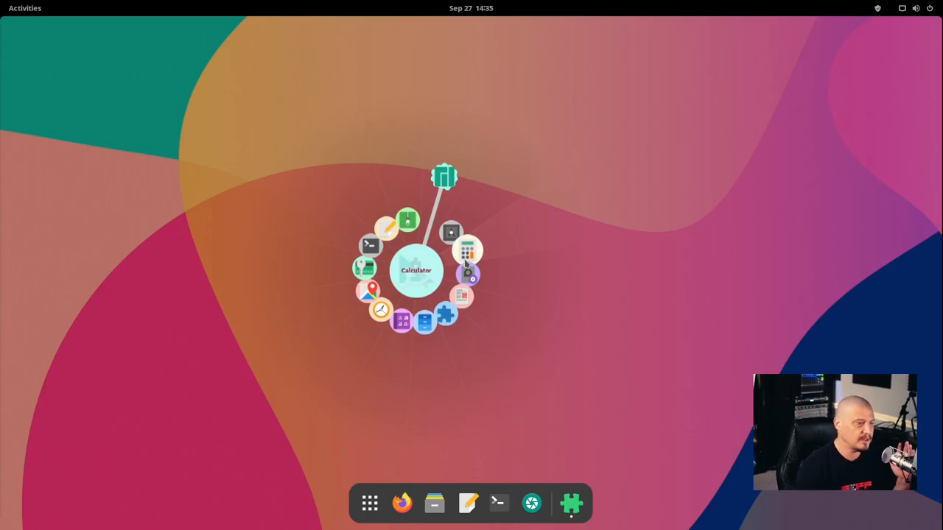
mouse_move(454, 230)
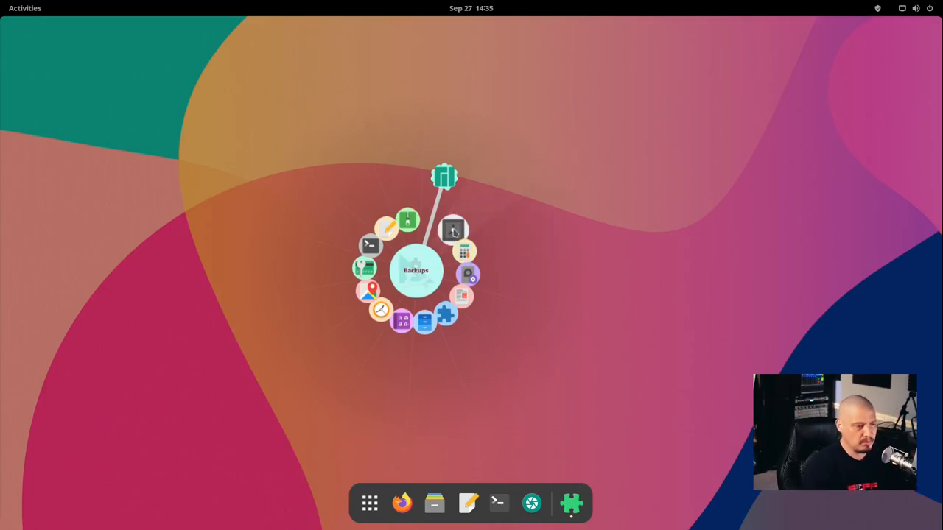
mouse_move(386, 224)
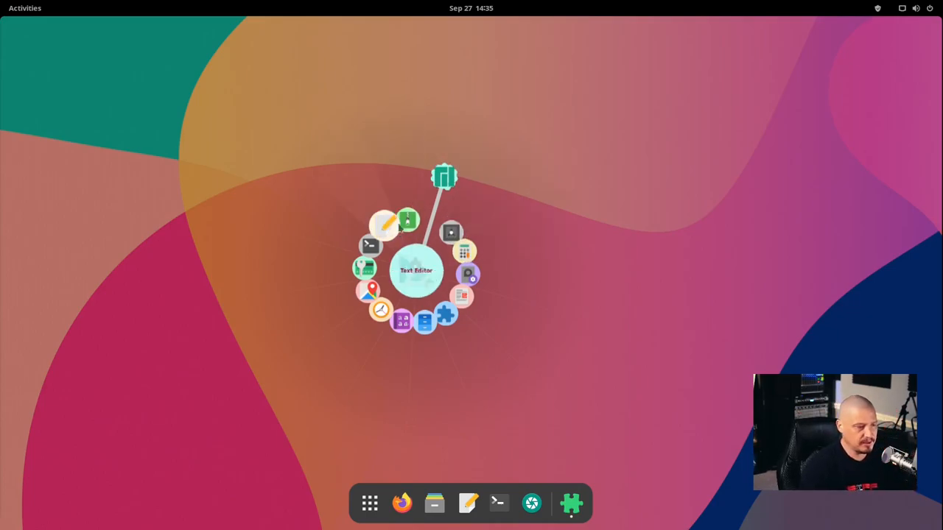
mouse_move(407, 219)
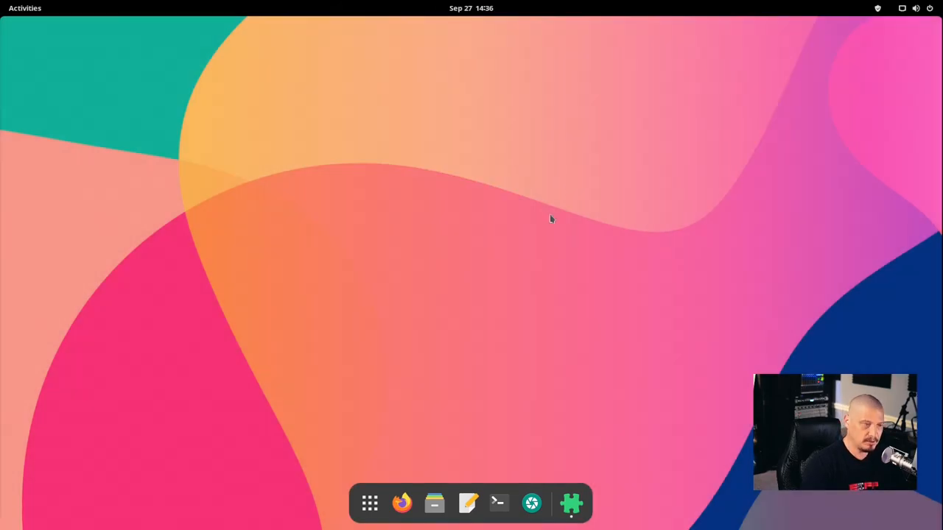
mouse_move(547, 233)
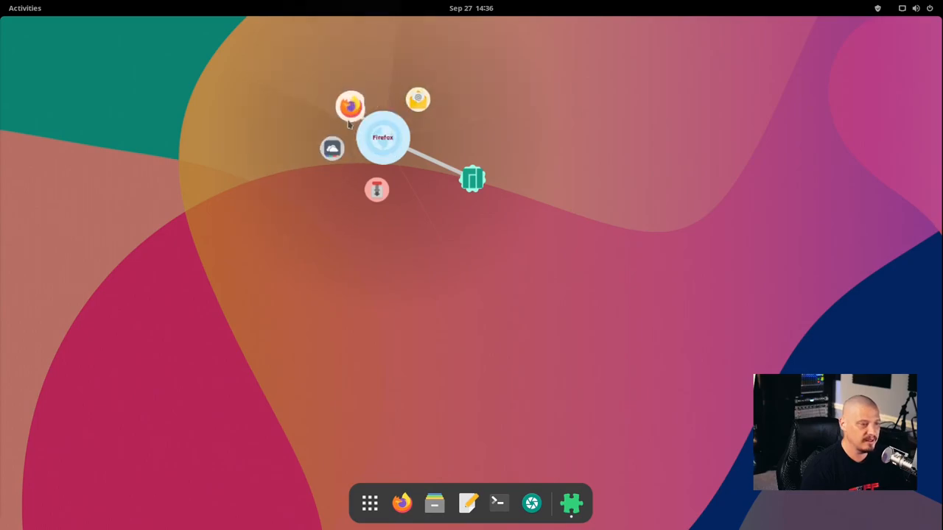
- Launch Terminal from the custom pie menu's Terminal item
click(472, 180)
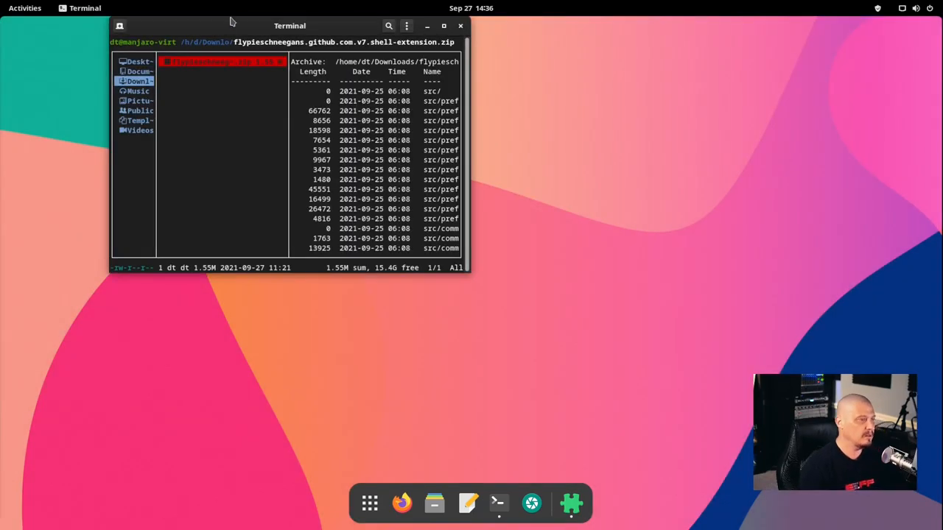
- Recentre the Terminal window and close it, leaving the empty desktop
drag(289, 26, 633, 165)
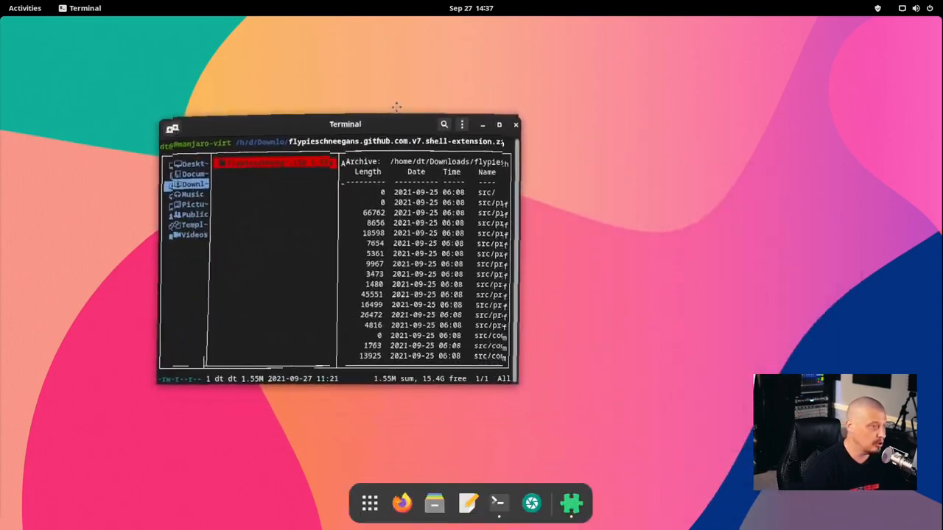
click(515, 124)
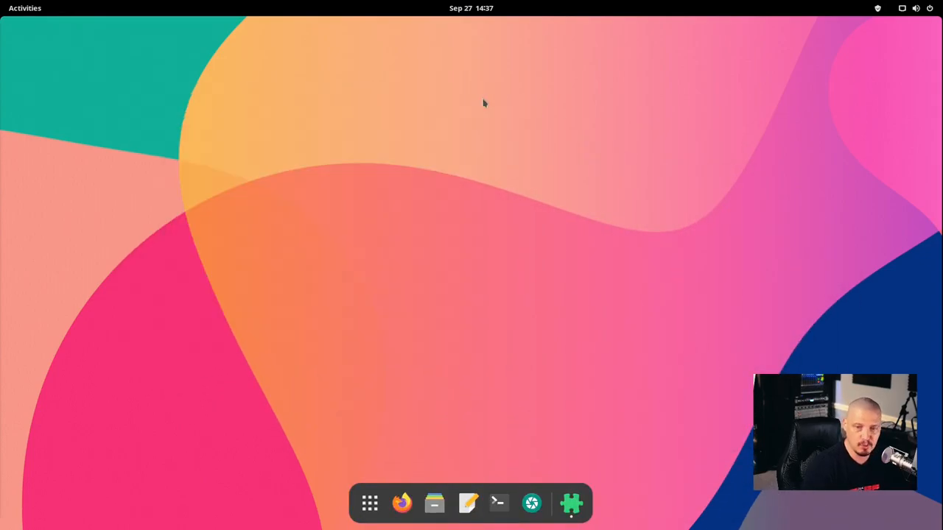